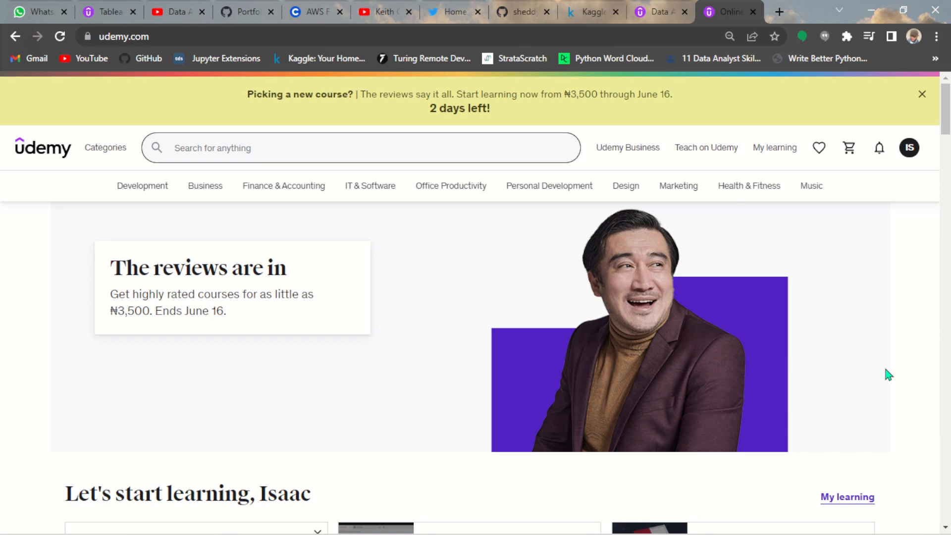
mouse_move(937, 193)
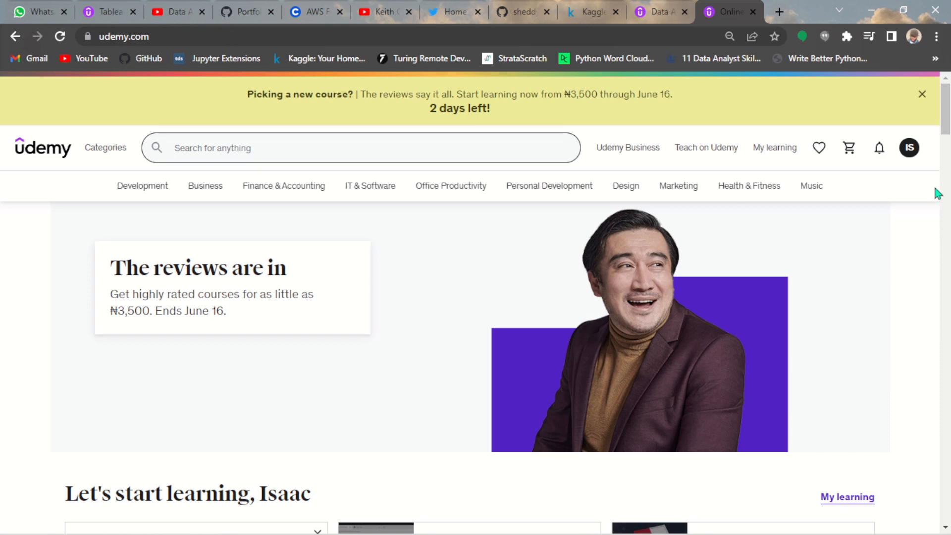
- Browse the home page and bring up the Python word cloud tutorial
scroll("down", 3)
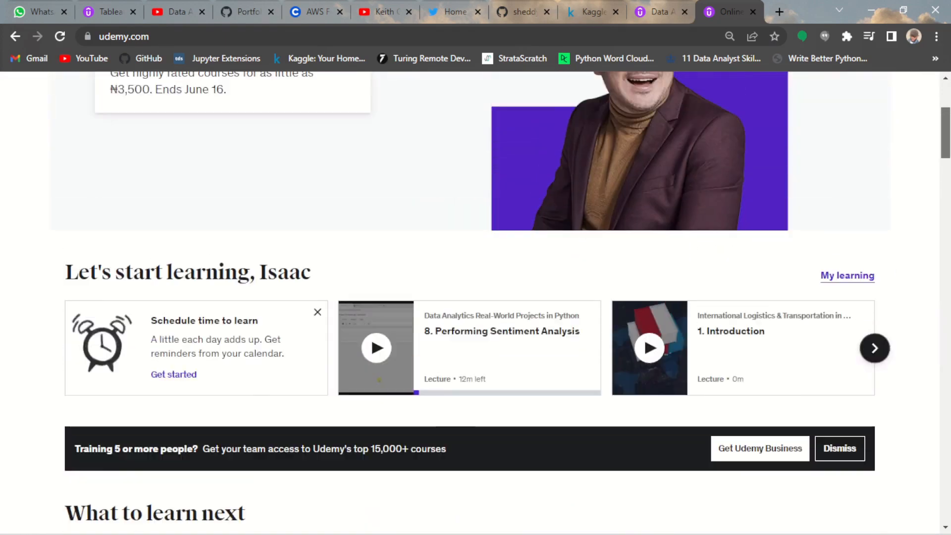
scroll("up", 3)
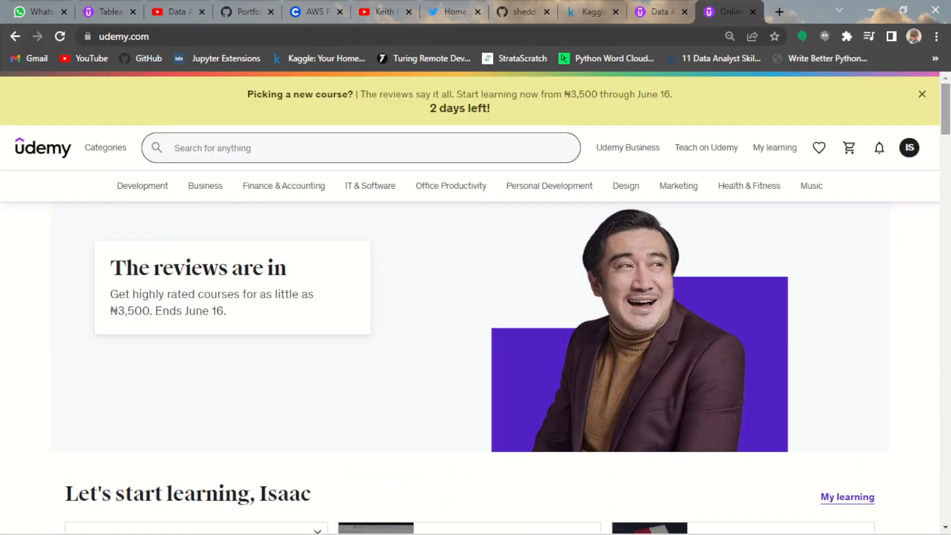
mouse_move(592, 66)
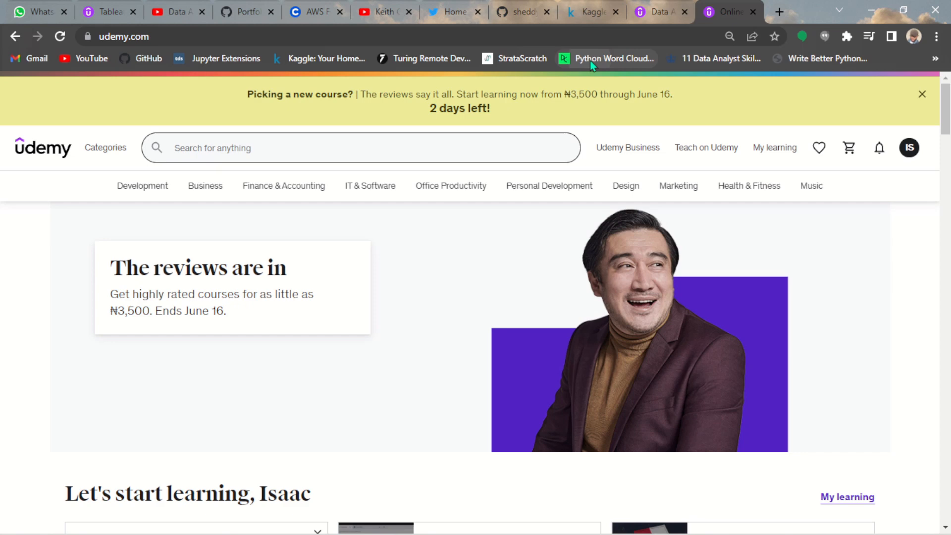
left_click(612, 58)
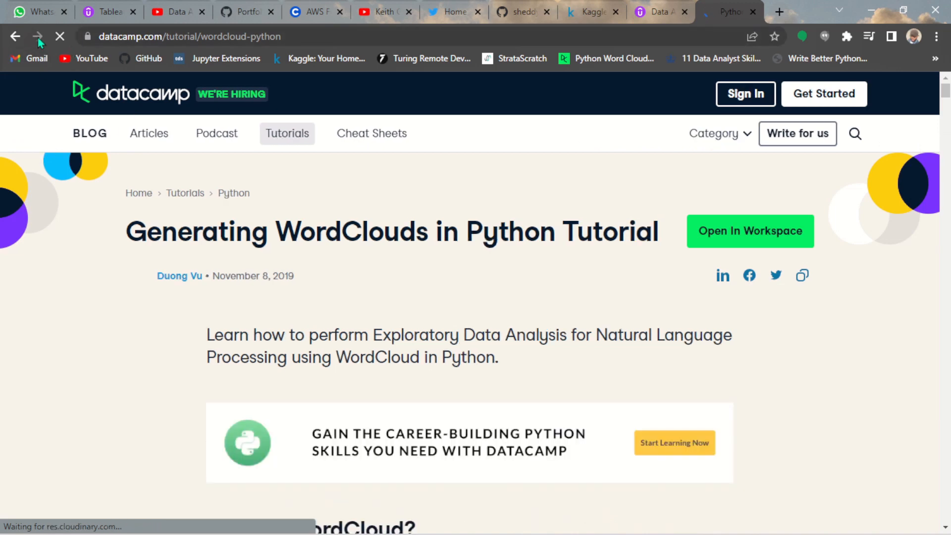
mouse_move(767, 146)
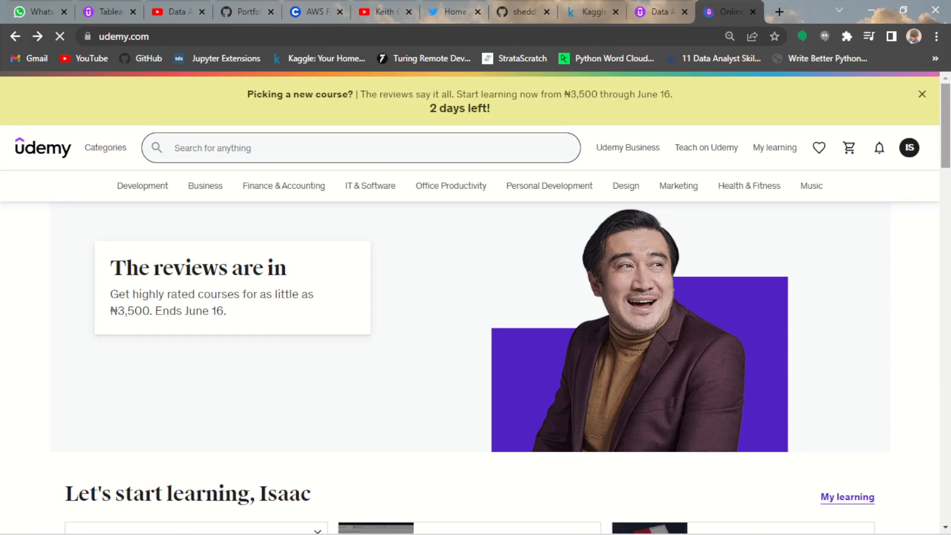
- Dismiss the yellow promo banner announcing courses from ₦3,500
scroll("down", 3)
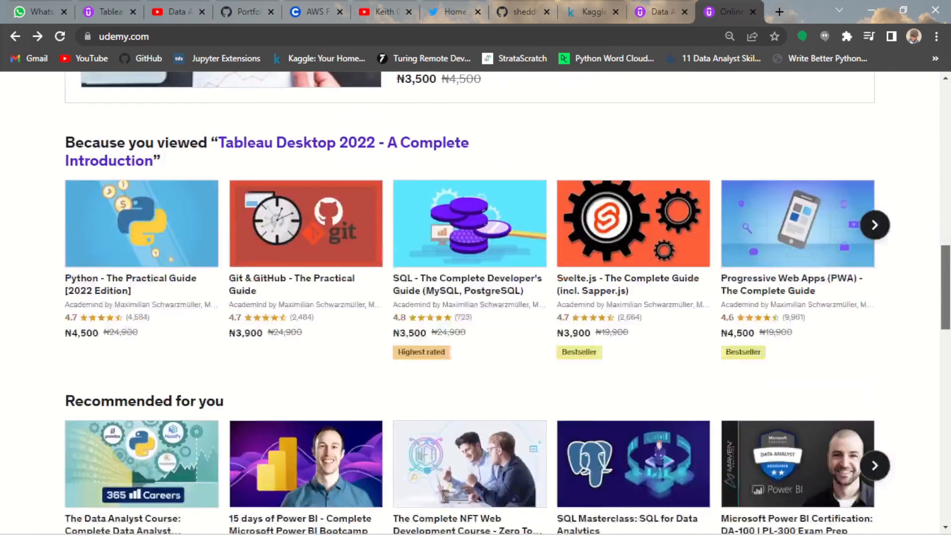
scroll("up", 3)
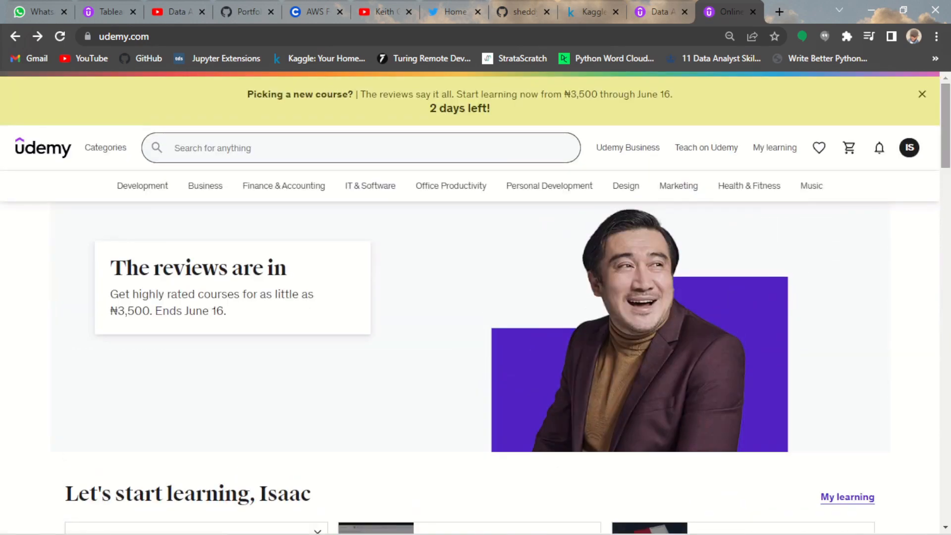
scroll("down", 3)
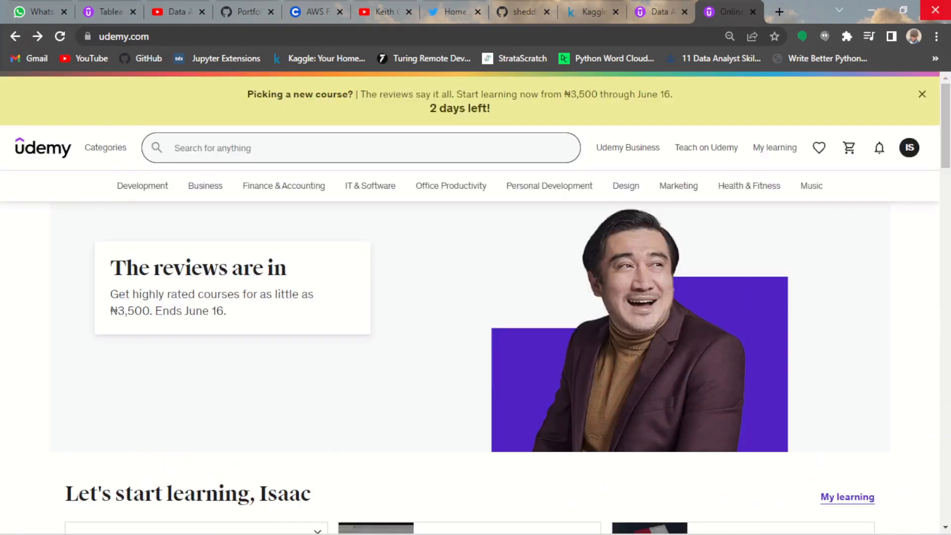
mouse_move(920, 97)
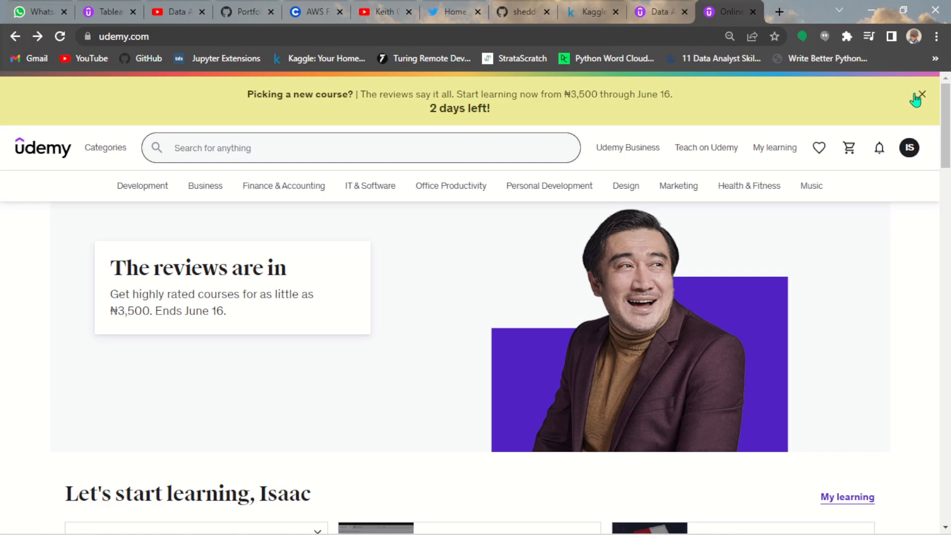
left_click(921, 94)
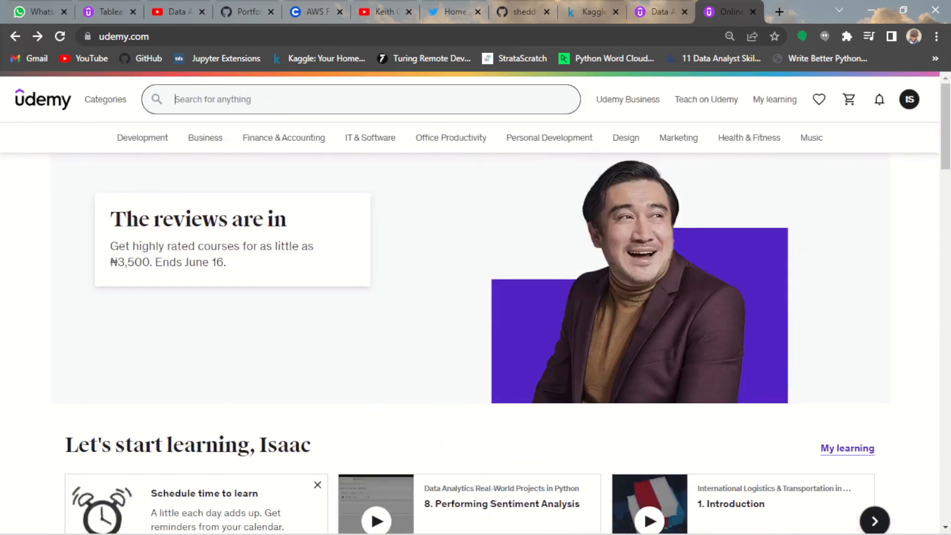
- Search Udemy for 'data analytics real world problem with python'
left_click(338, 99)
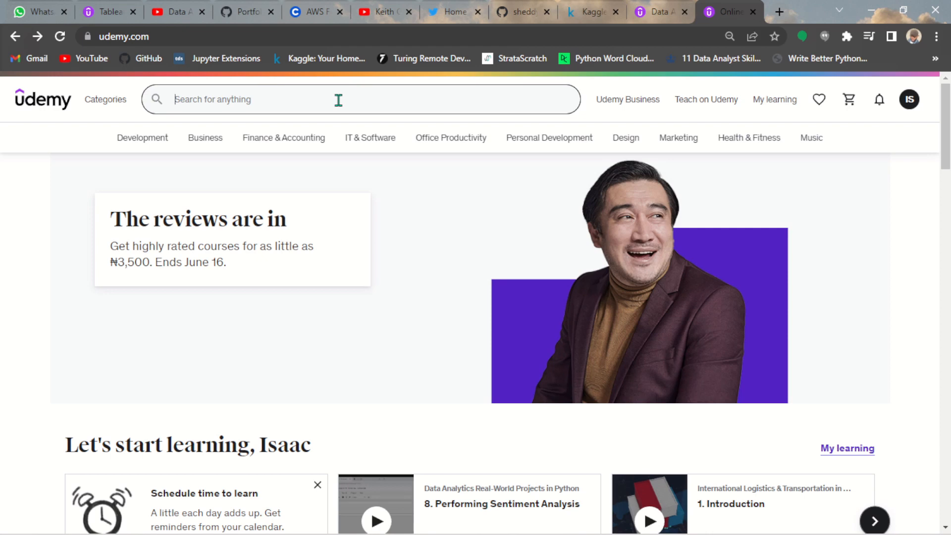
type("Da")
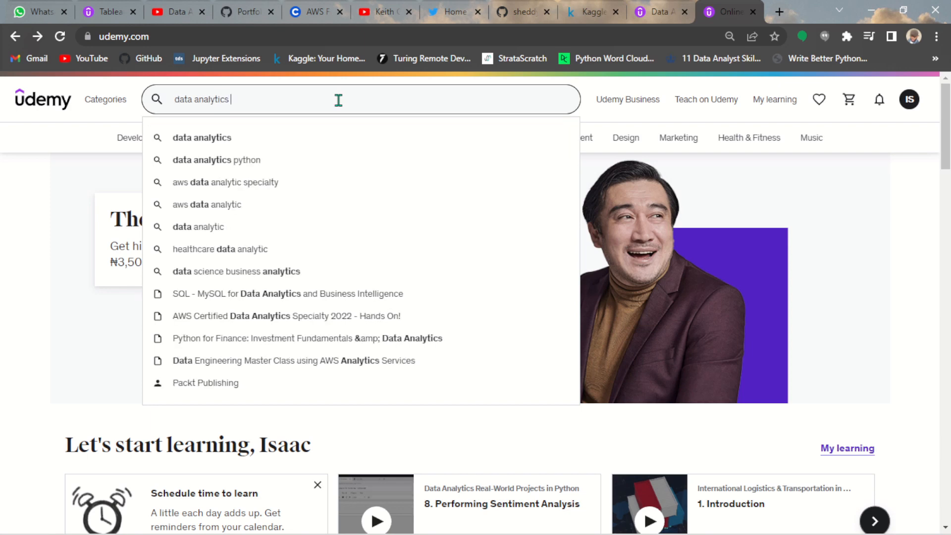
type("real")
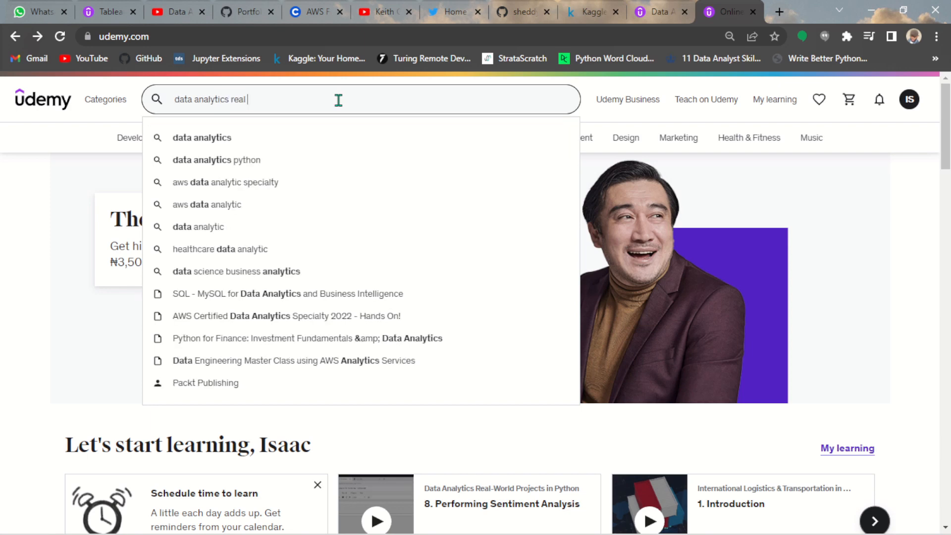
type("world problem wih")
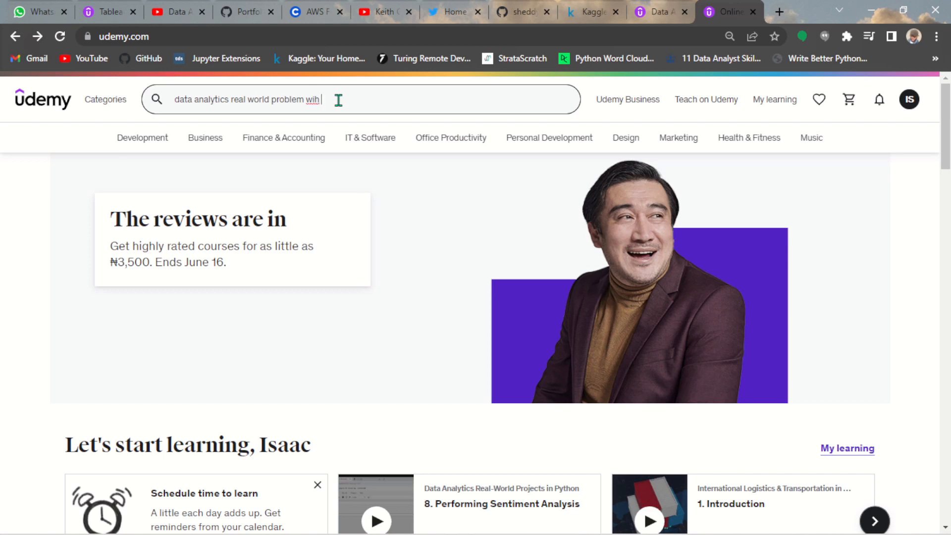
type("th")
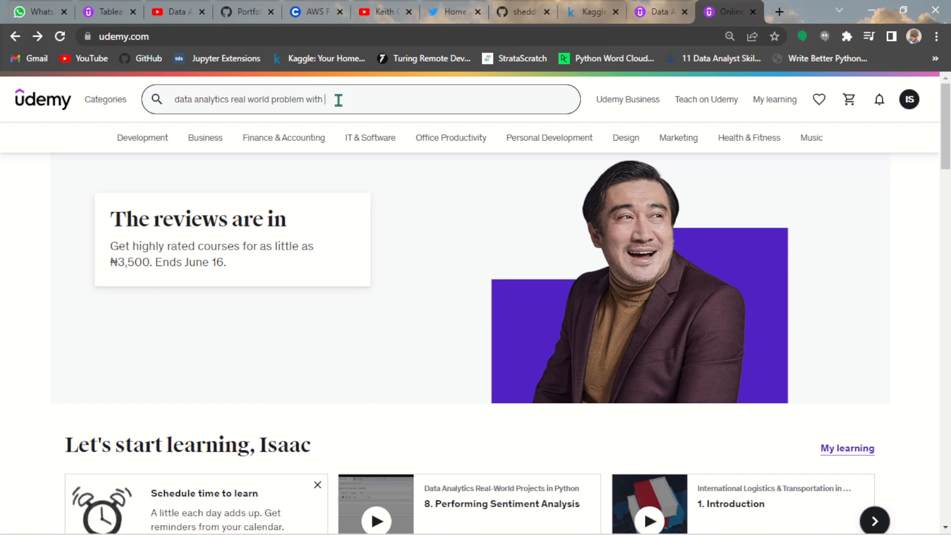
type("python")
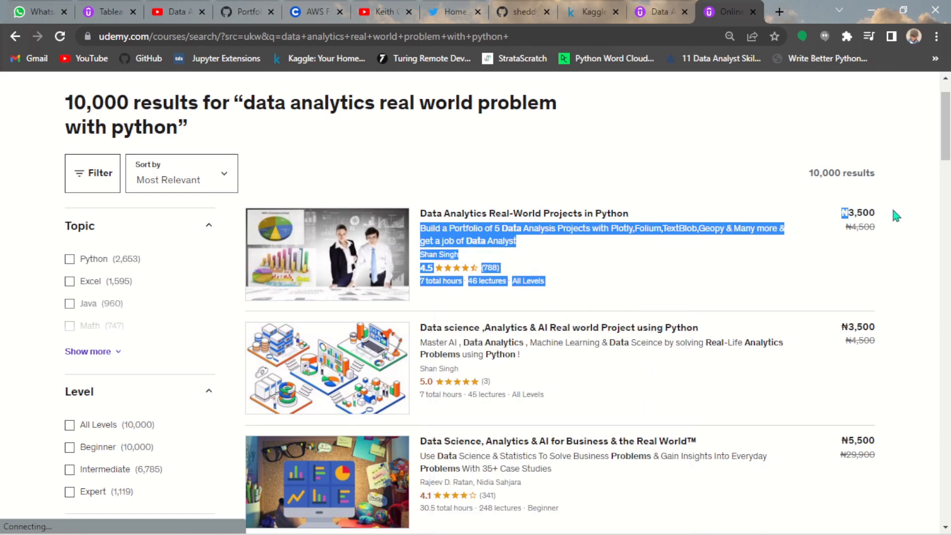
mouse_move(623, 231)
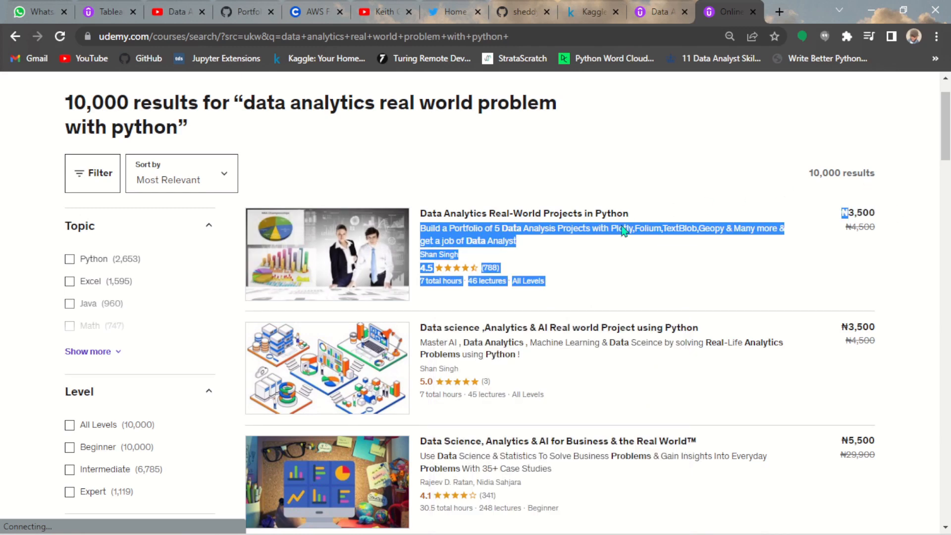
- Open the 'Data Analytics Real-World Projects in Python' course from the results
left_click(903, 206)
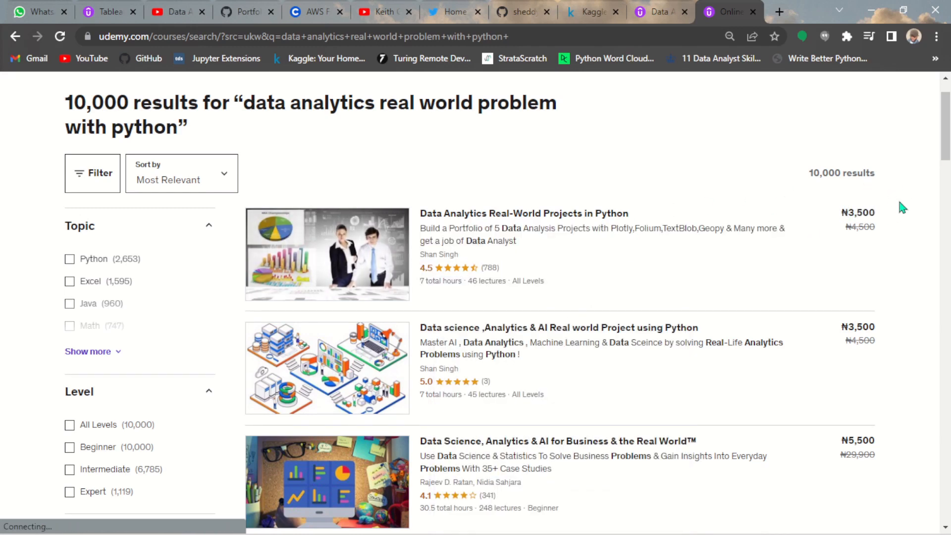
mouse_move(482, 217)
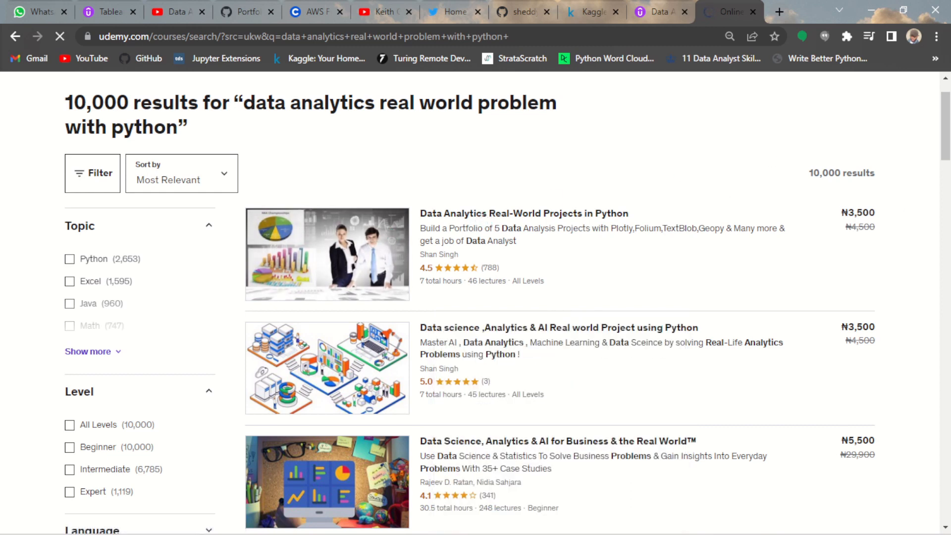
left_click(523, 213)
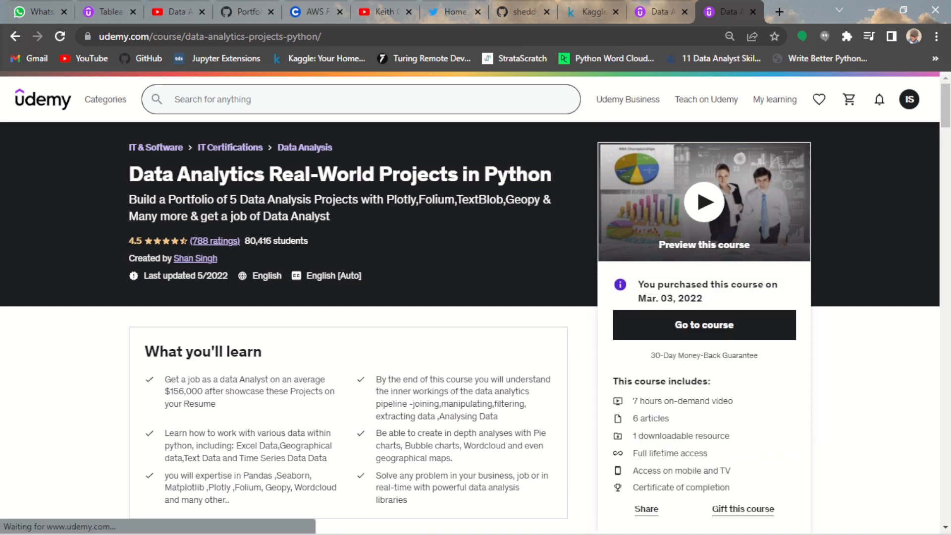
mouse_move(712, 279)
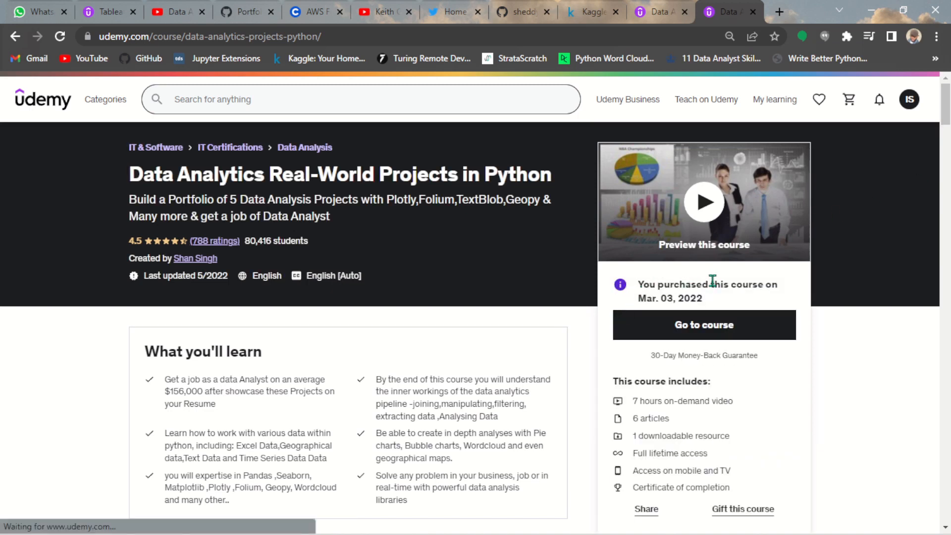
mouse_move(938, 225)
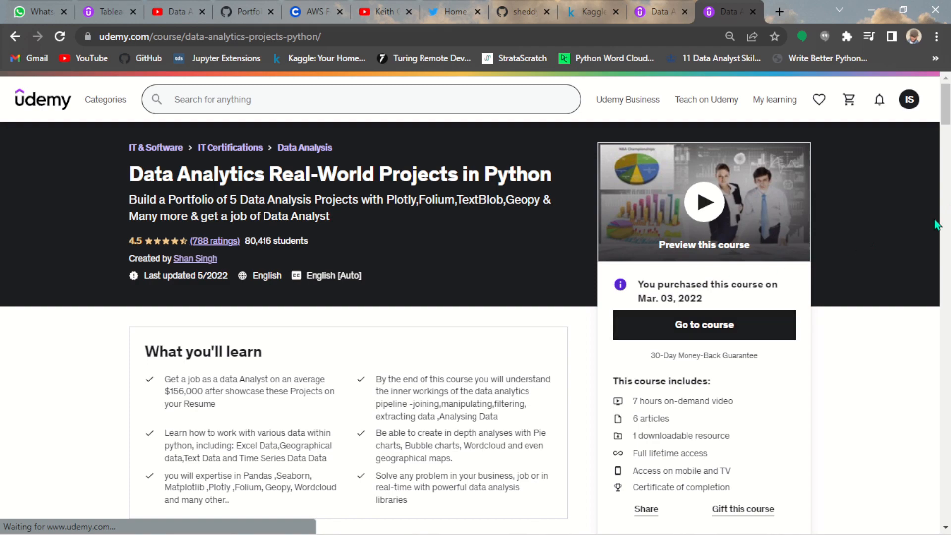
scroll("down", 3)
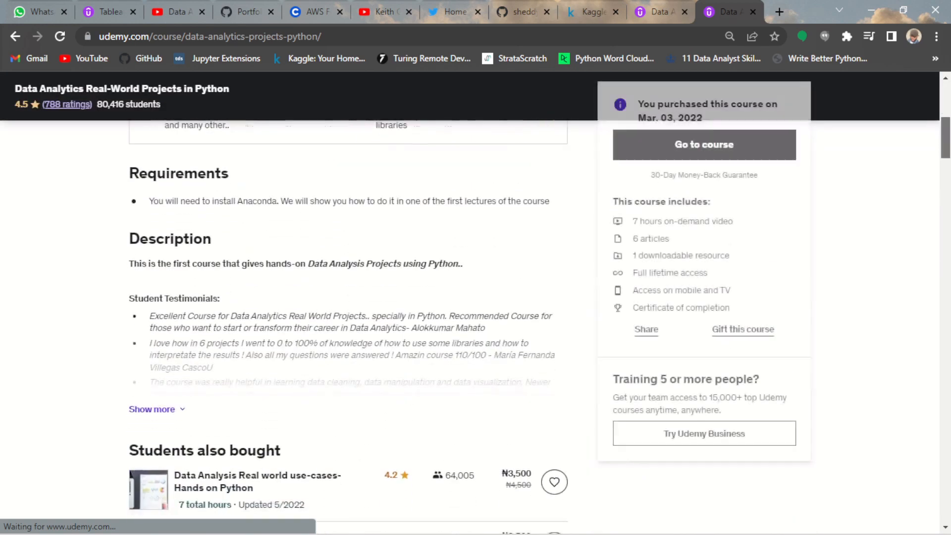
scroll("up", 3)
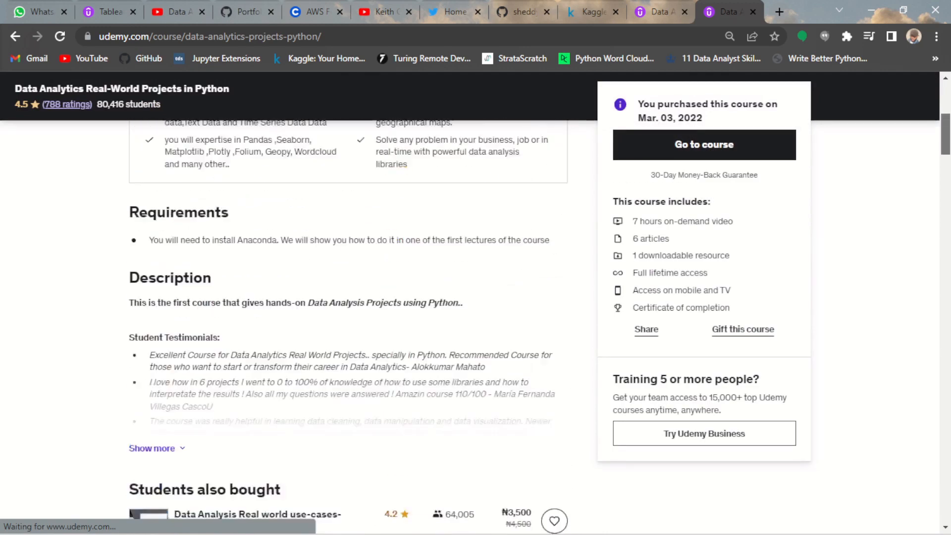
scroll("down", 3)
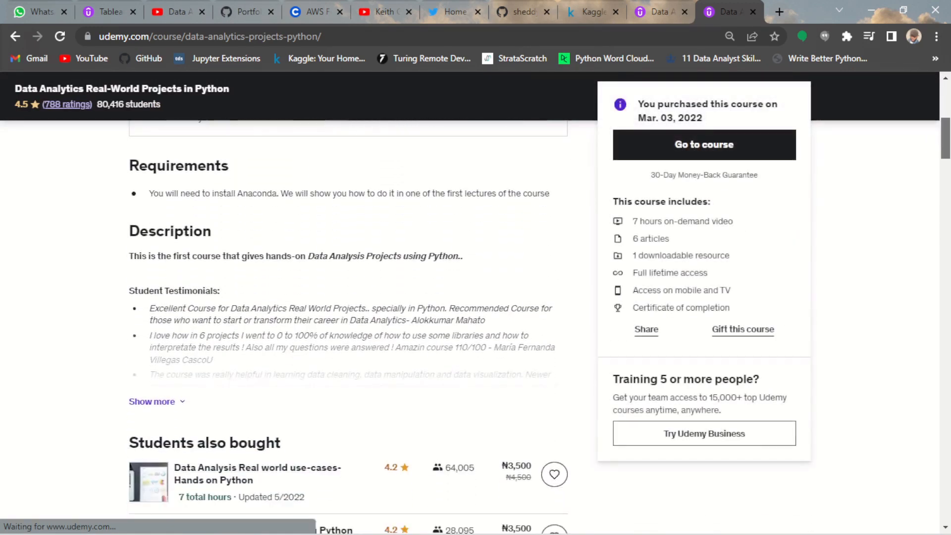
scroll("down", 3)
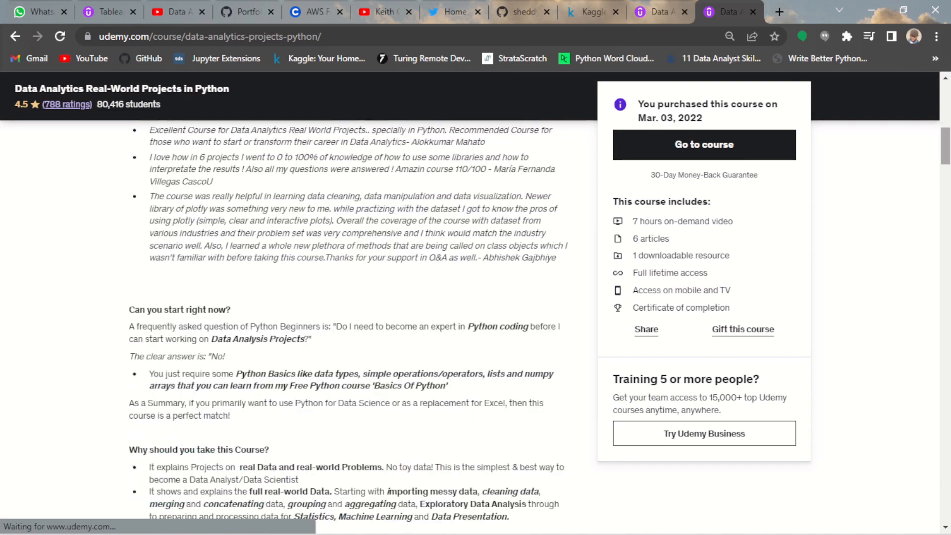
scroll("down", 3)
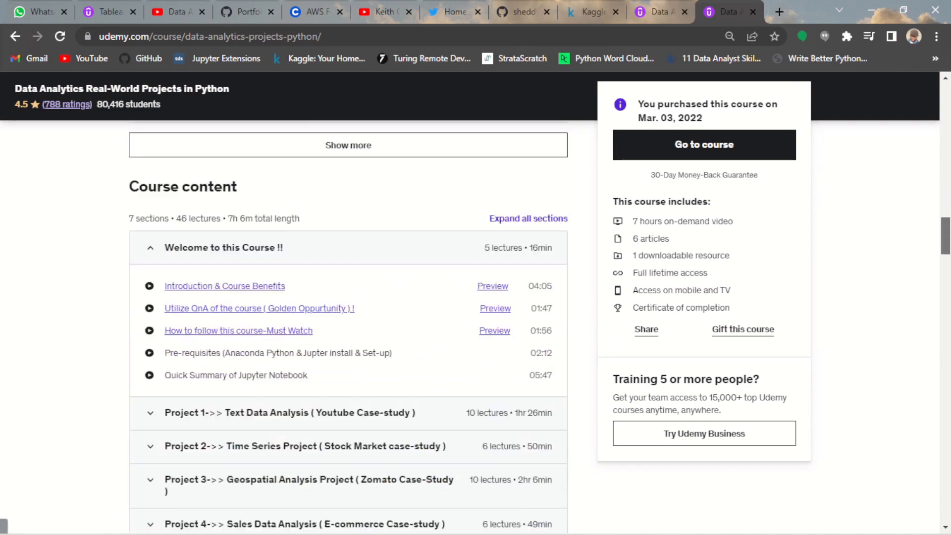
scroll("down", 3)
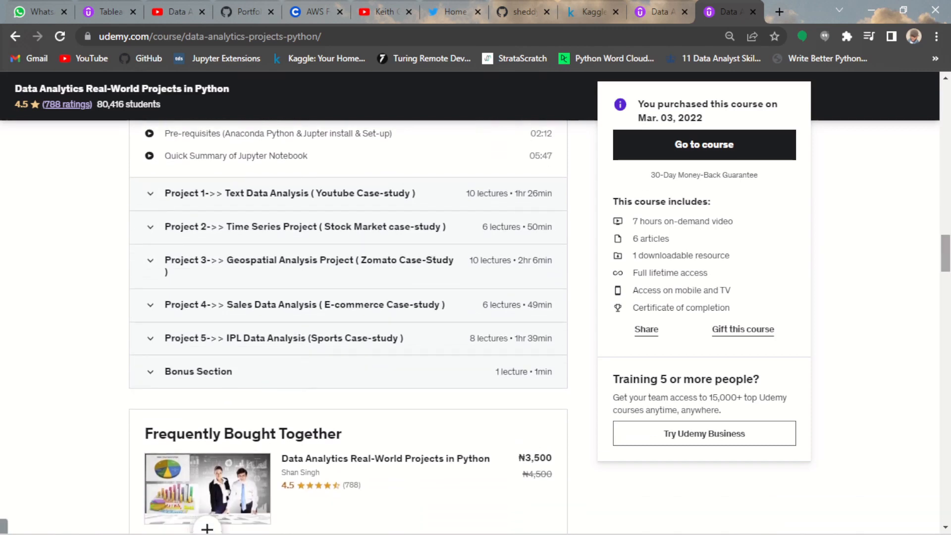
scroll("up", 3)
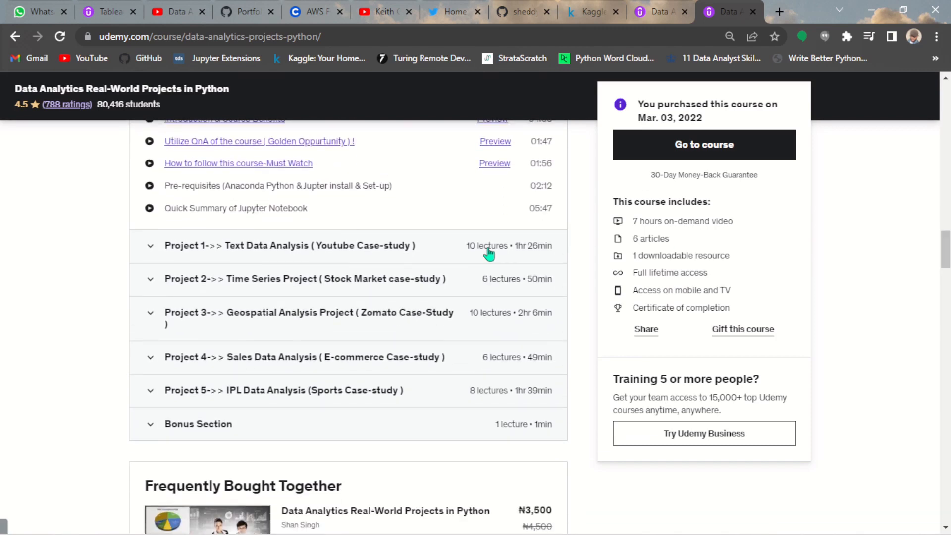
mouse_move(257, 253)
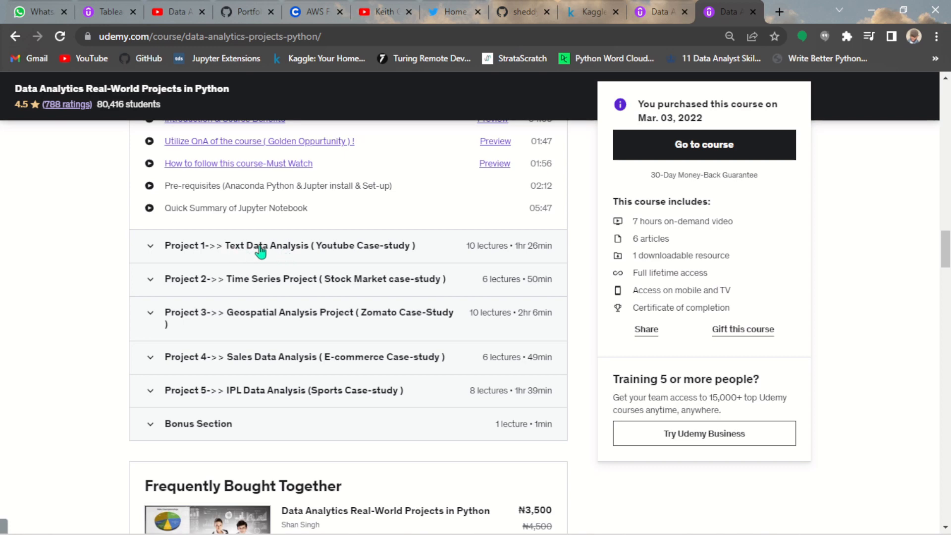
mouse_move(315, 252)
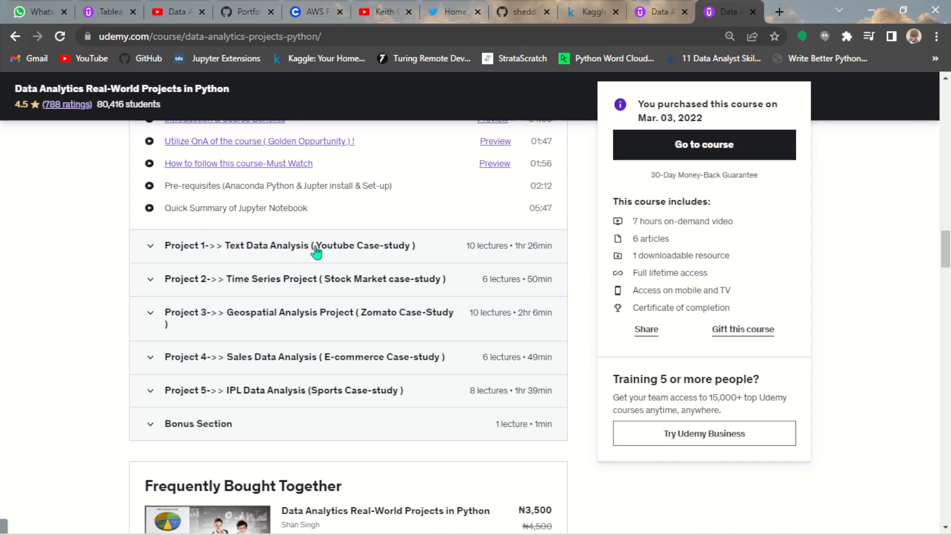
mouse_move(348, 249)
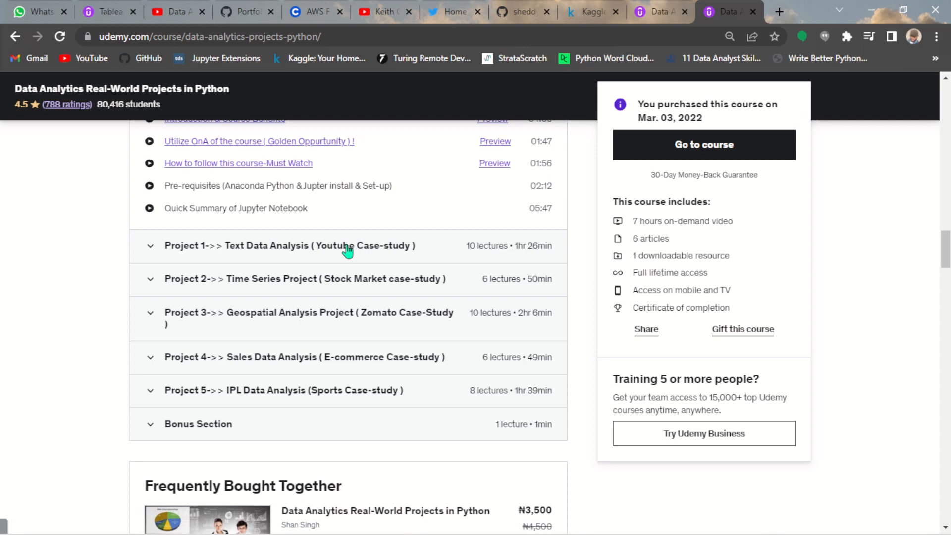
mouse_move(277, 300)
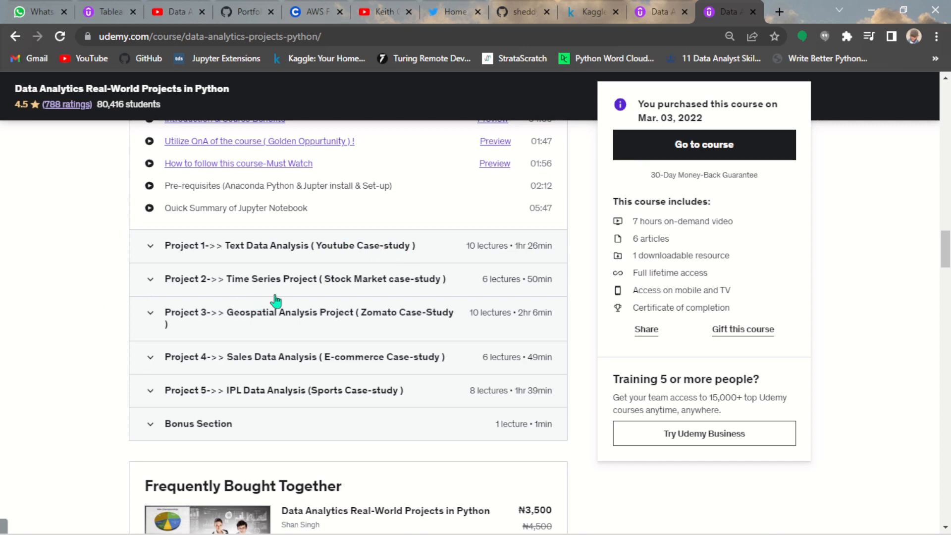
mouse_move(285, 286)
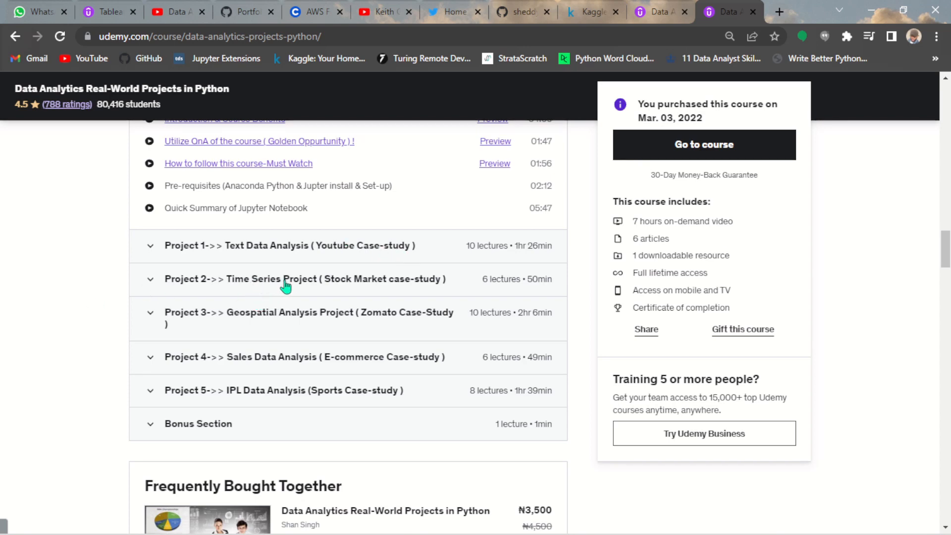
mouse_move(393, 285)
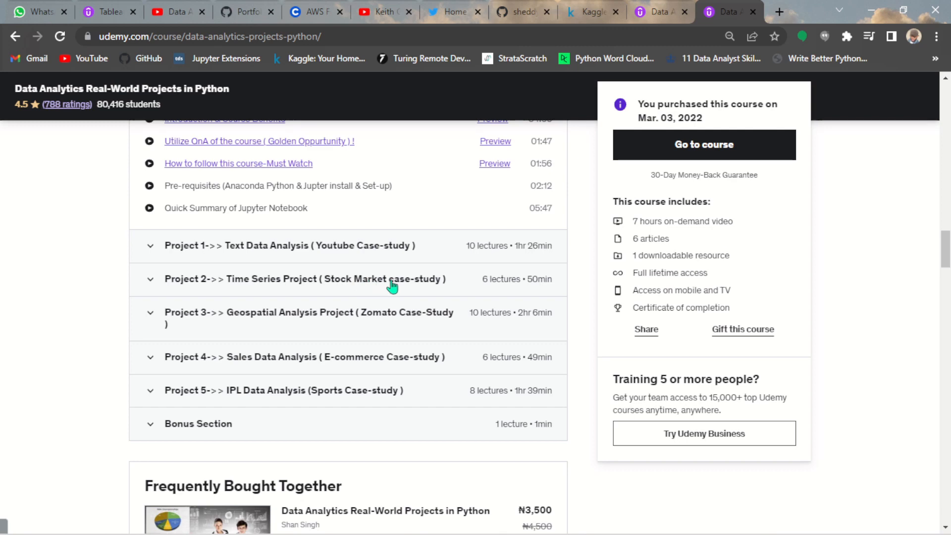
mouse_move(416, 285)
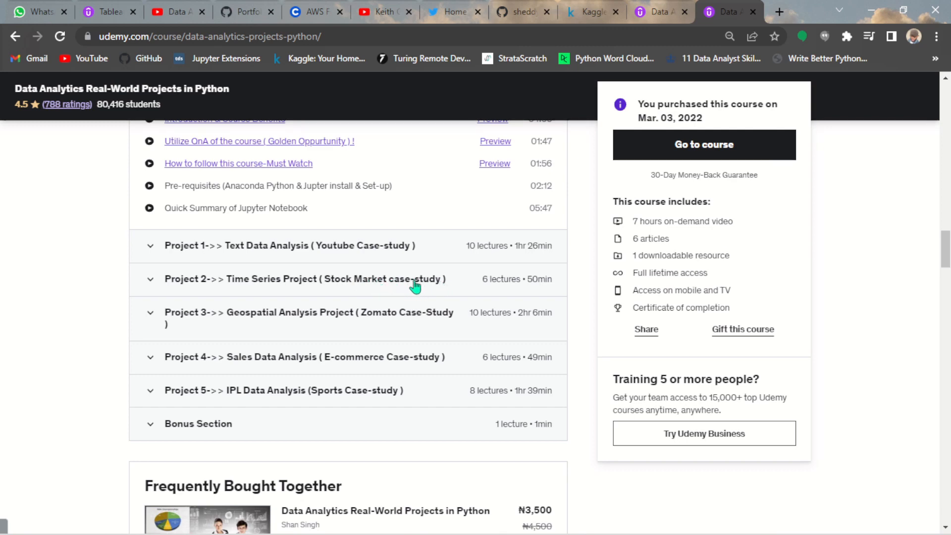
mouse_move(163, 345)
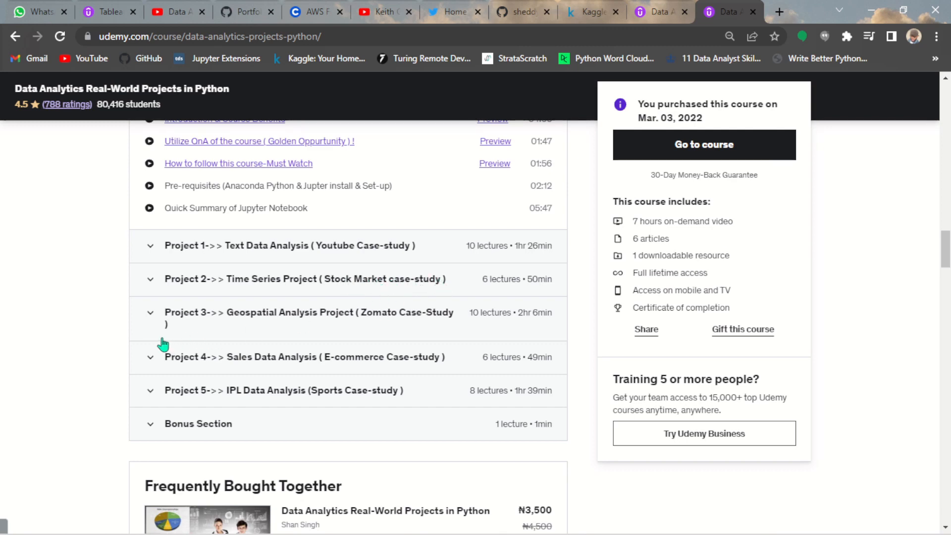
mouse_move(279, 331)
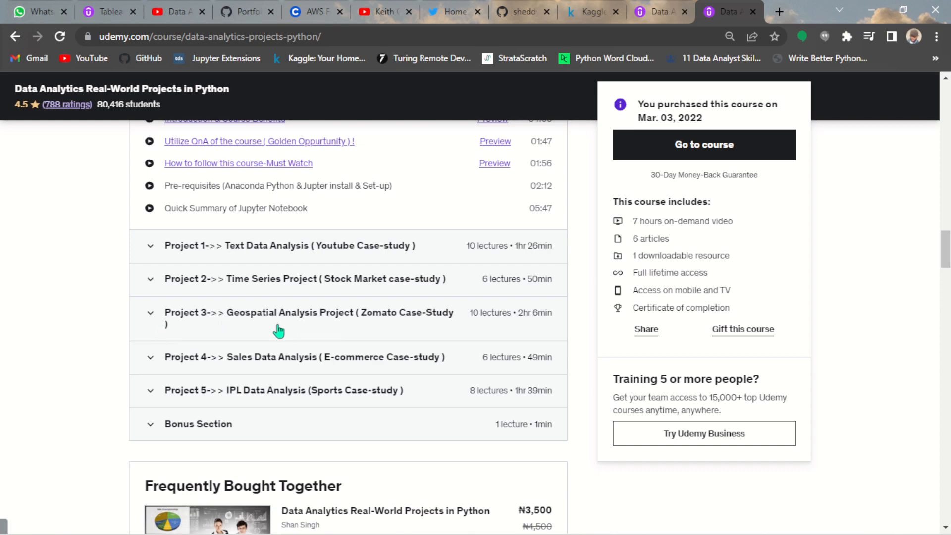
mouse_move(457, 303)
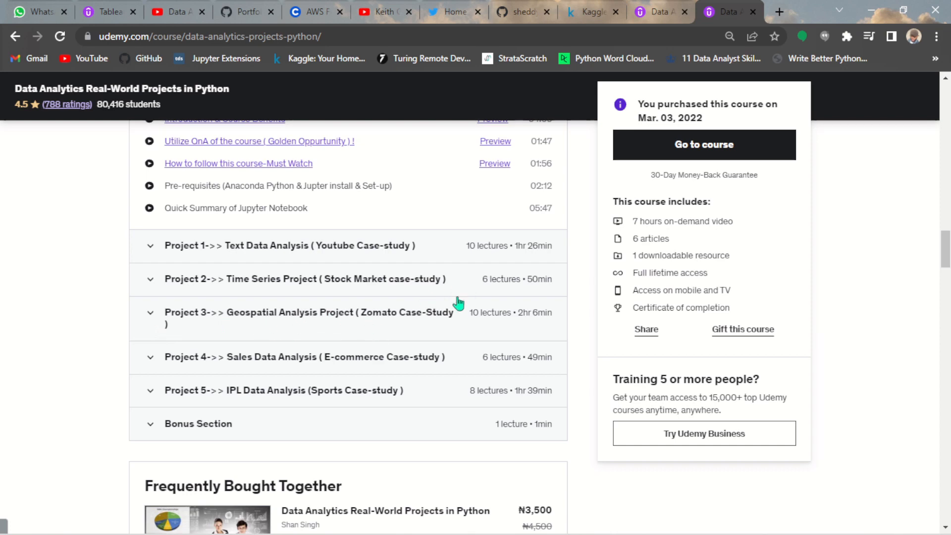
mouse_move(314, 318)
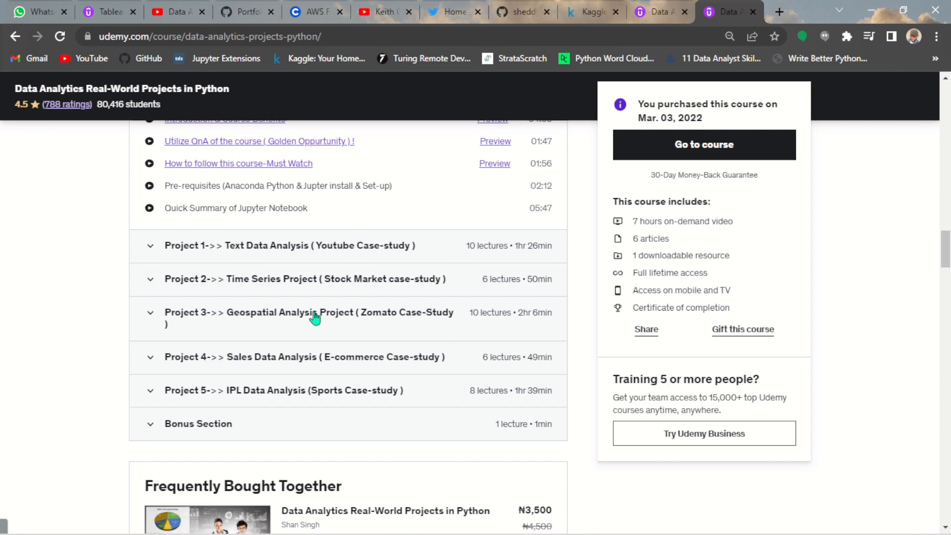
mouse_move(399, 305)
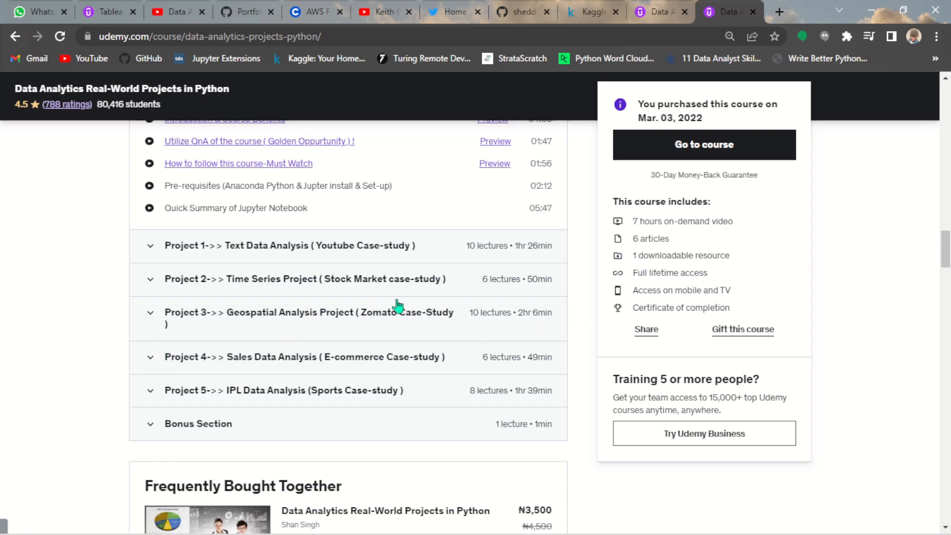
mouse_move(151, 369)
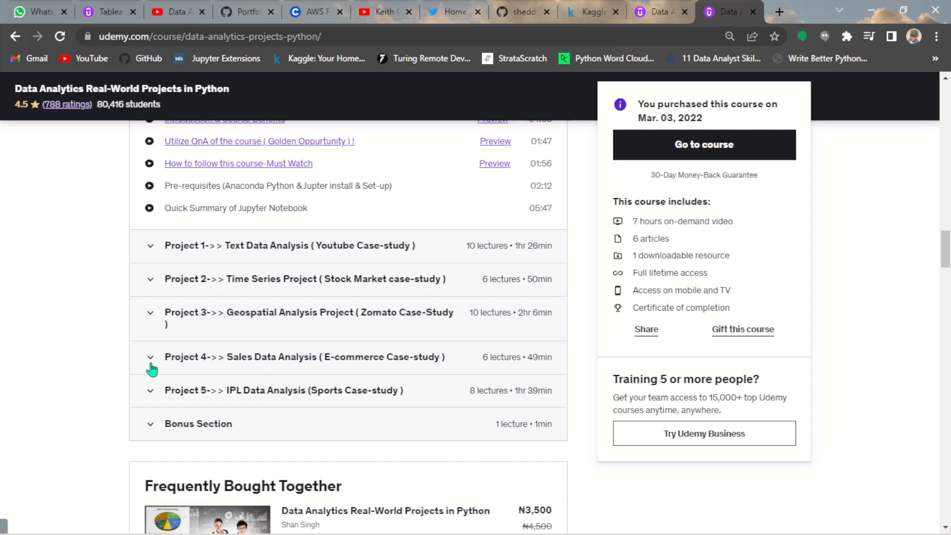
mouse_move(394, 370)
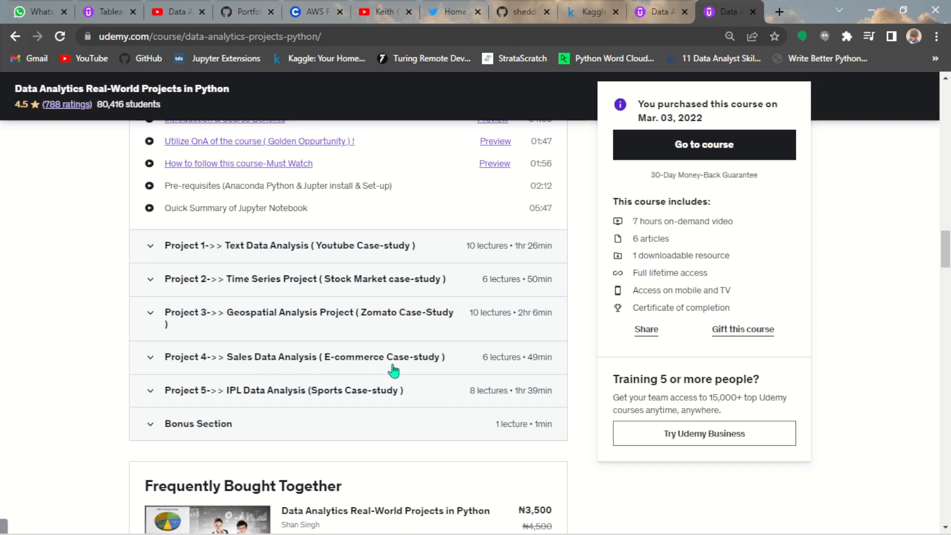
mouse_move(199, 420)
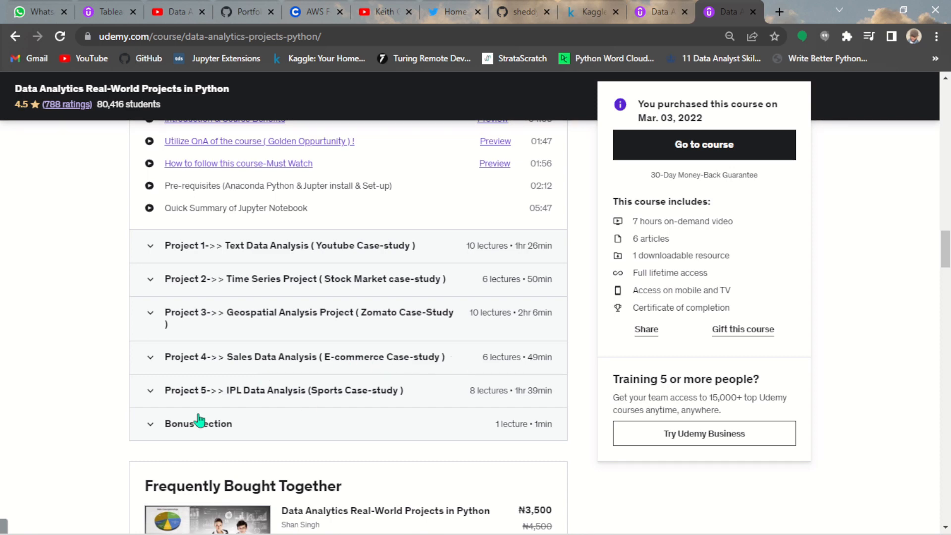
mouse_move(224, 398)
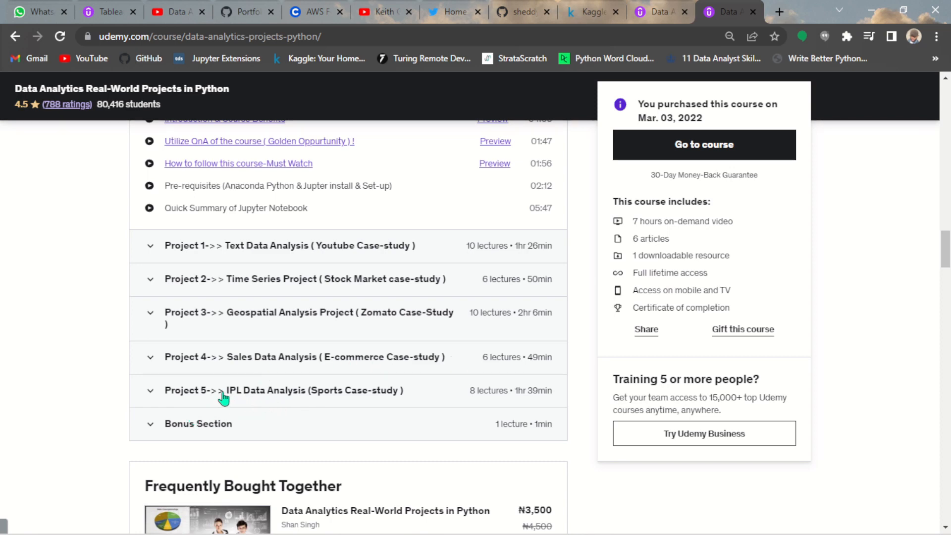
mouse_move(245, 399)
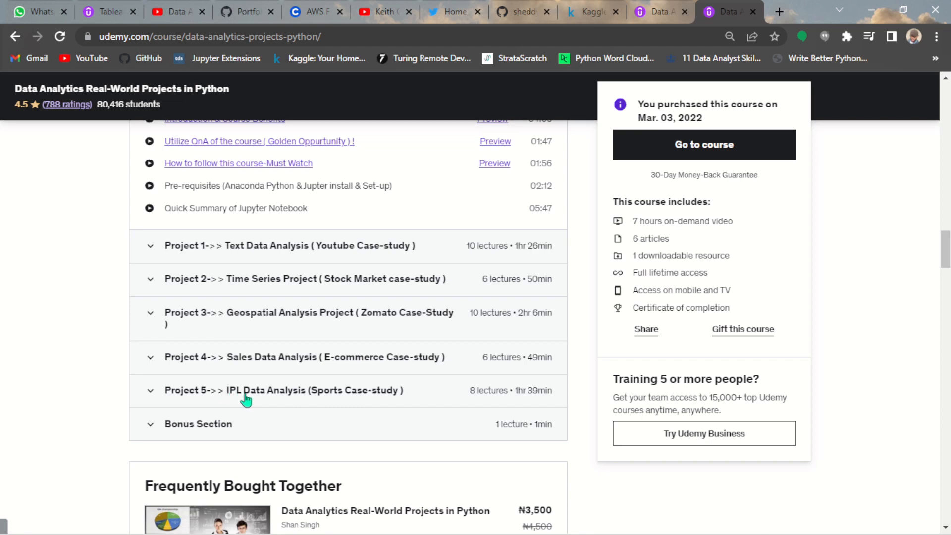
mouse_move(293, 406)
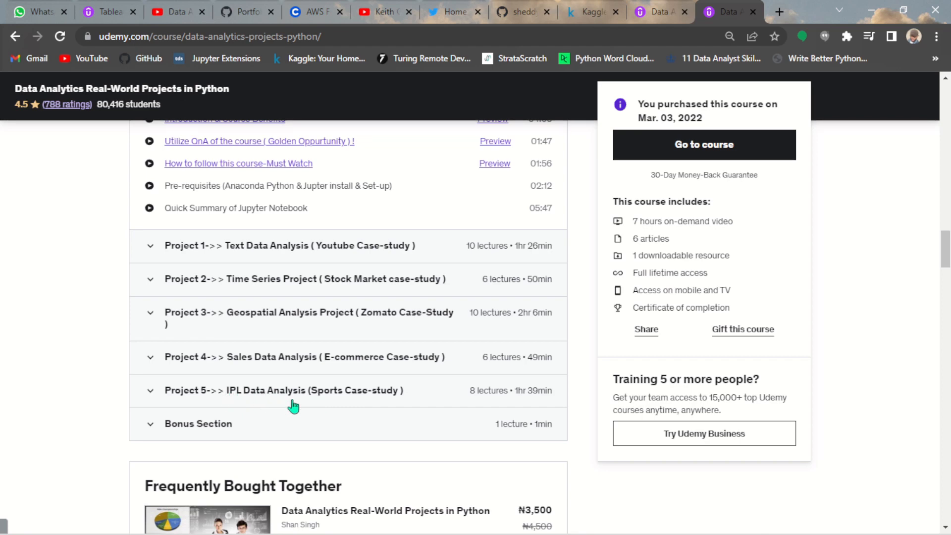
mouse_move(437, 395)
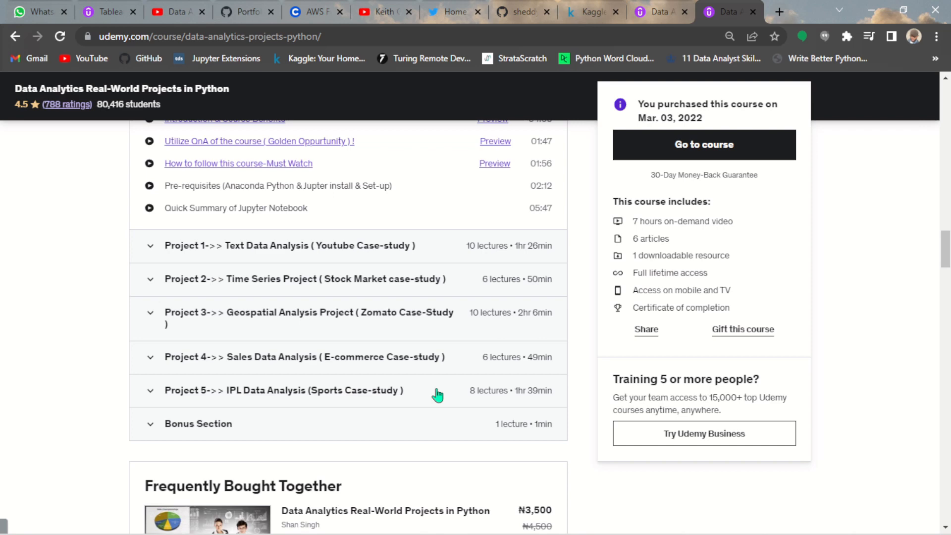
mouse_move(742, 329)
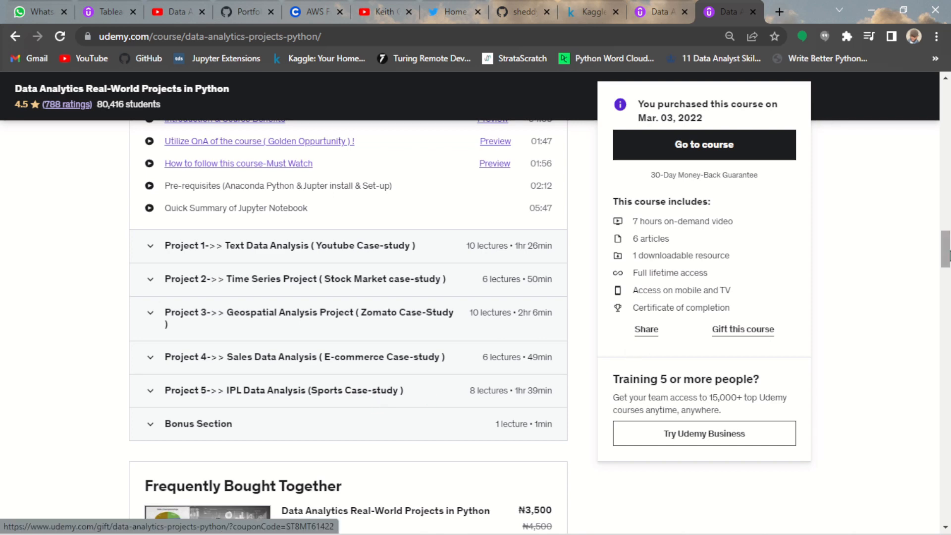
scroll("down", 3)
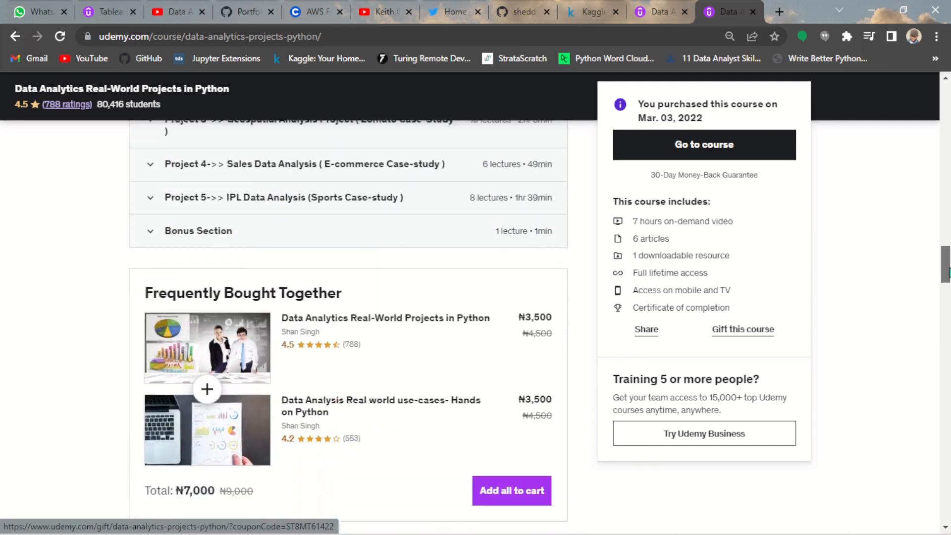
scroll("up", 3)
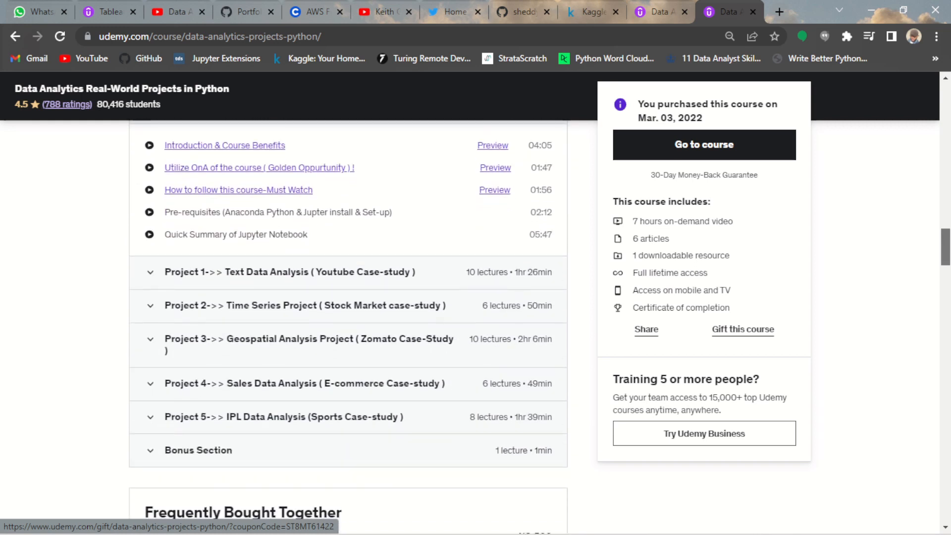
scroll("down", 3)
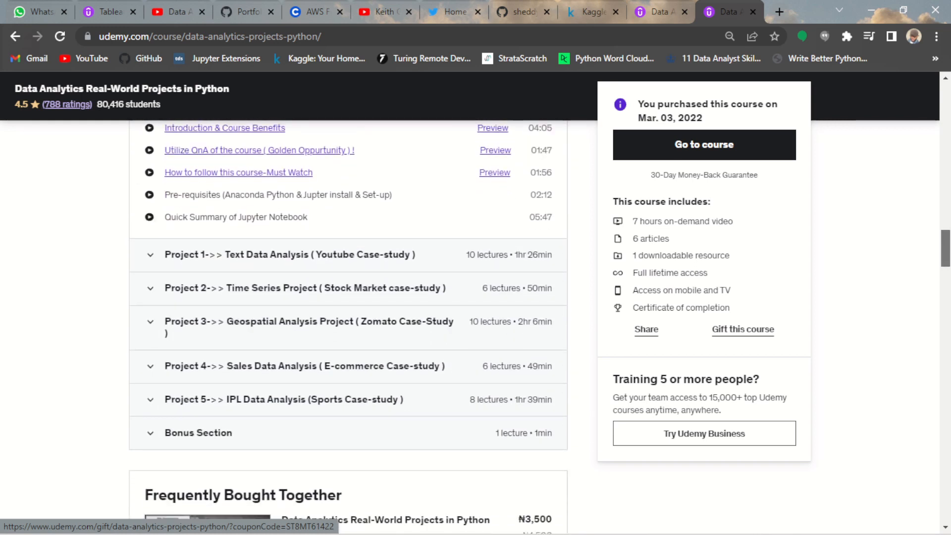
mouse_move(408, 274)
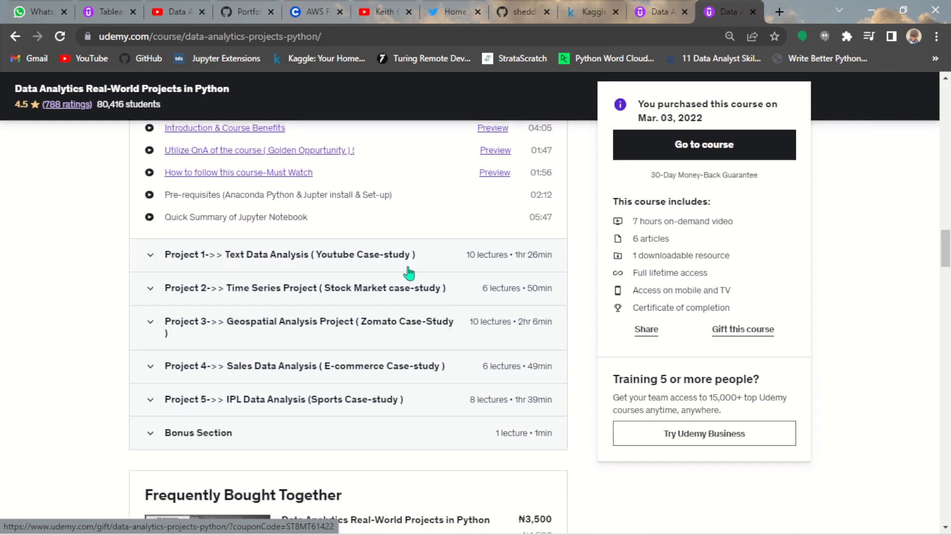
mouse_move(943, 251)
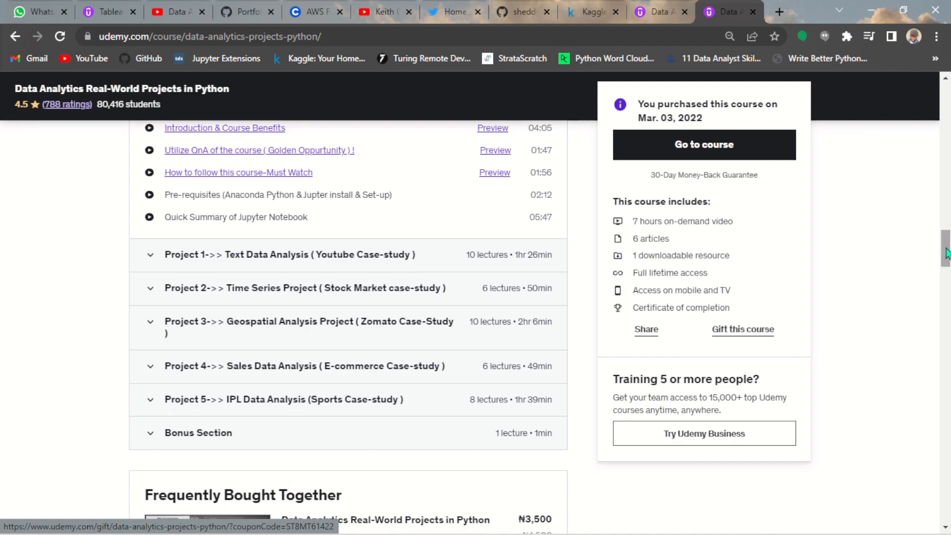
scroll("up", 3)
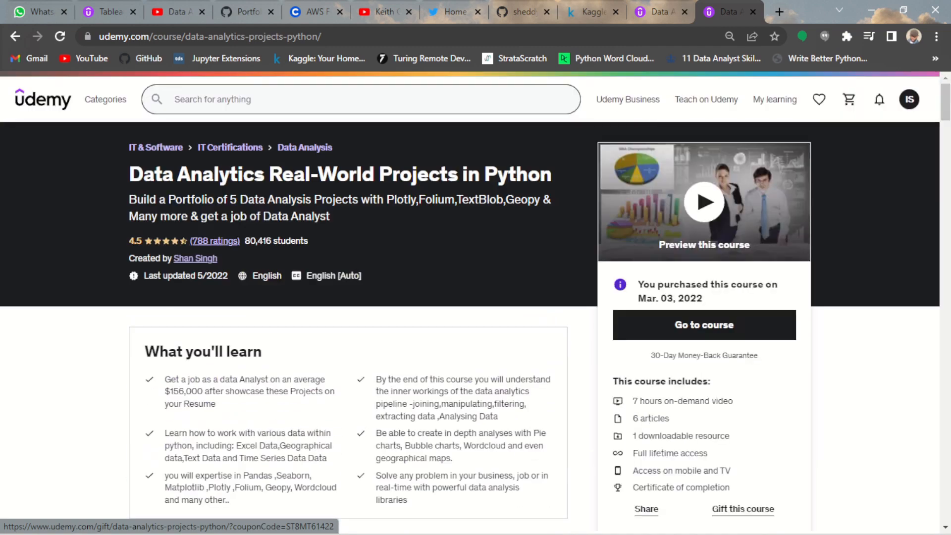
scroll("down", 3)
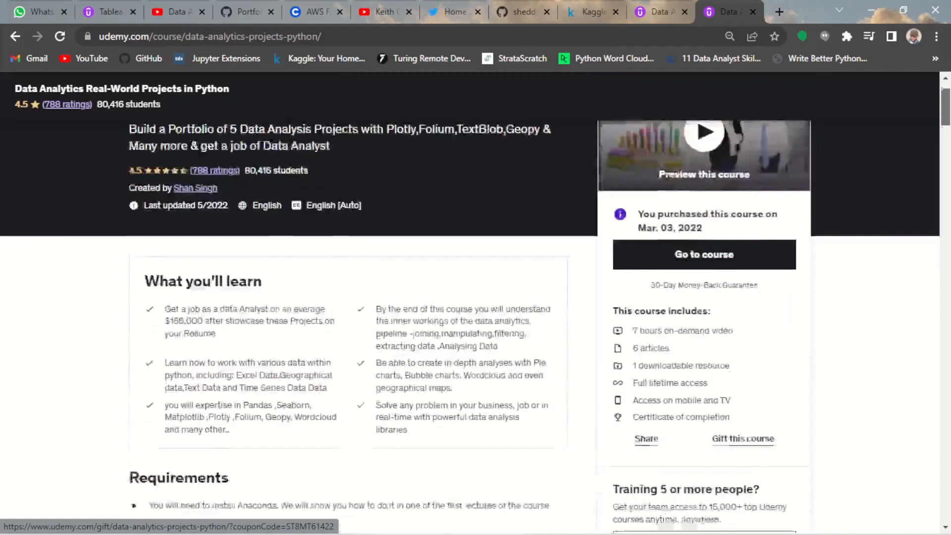
scroll("up", 3)
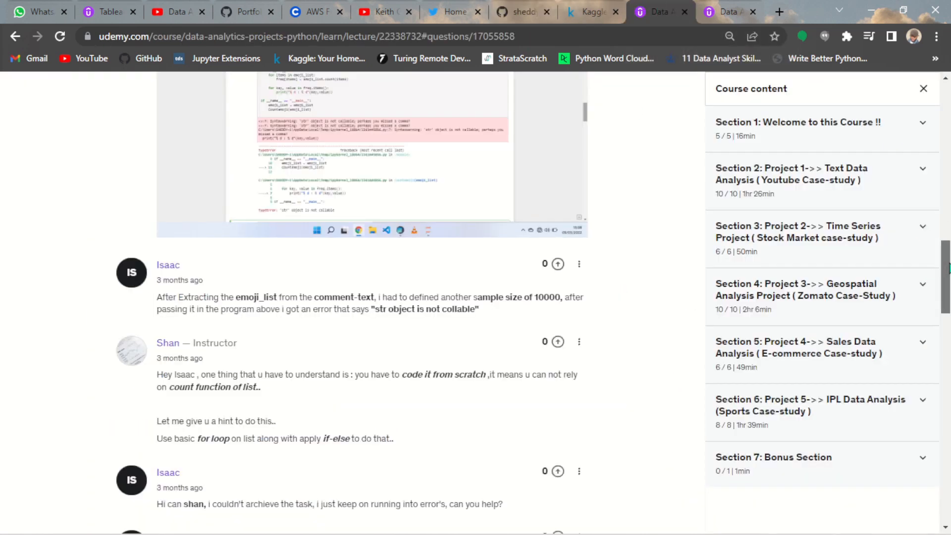
scroll("up", 3)
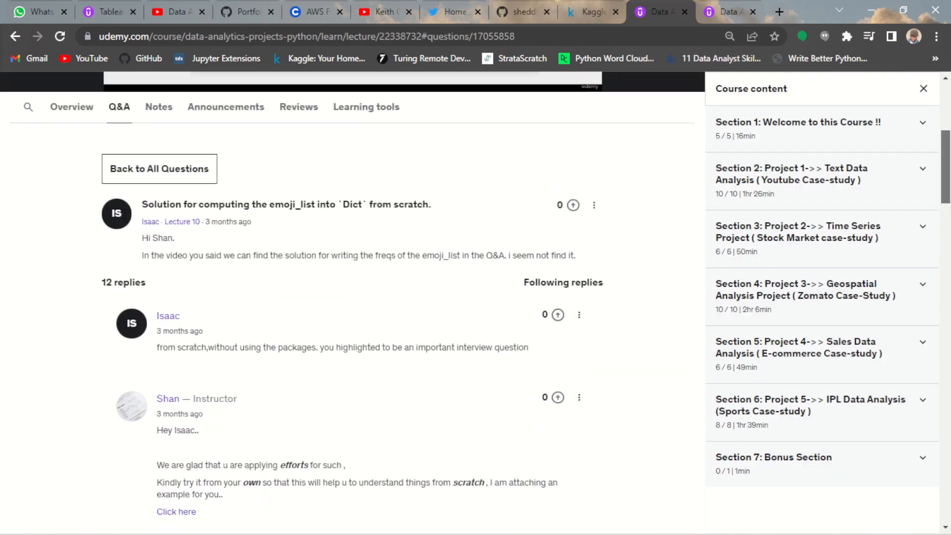
scroll("down", 3)
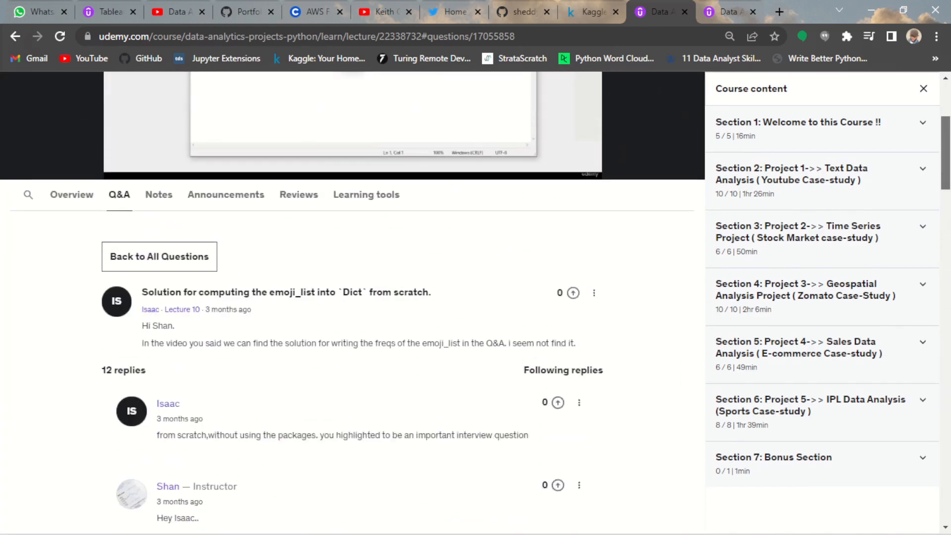
scroll("up", 3)
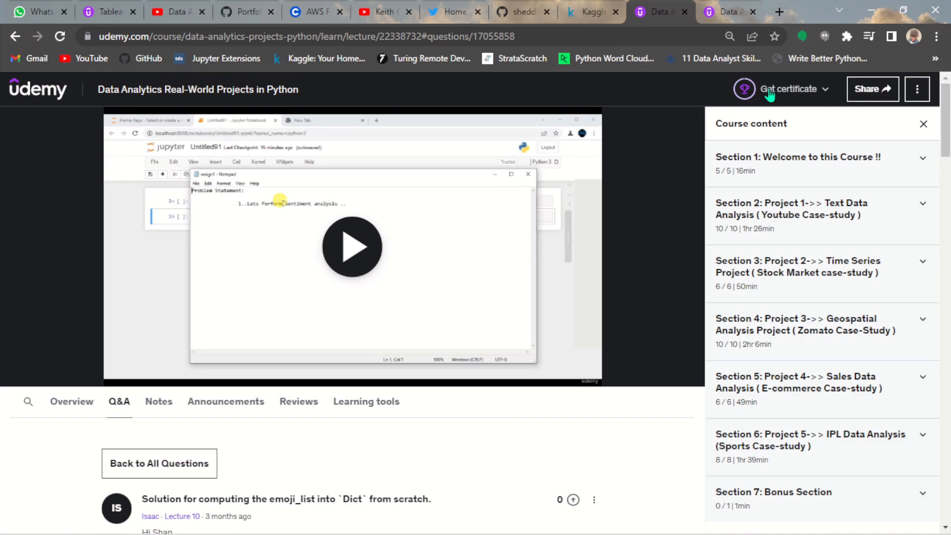
mouse_move(939, 153)
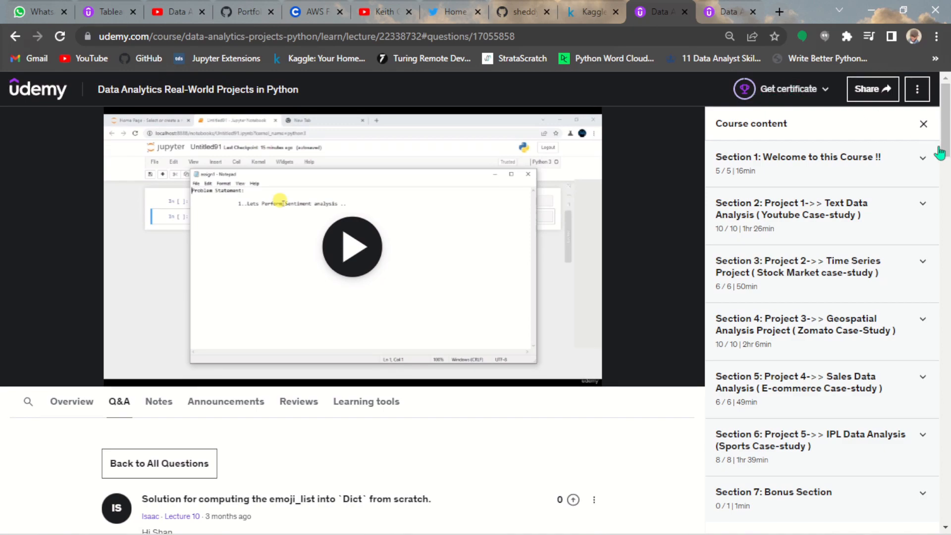
scroll("down", 3)
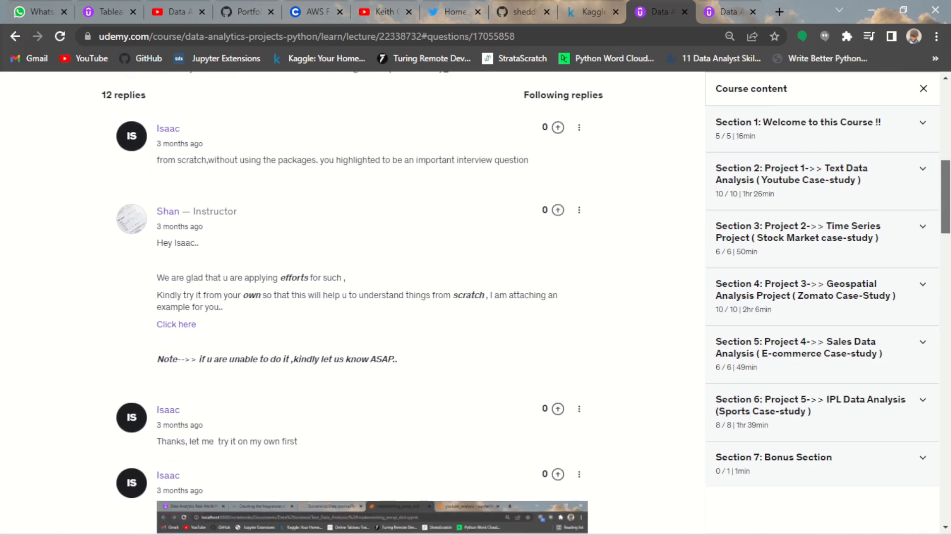
scroll("down", 3)
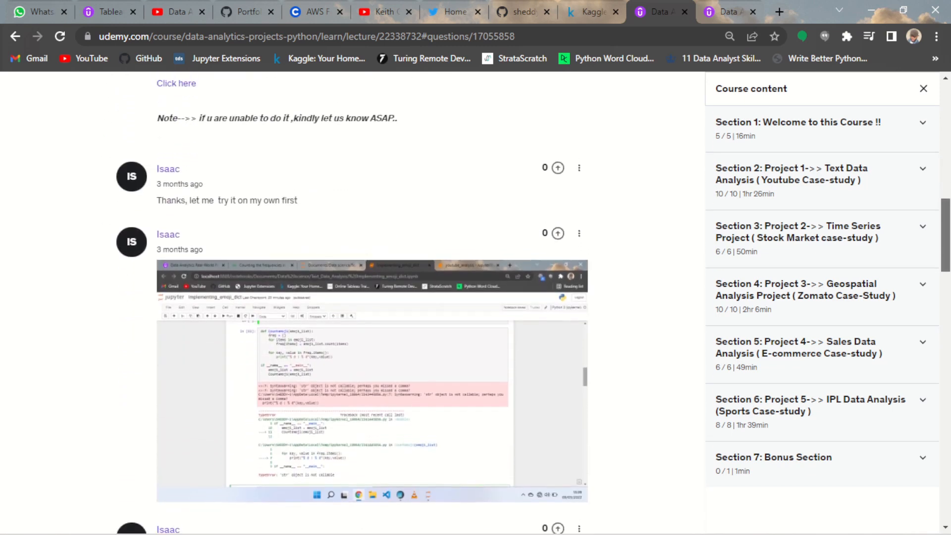
scroll("down", 3)
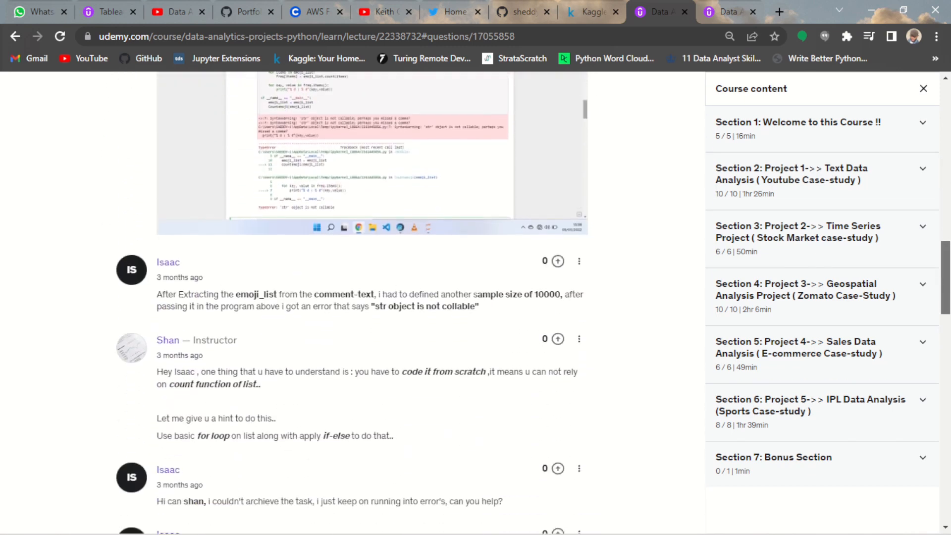
scroll("down", 3)
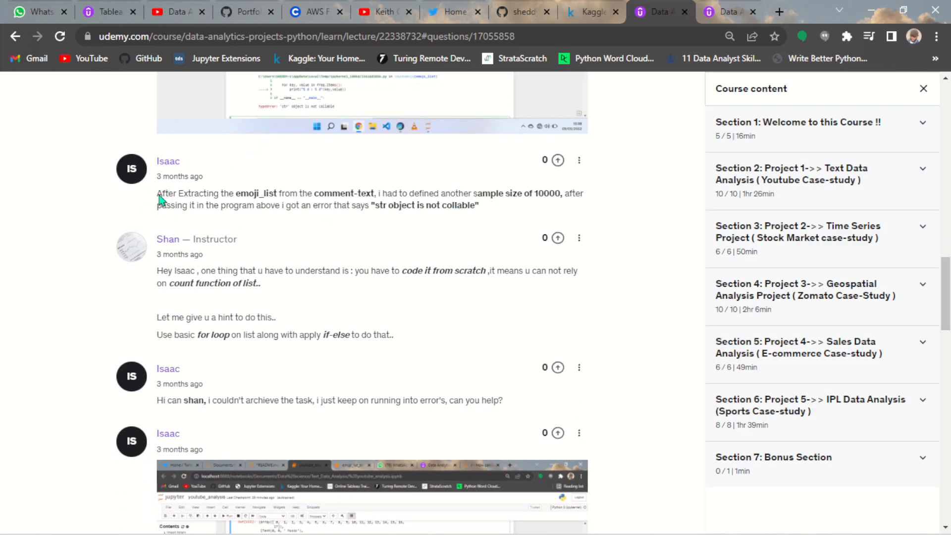
mouse_move(364, 207)
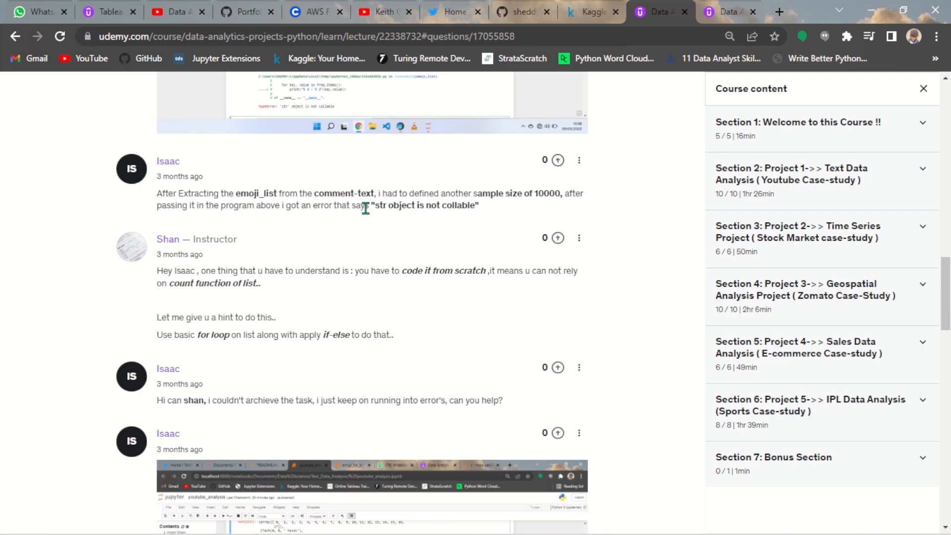
mouse_move(525, 244)
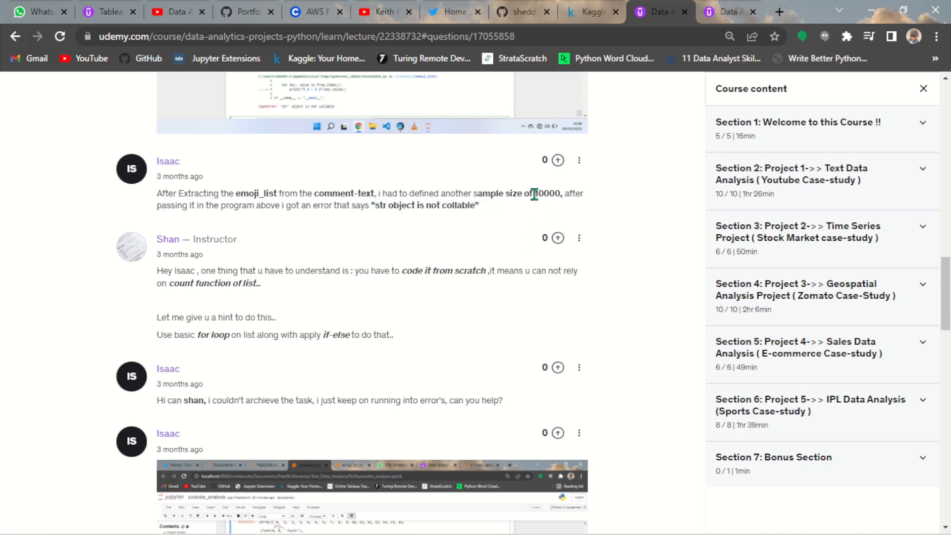
double_click(546, 193)
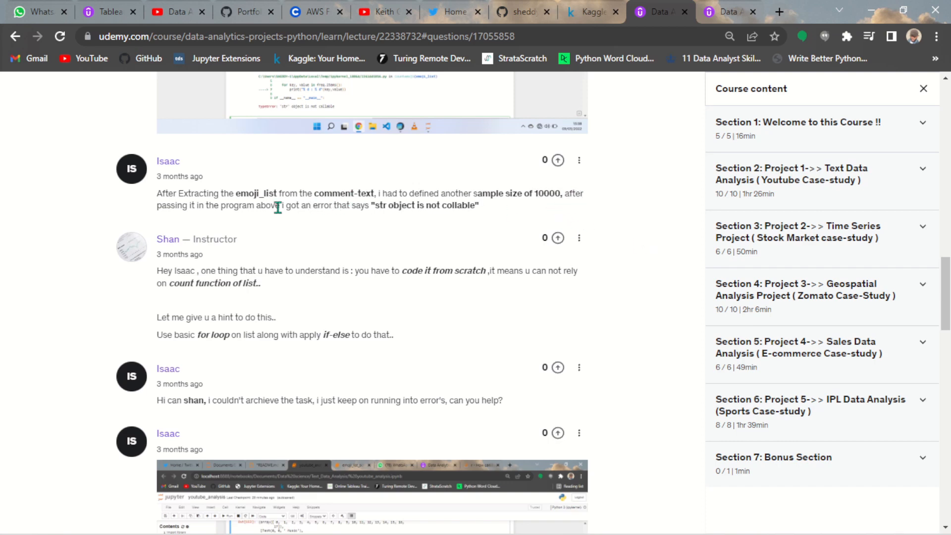
mouse_move(309, 217)
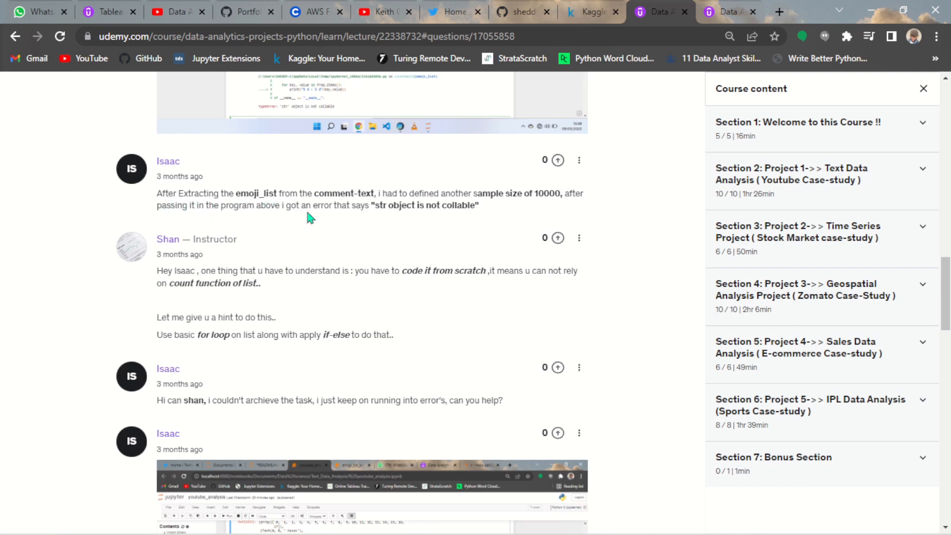
mouse_move(410, 223)
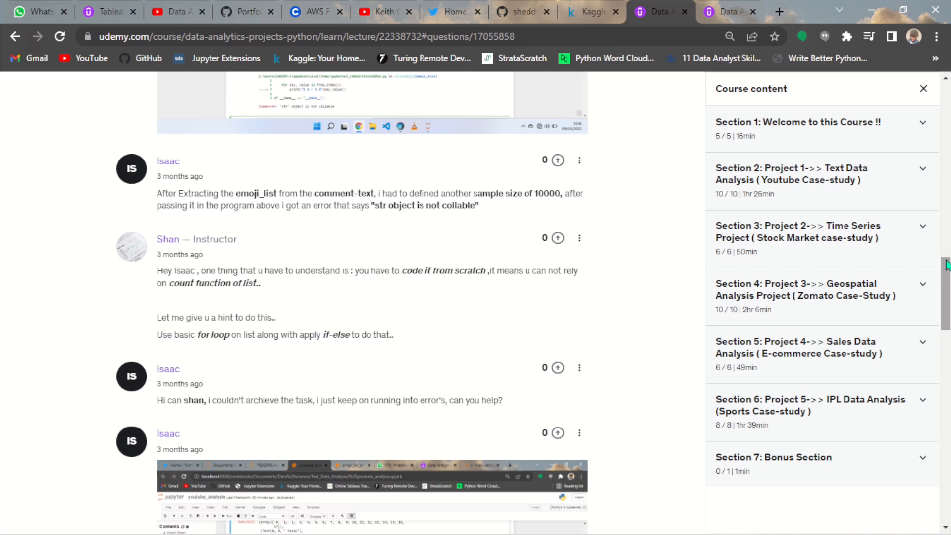
scroll("up", 3)
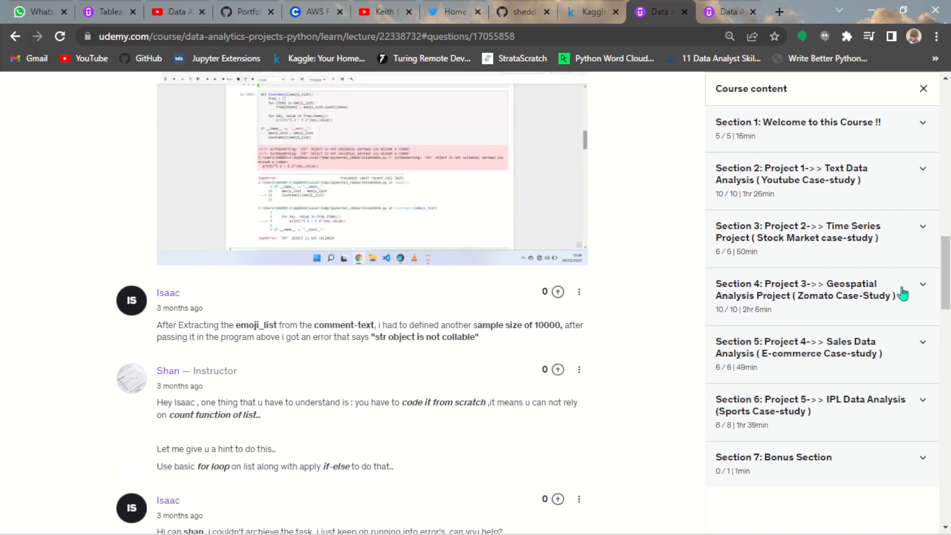
scroll("down", 3)
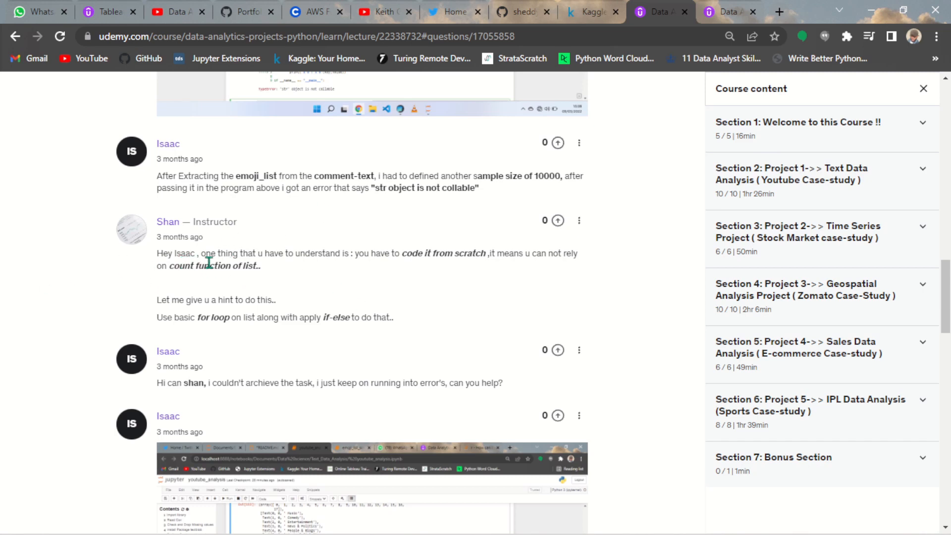
mouse_move(320, 258)
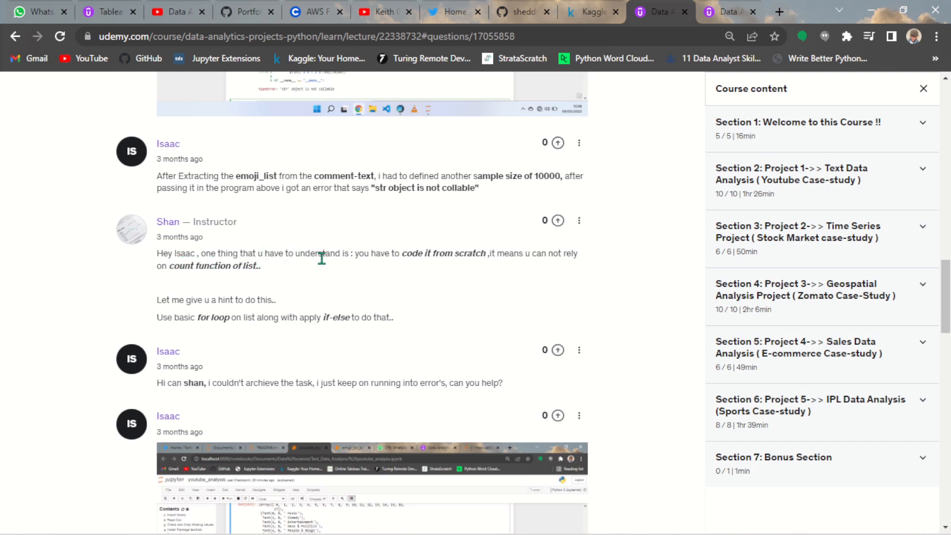
mouse_move(452, 258)
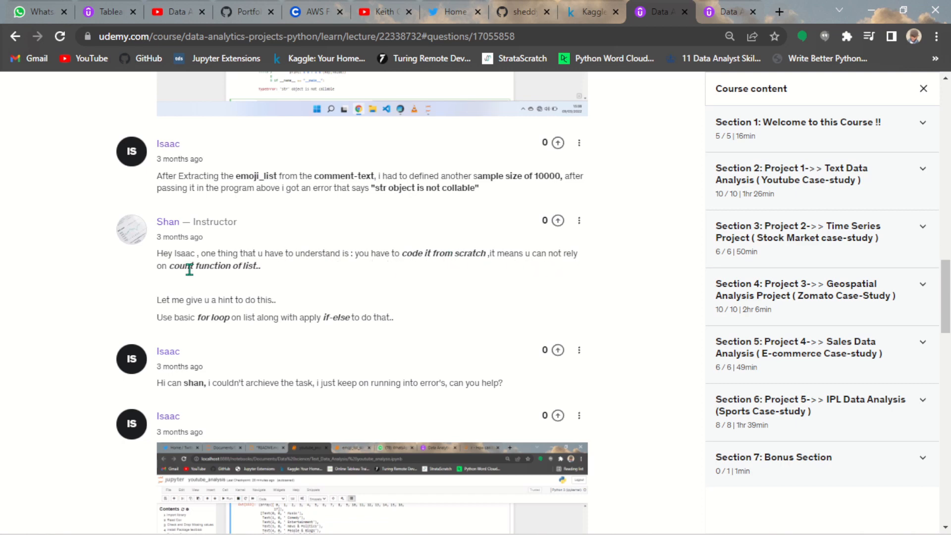
mouse_move(555, 269)
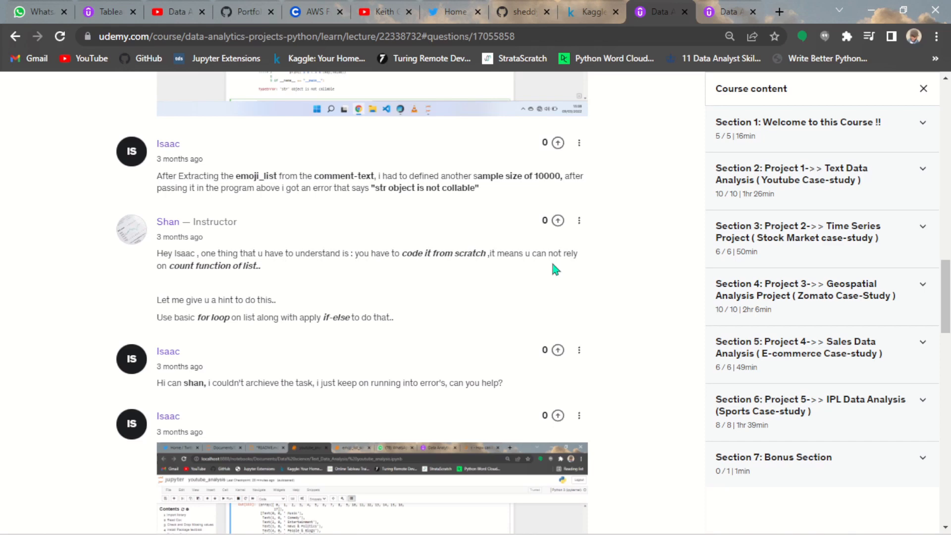
mouse_move(323, 276)
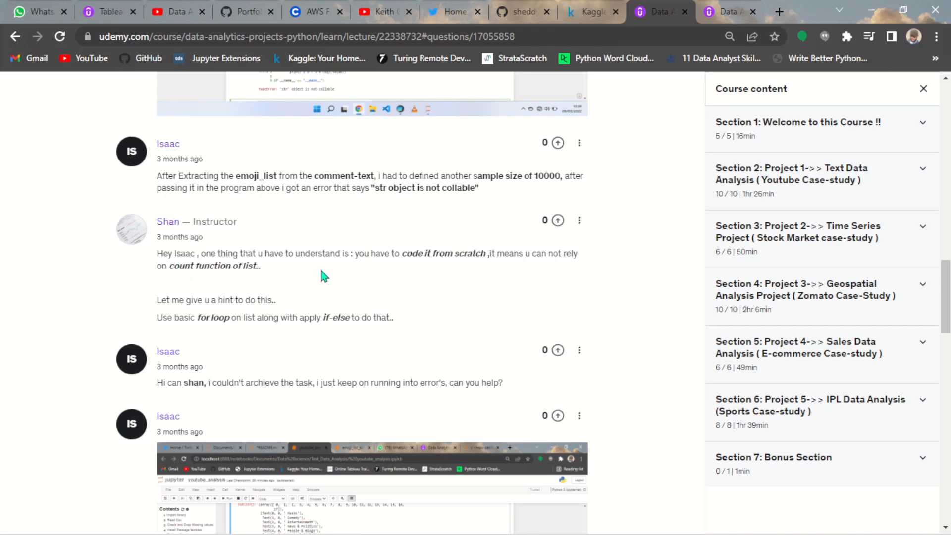
mouse_move(450, 285)
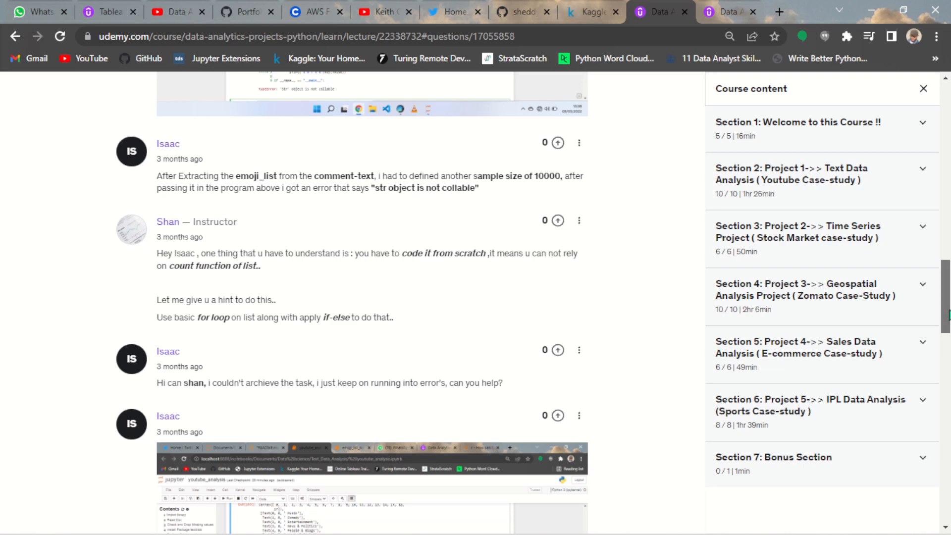
scroll("down", 3)
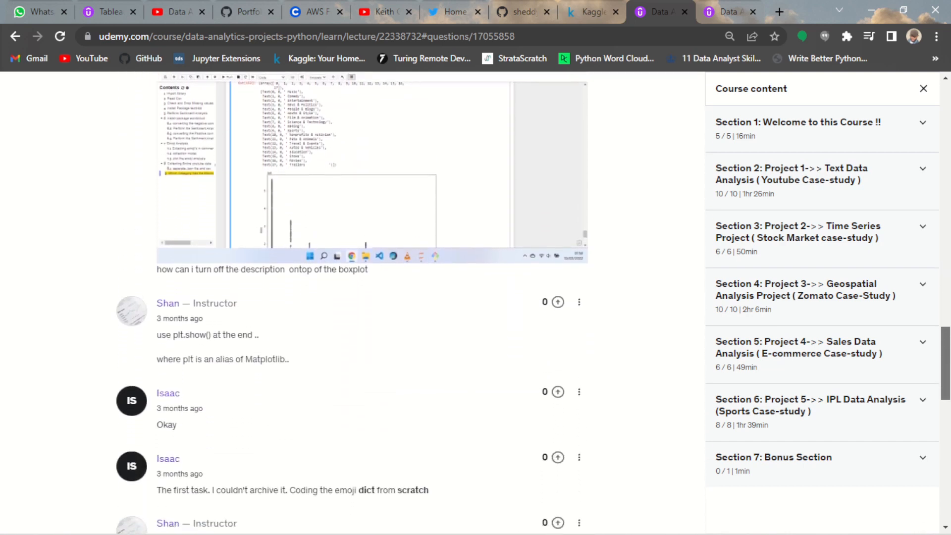
scroll("down", 3)
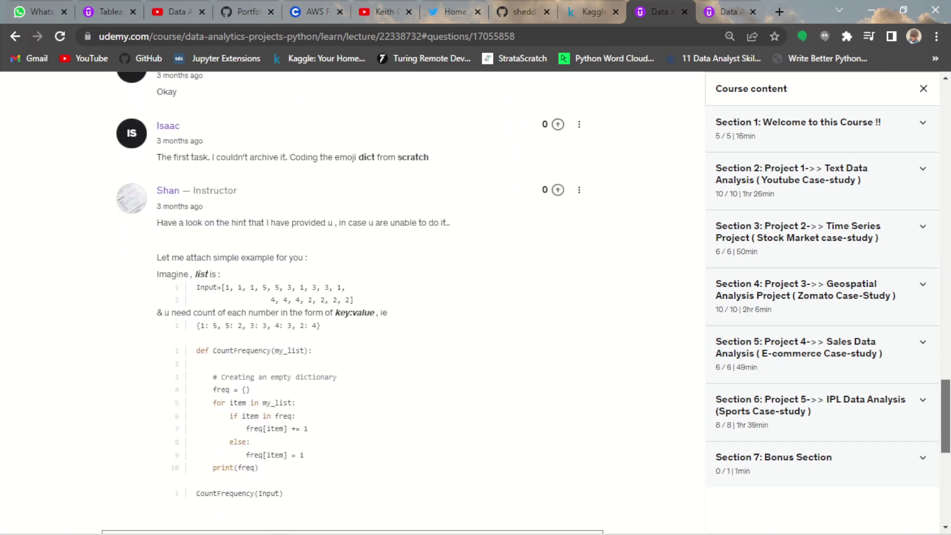
scroll("down", 3)
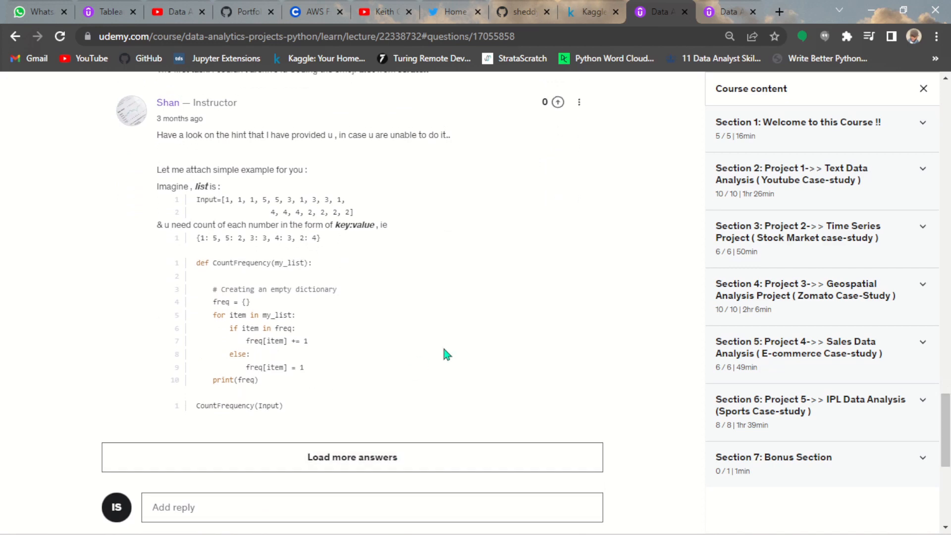
mouse_move(479, 453)
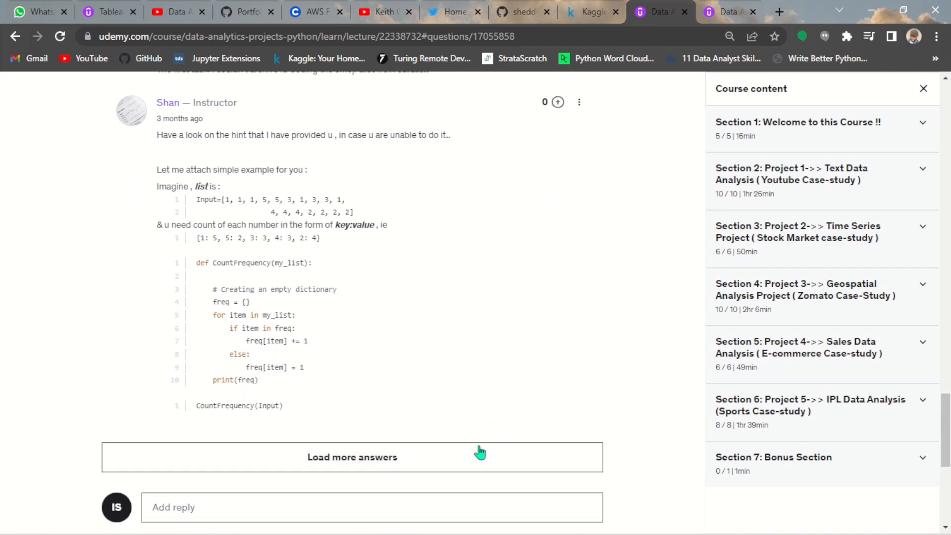
left_click(351, 456)
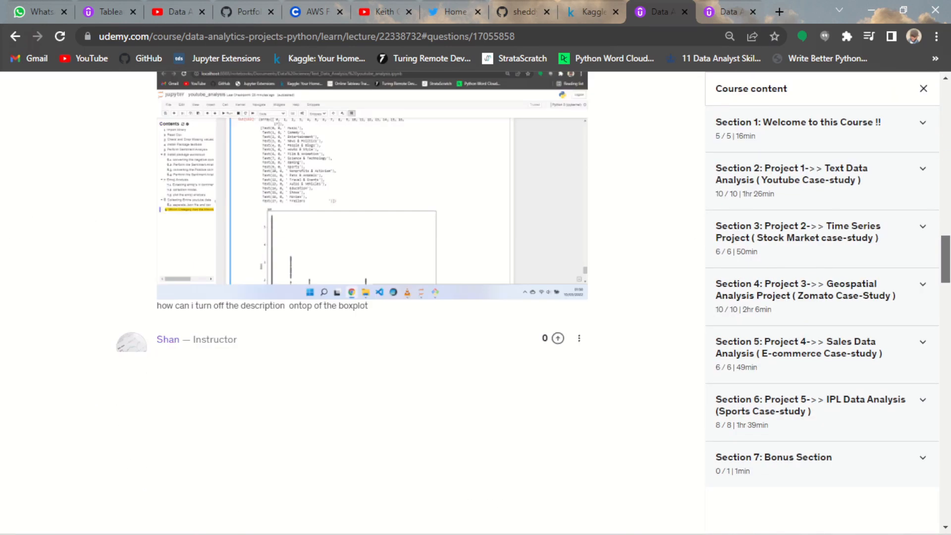
scroll("up", 3)
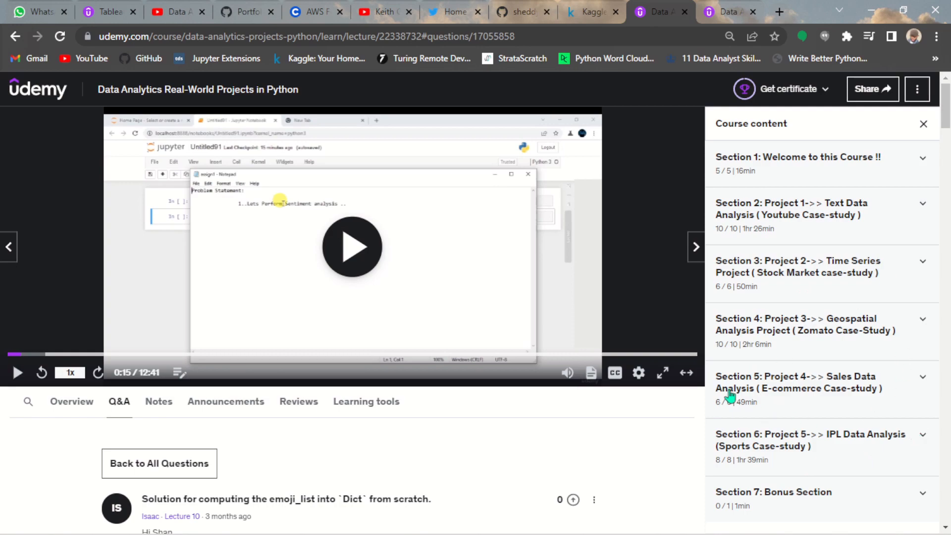
mouse_move(937, 297)
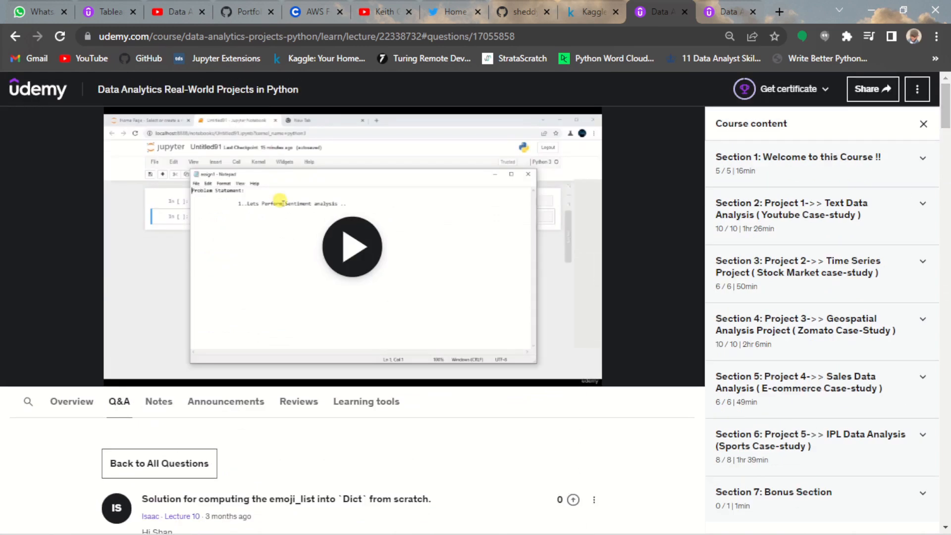
mouse_move(924, 265)
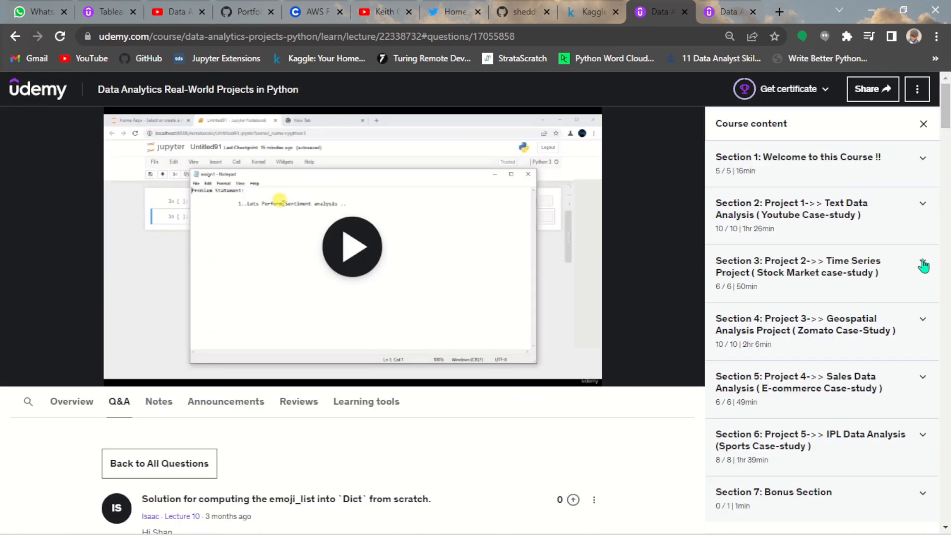
mouse_move(920, 196)
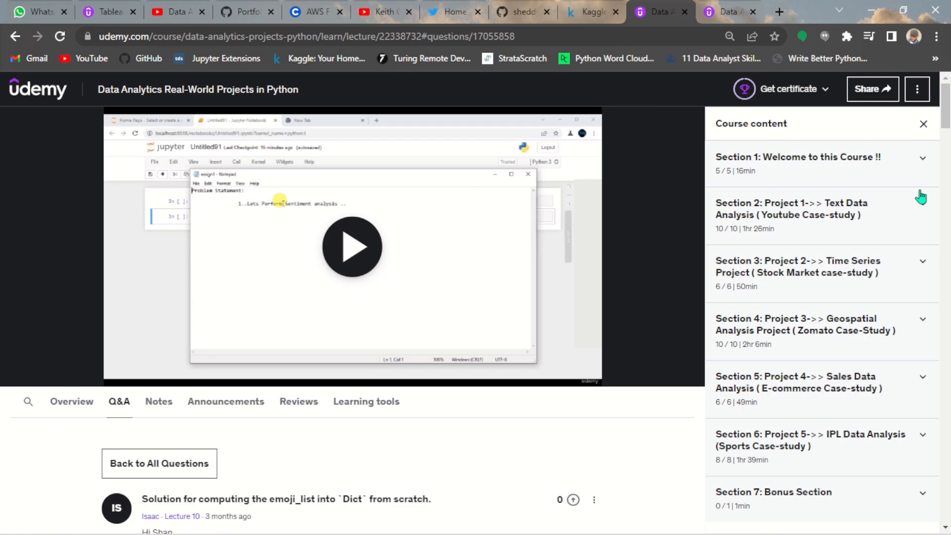
mouse_move(795, 272)
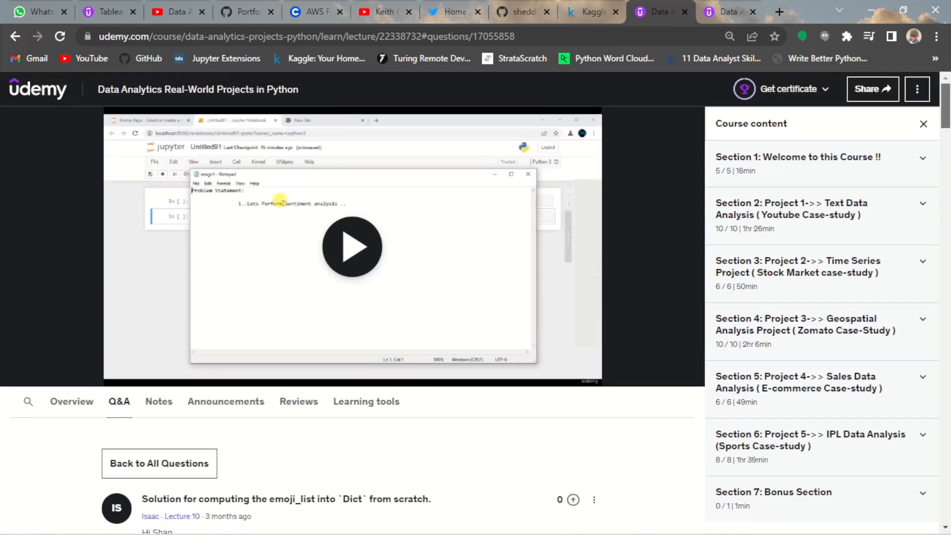
mouse_move(919, 237)
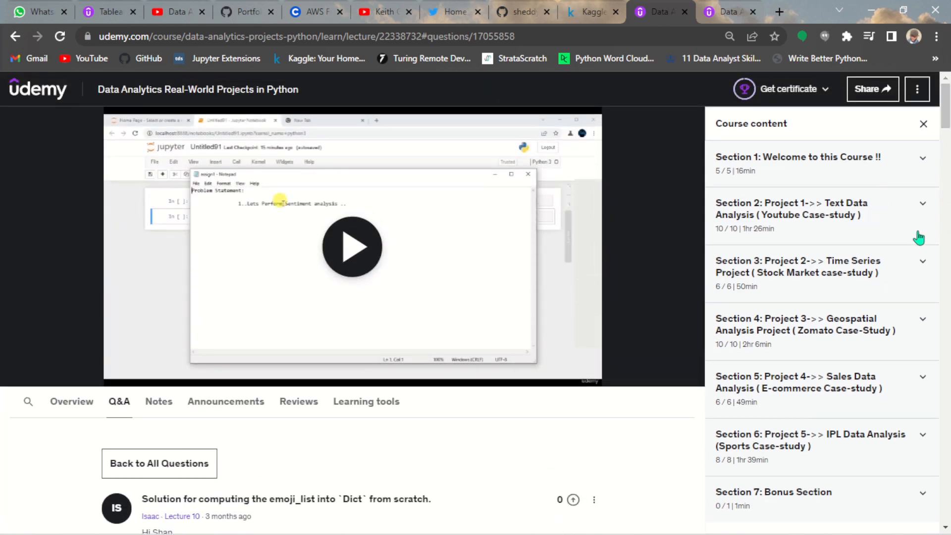
- Leave the course Q&A page for the Keith Galli YouTube channel tab
scroll("down", 3)
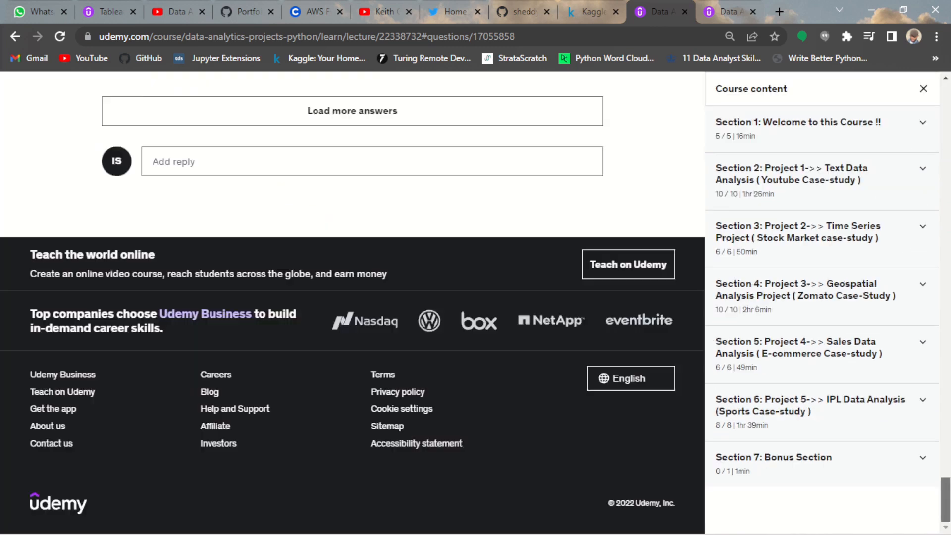
scroll("up", 3)
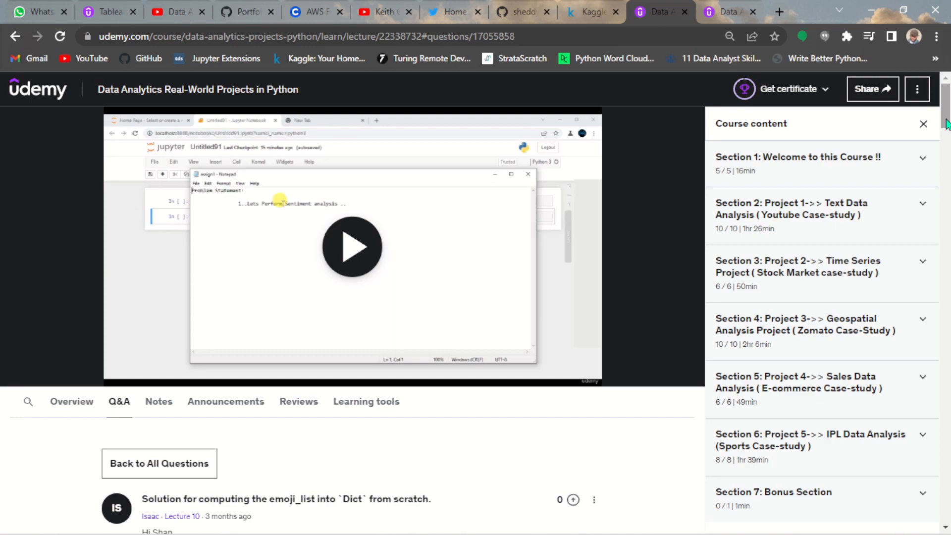
scroll("down", 3)
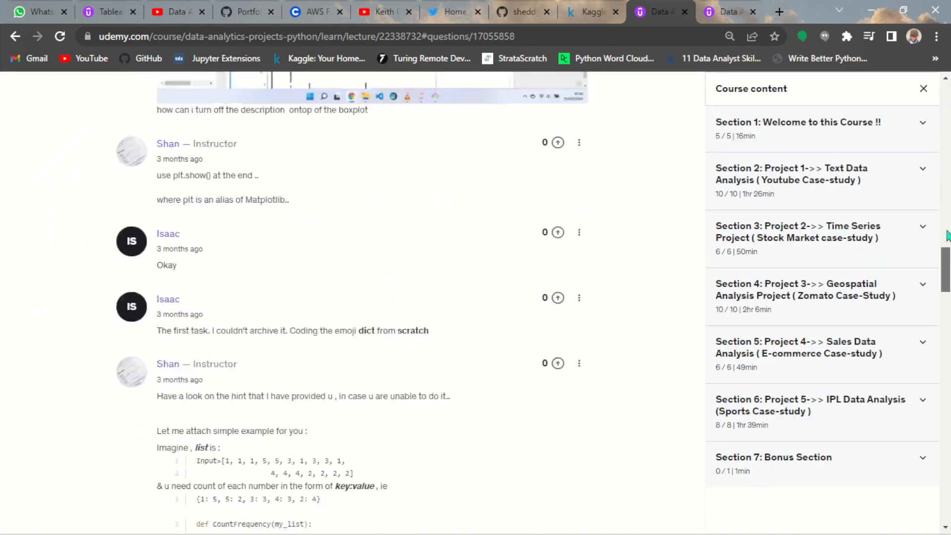
scroll("up", 3)
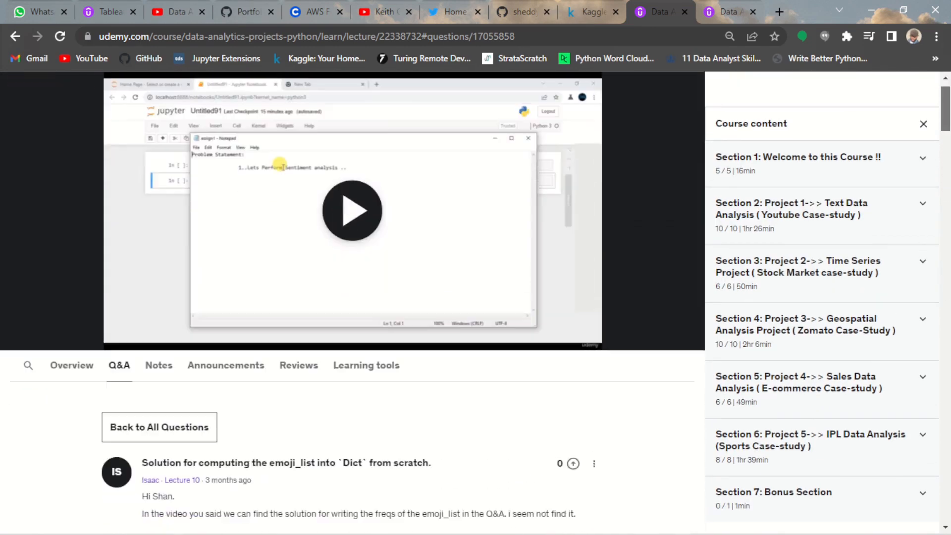
scroll("up", 3)
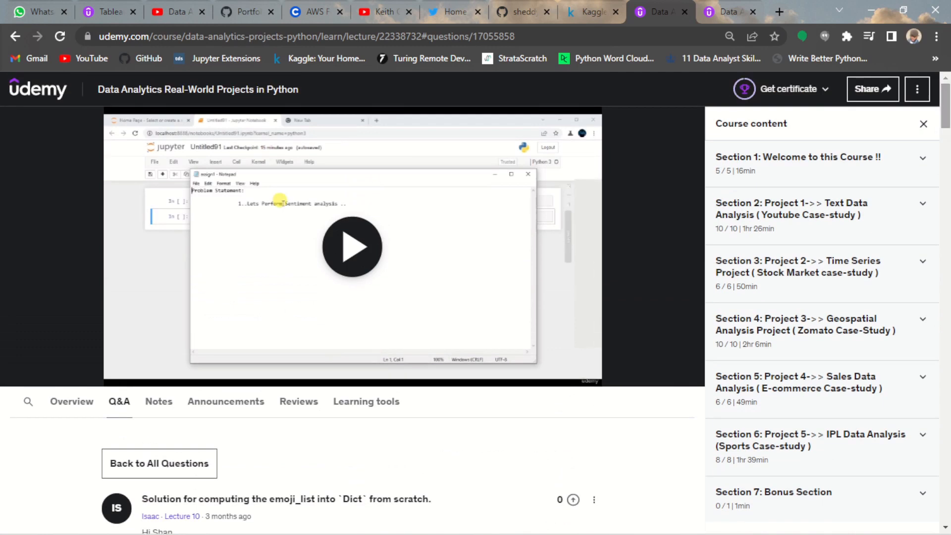
left_click(384, 12)
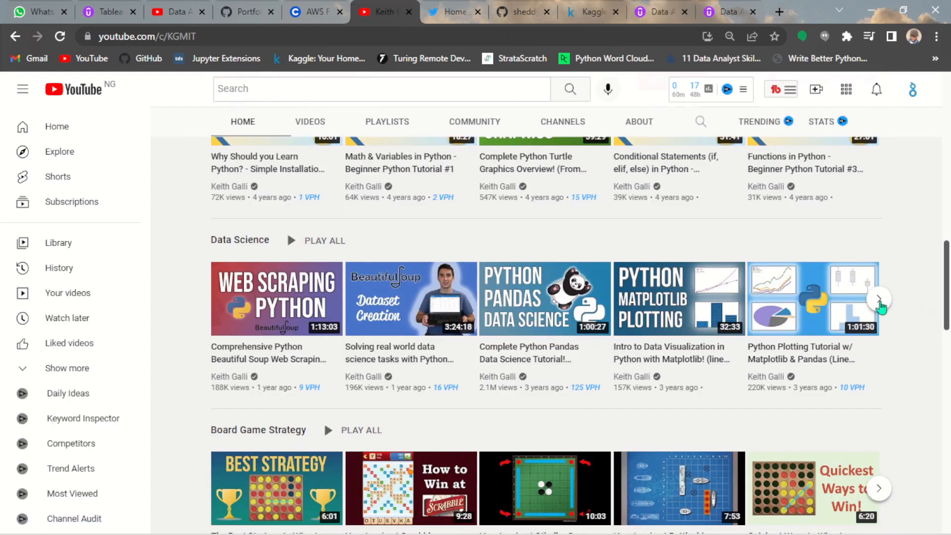
- Page the Data Science shelf to the Pandas and Matplotlib videos, then return to the channel top
left_click(878, 298)
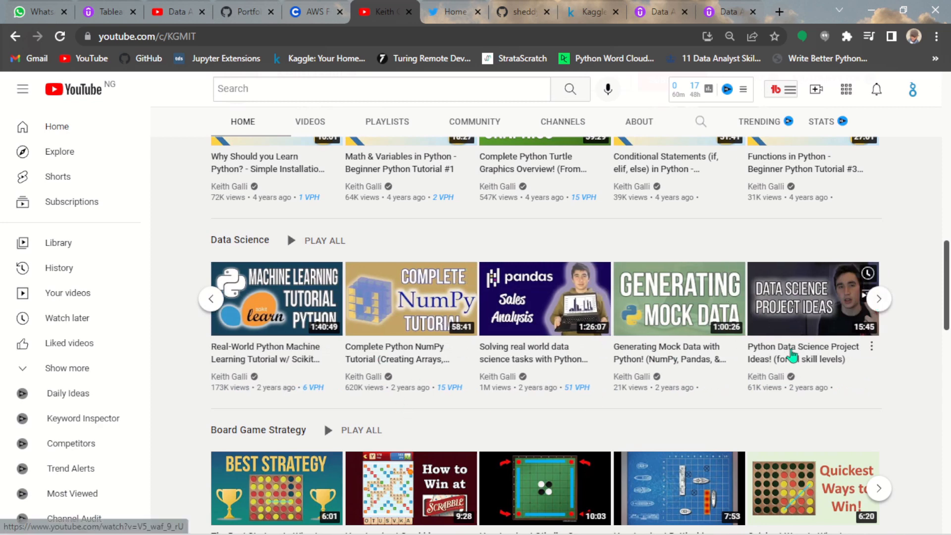
mouse_move(376, 312)
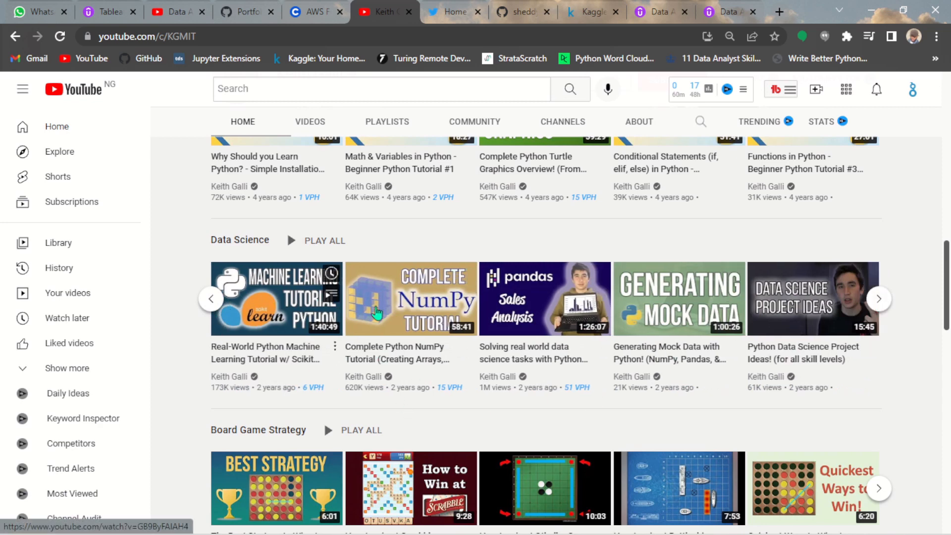
mouse_move(881, 303)
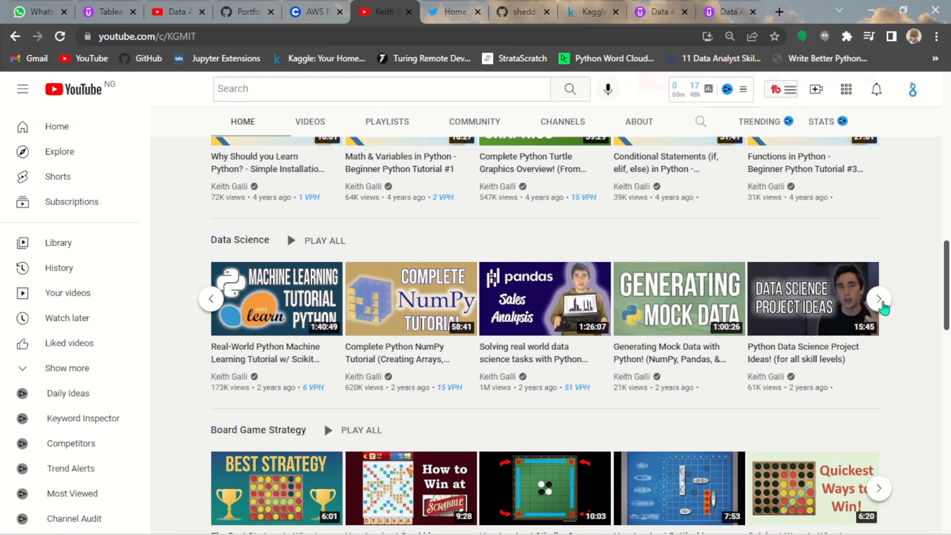
left_click(879, 299)
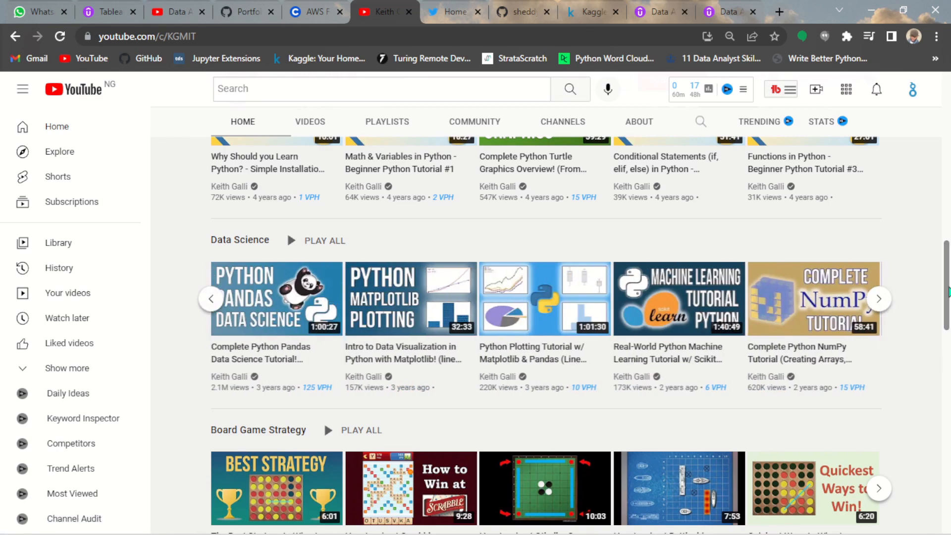
scroll("up", 3)
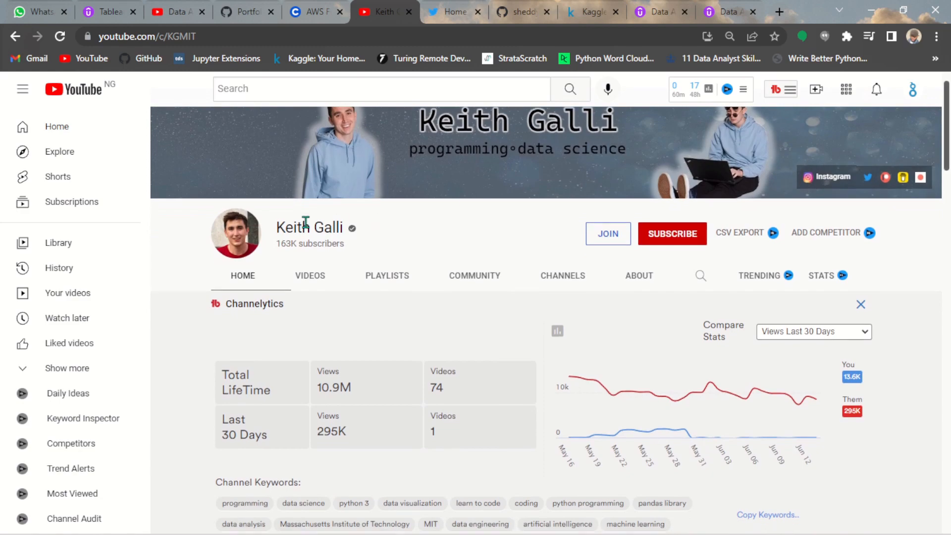
double_click(309, 228)
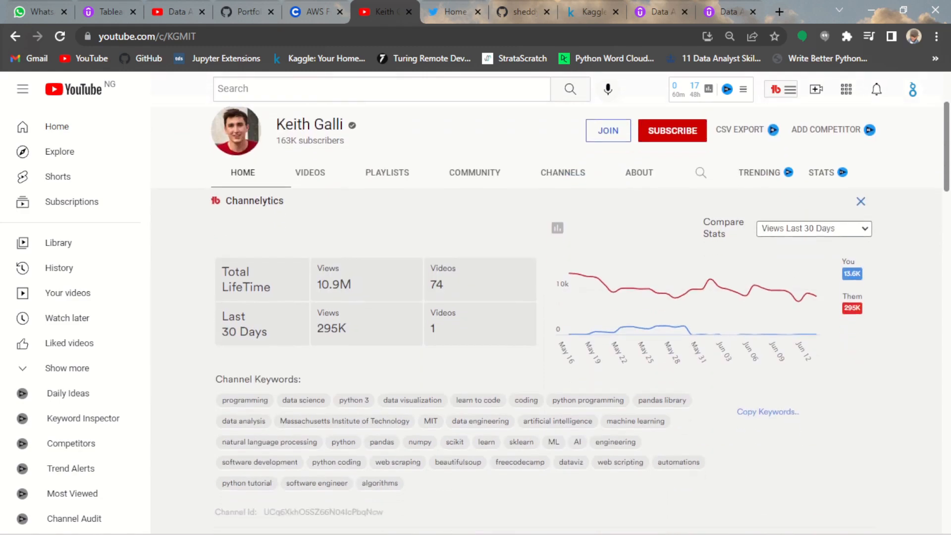
scroll("down", 3)
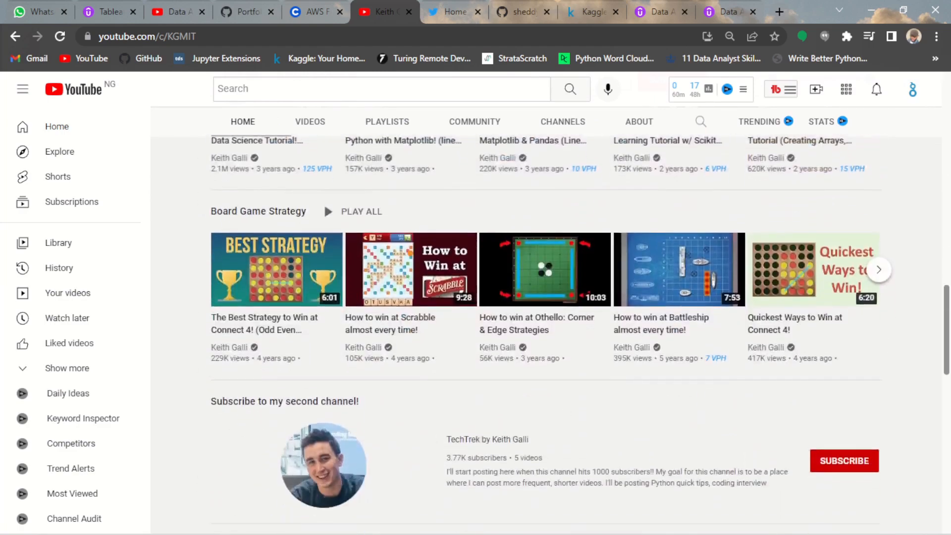
scroll("up", 3)
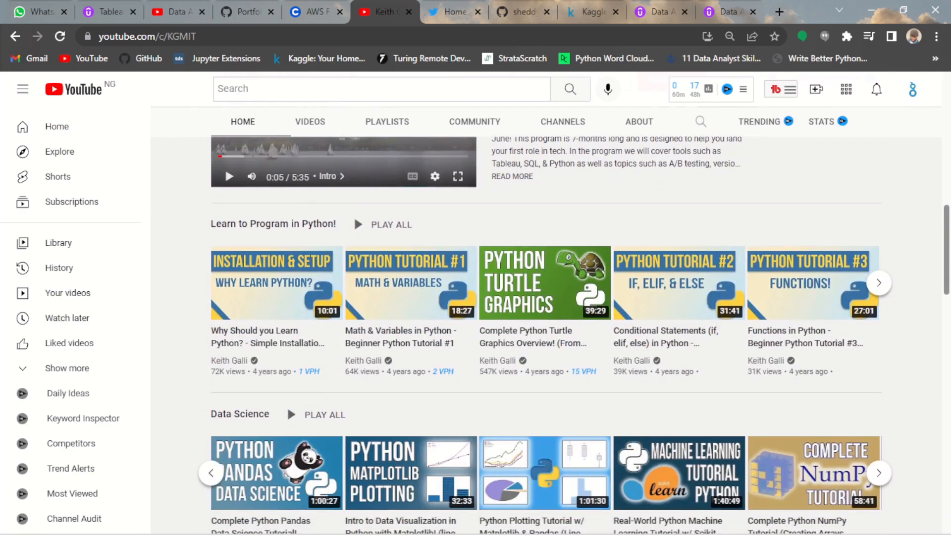
scroll("down", 3)
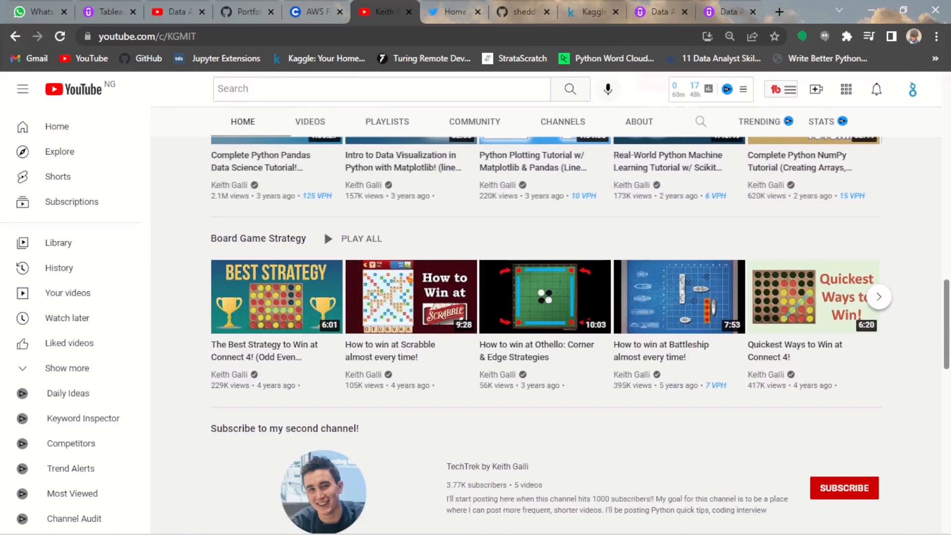
scroll("up", 3)
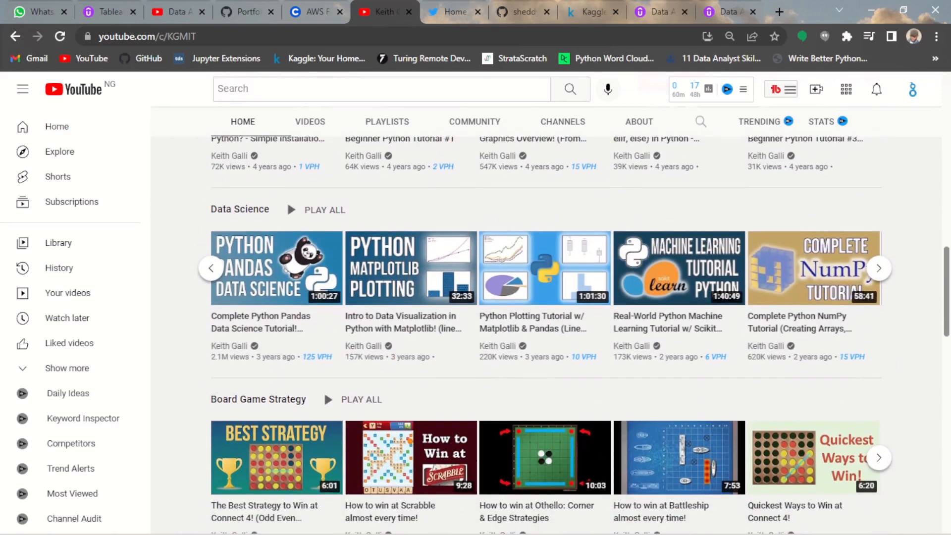
scroll("down", 3)
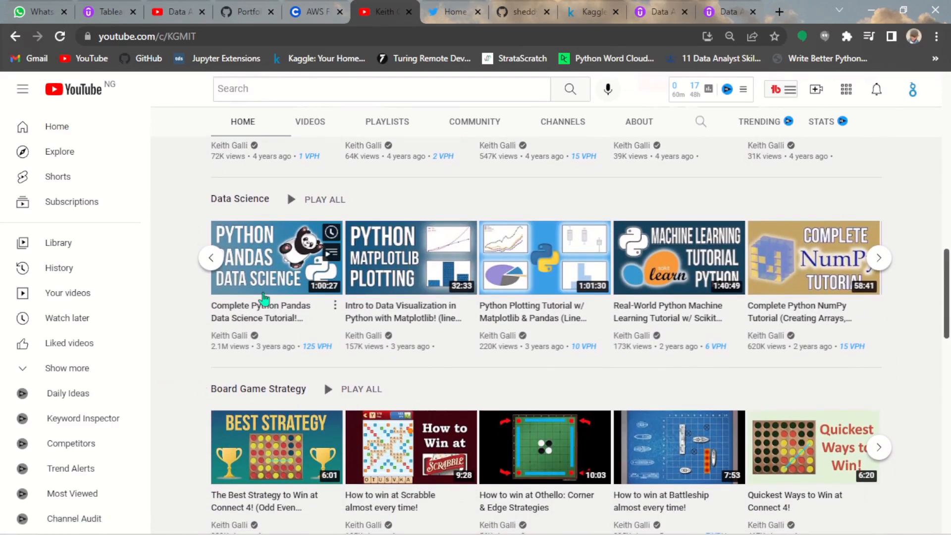
- Page the Data Science shelf from its first videos to the NLP and Neural Nets tutorials
left_click(210, 257)
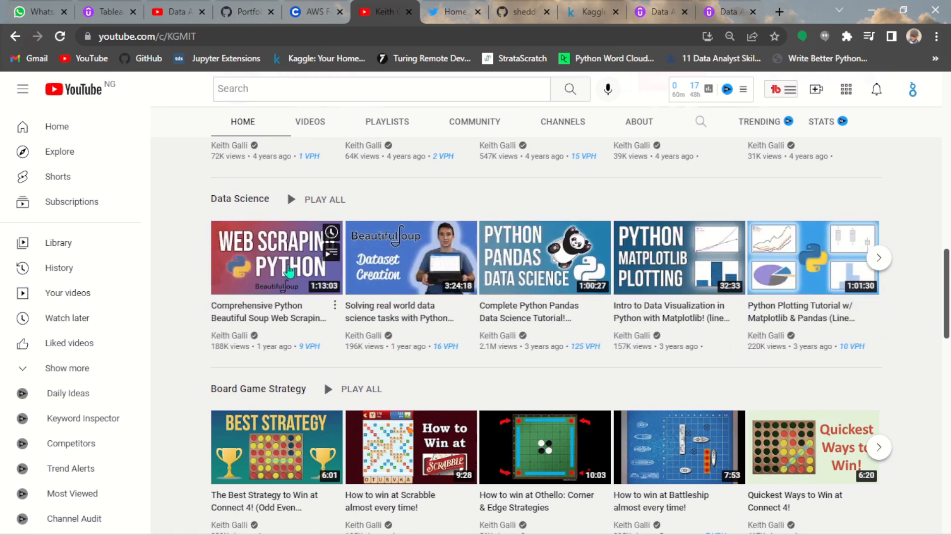
mouse_move(449, 266)
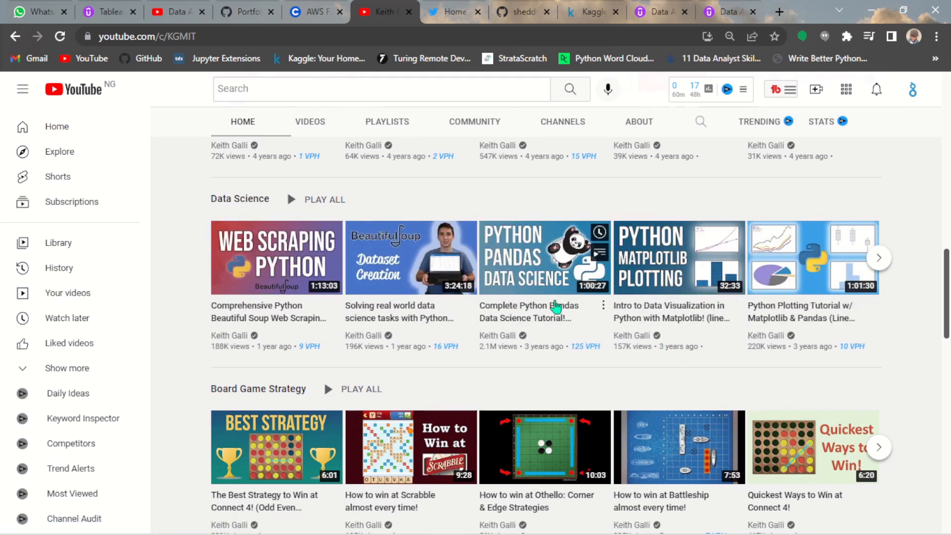
mouse_move(482, 354)
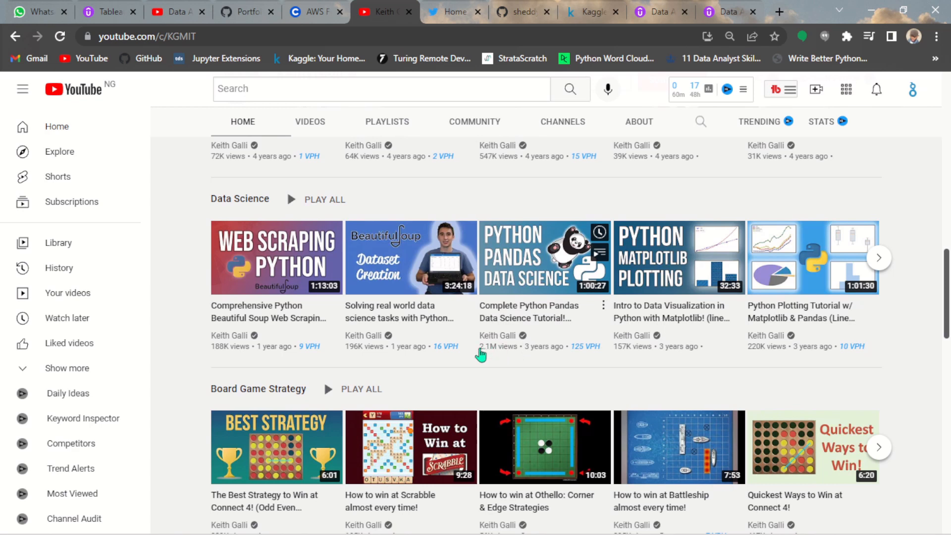
mouse_move(626, 345)
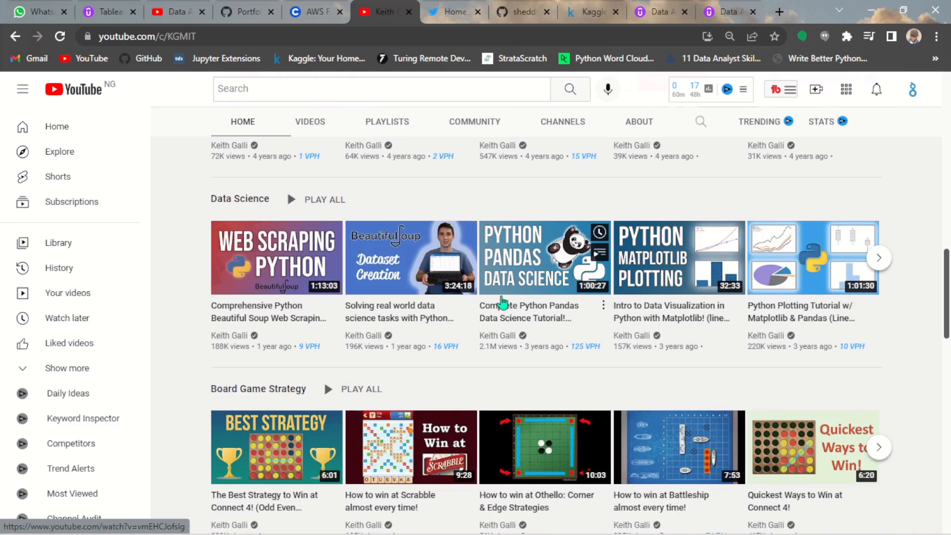
mouse_move(563, 282)
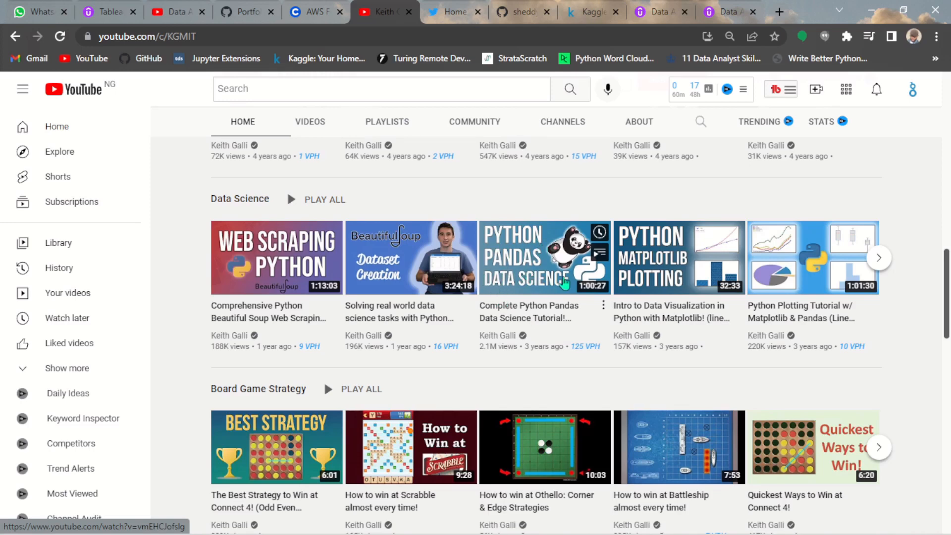
mouse_move(584, 346)
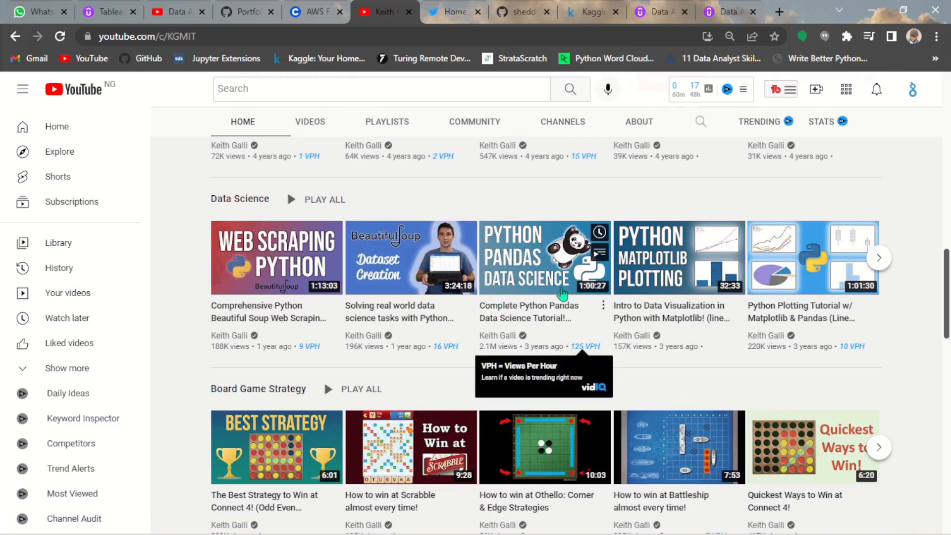
mouse_move(611, 262)
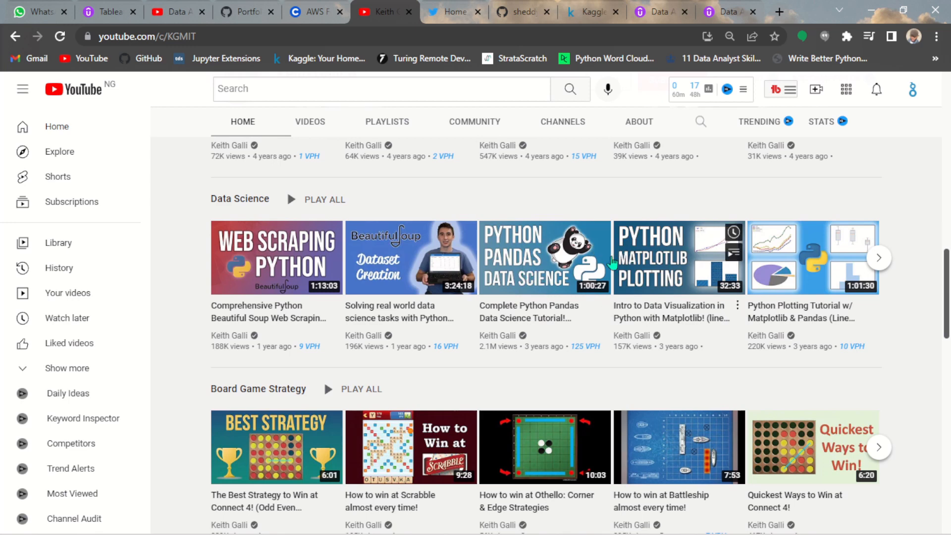
mouse_move(657, 277)
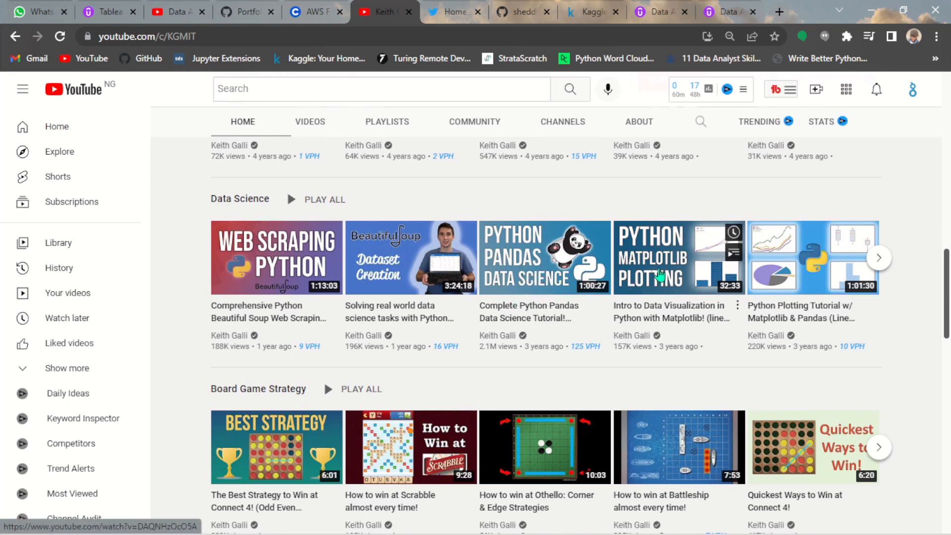
mouse_move(800, 328)
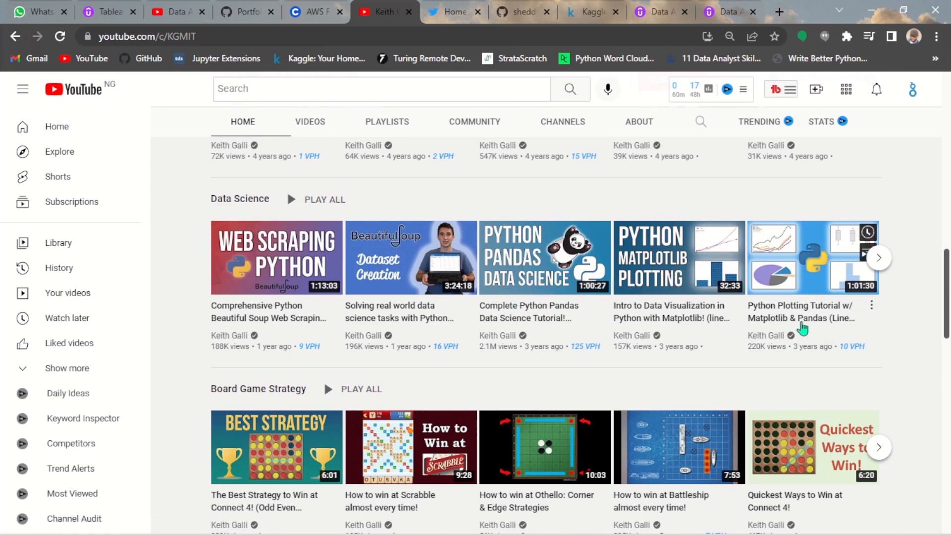
mouse_move(799, 315)
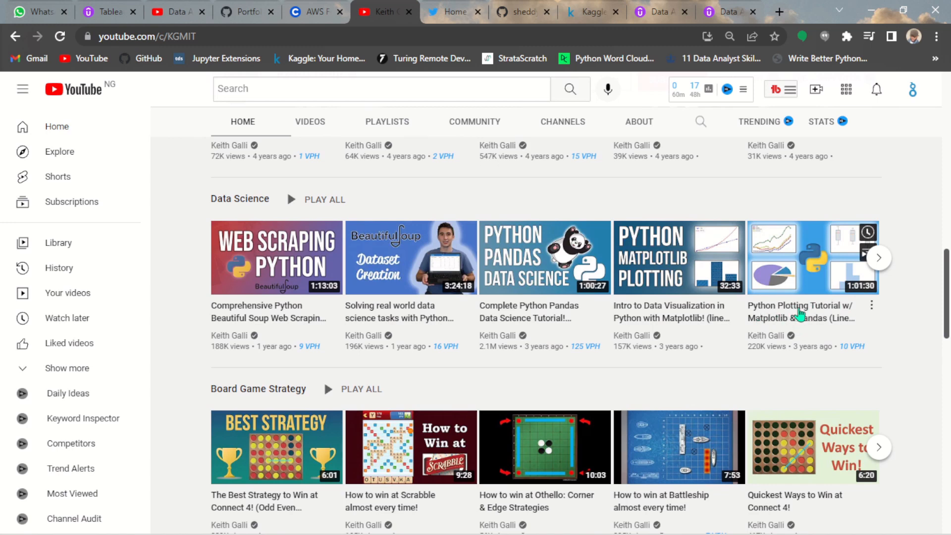
mouse_move(854, 317)
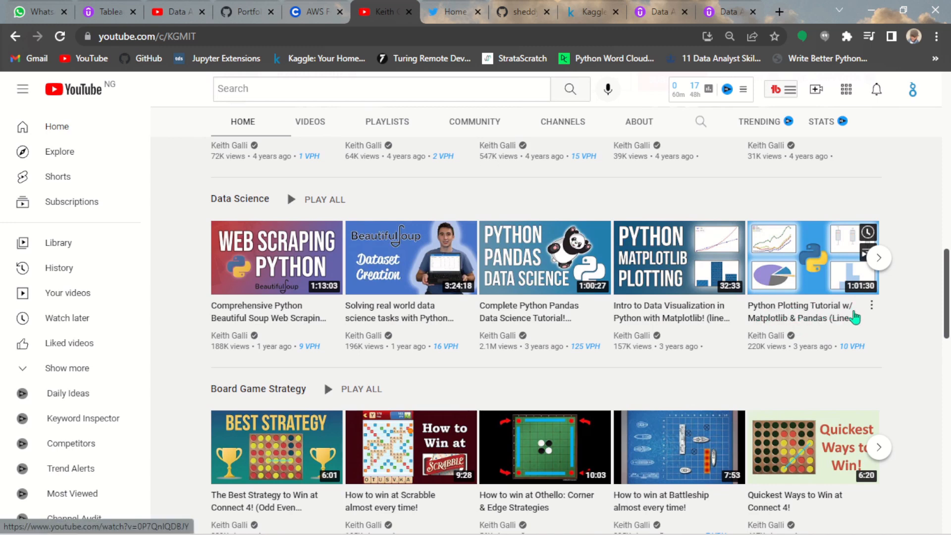
mouse_move(782, 321)
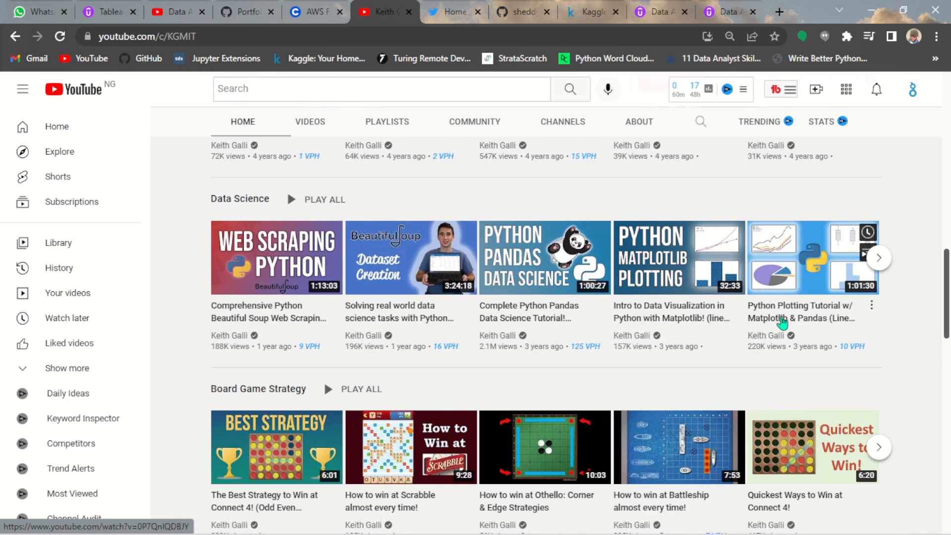
mouse_move(878, 258)
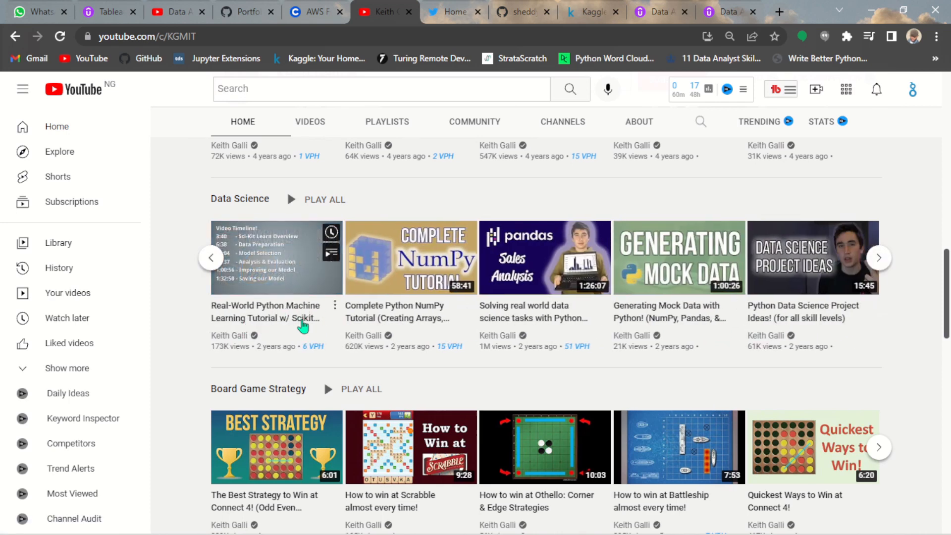
mouse_move(206, 299)
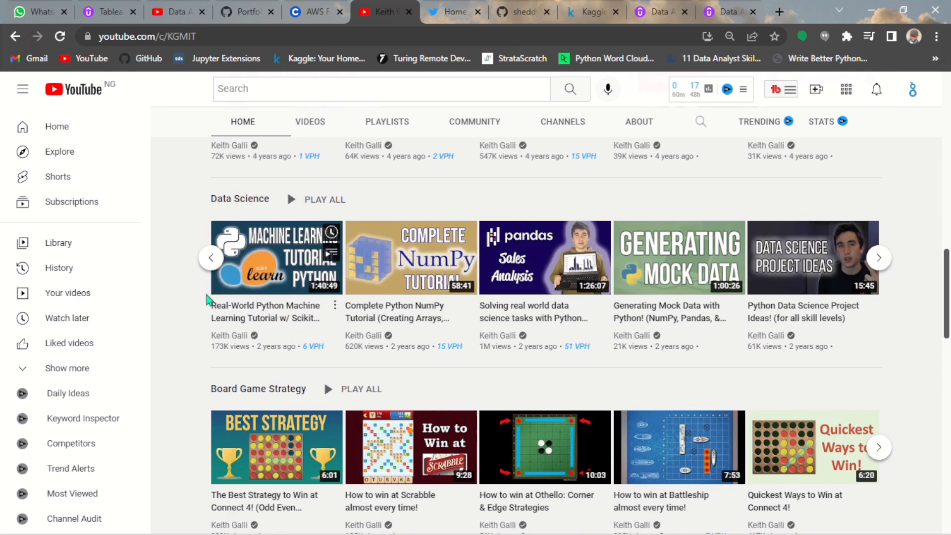
mouse_move(308, 329)
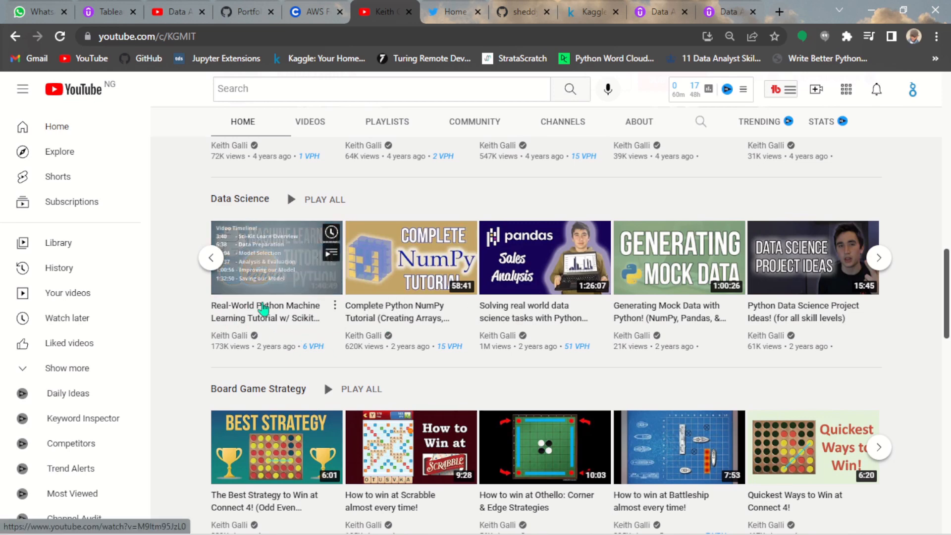
mouse_move(431, 312)
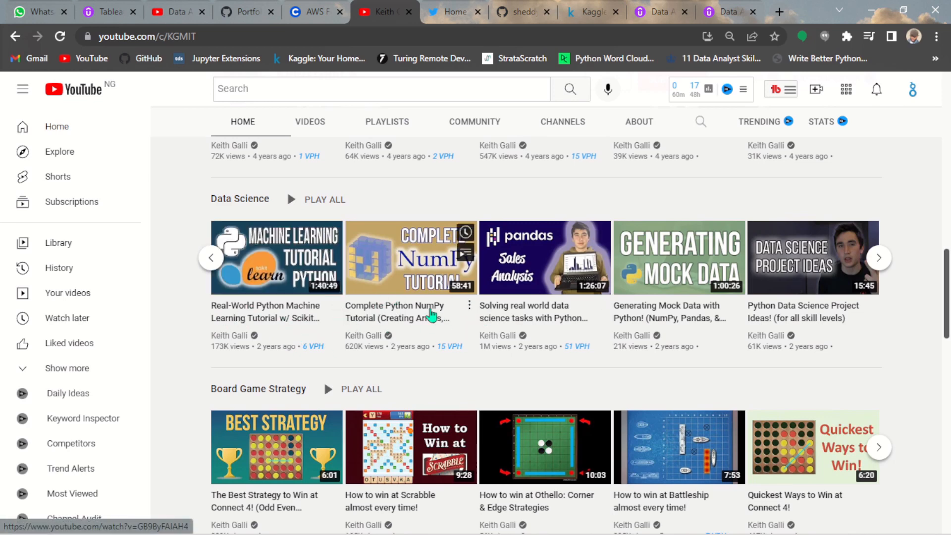
mouse_move(797, 320)
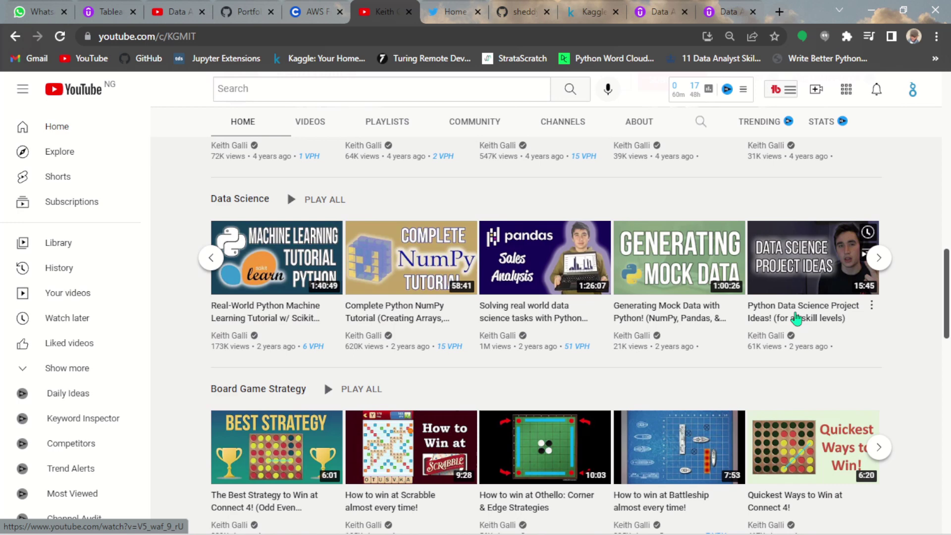
left_click(879, 258)
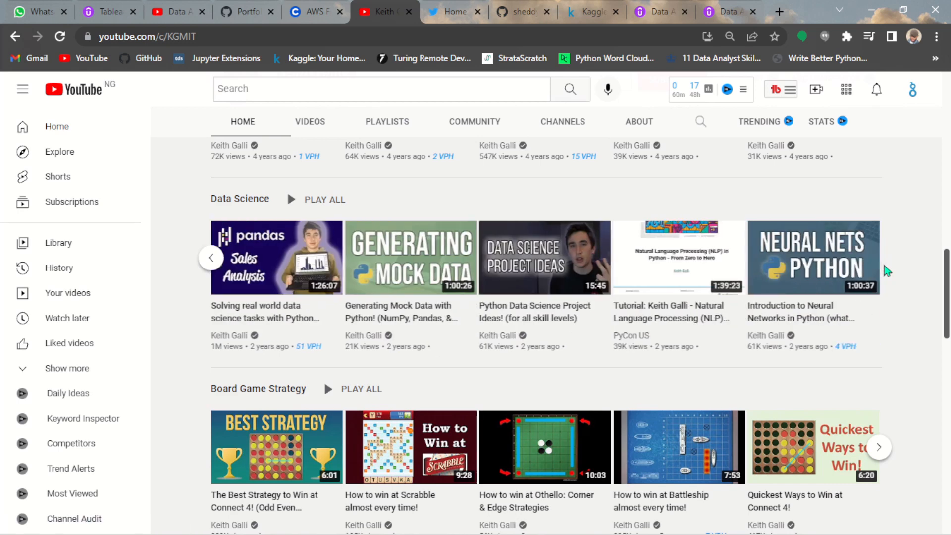
mouse_move(223, 200)
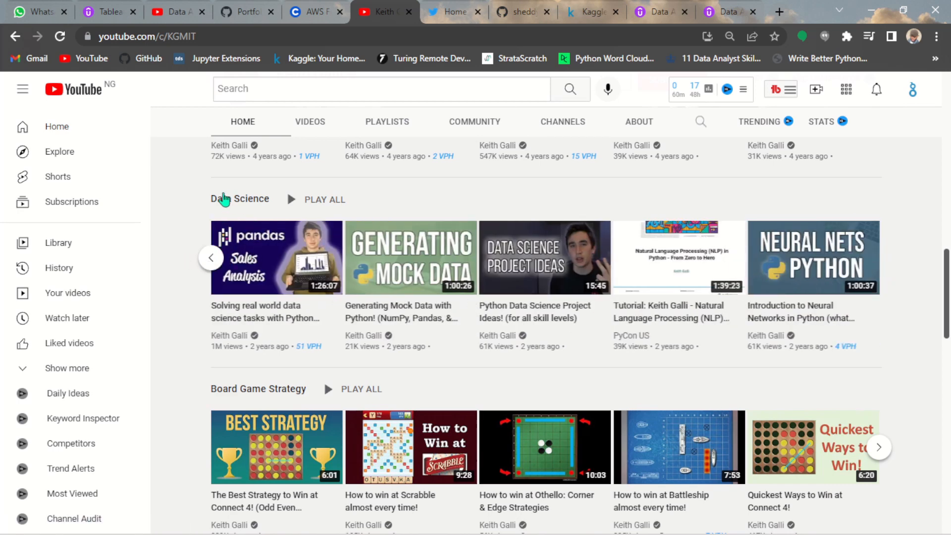
mouse_move(259, 304)
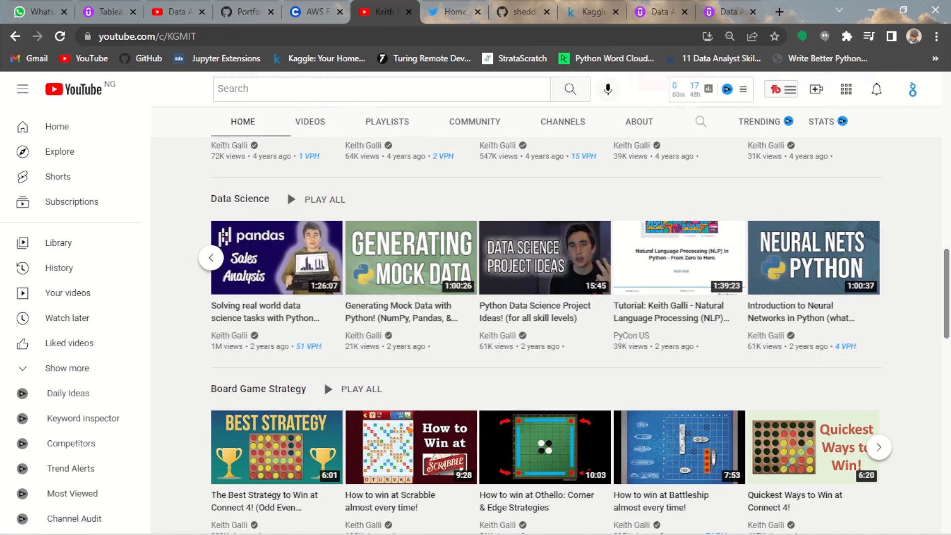
- Advance the Data Science playlist row to its next videos, led by the Pandas tutorial
scroll("up", 3)
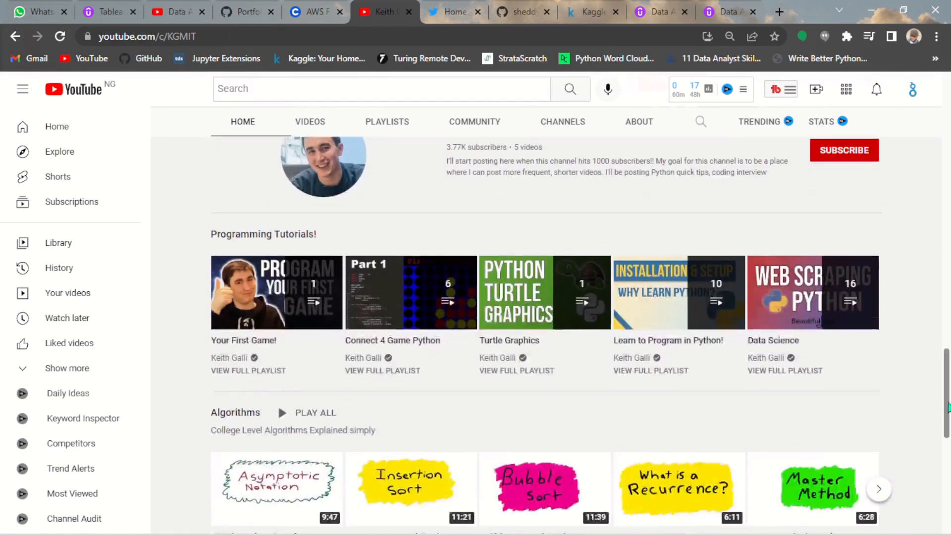
scroll("up", 3)
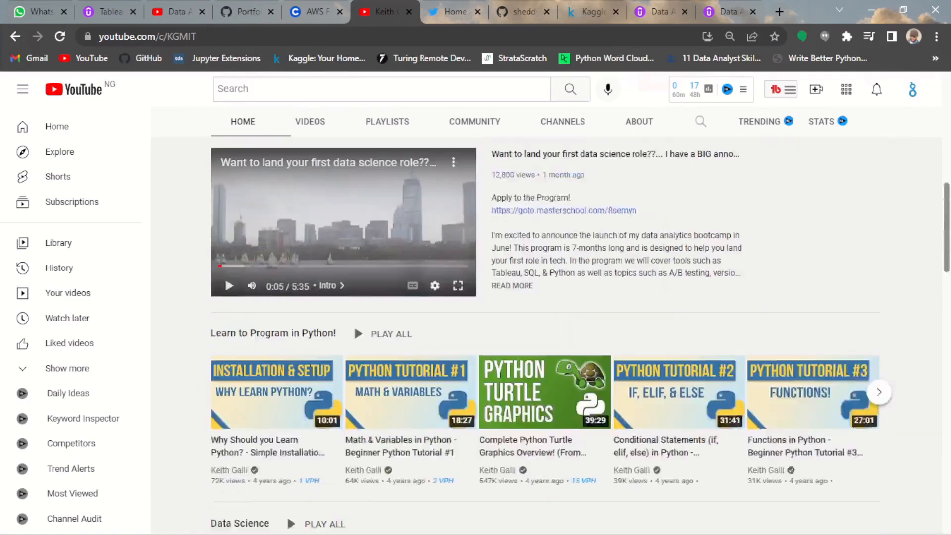
scroll("down", 3)
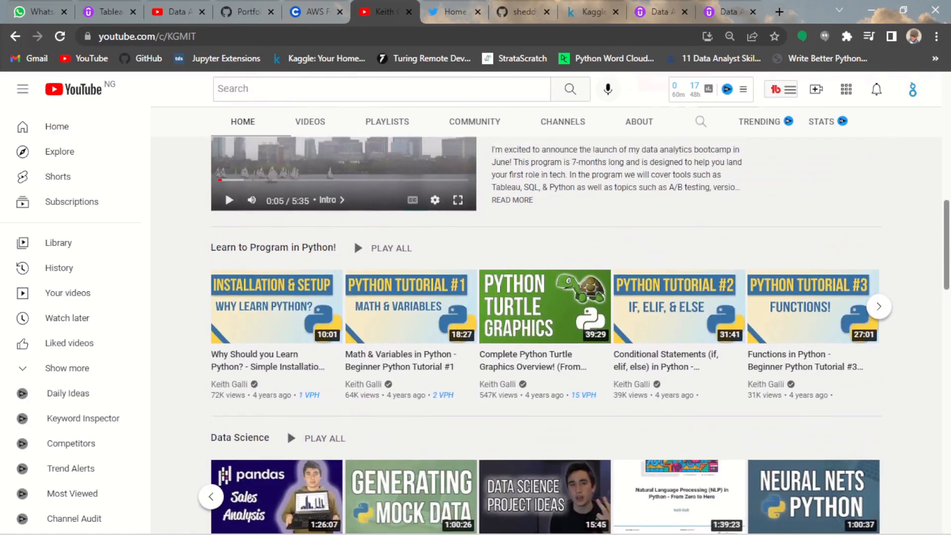
scroll("down", 3)
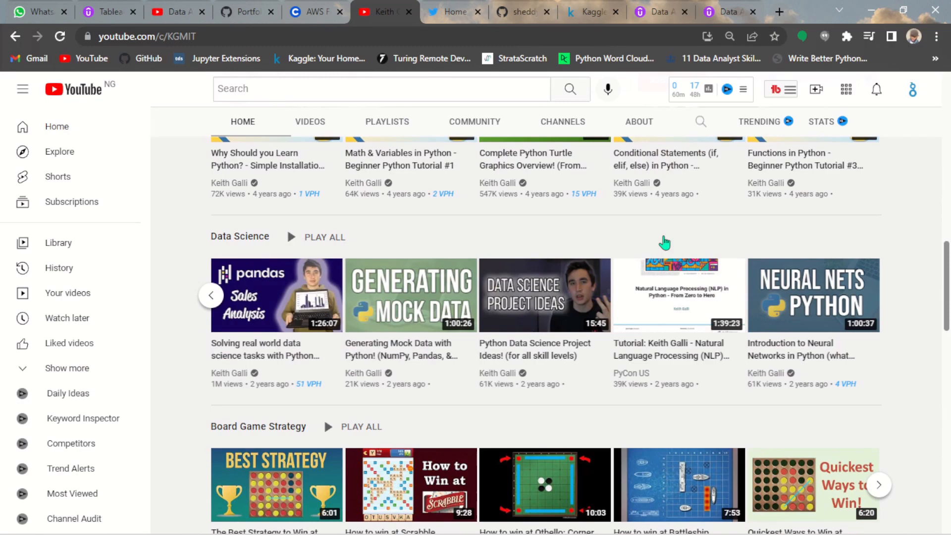
left_click(879, 295)
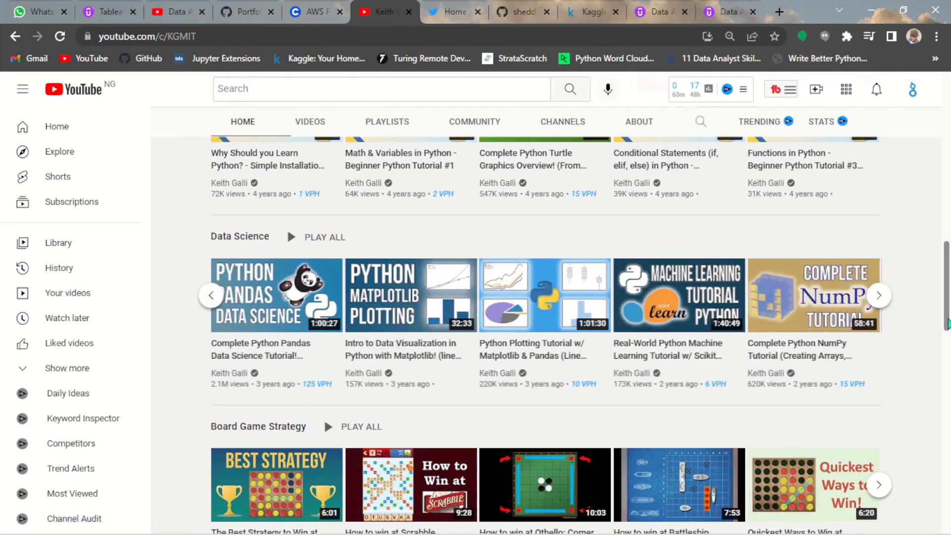
scroll("down", 3)
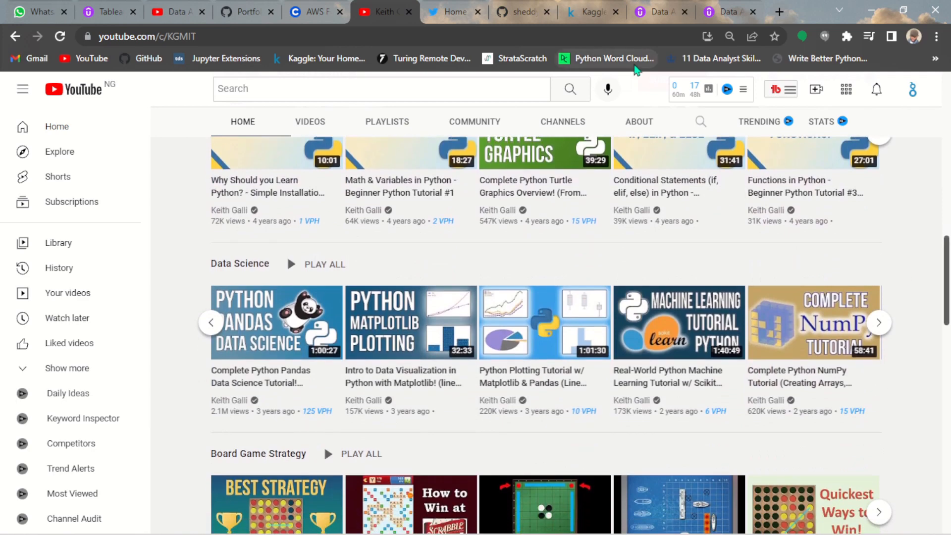
- Return to the Udemy Data Analytics Real-World Projects course tab and scan its content
left_click(722, 11)
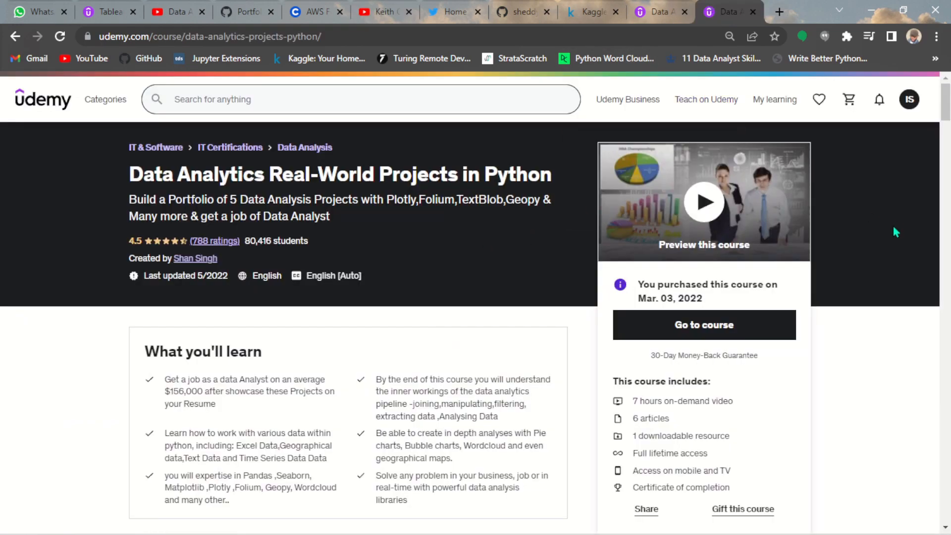
scroll("down", 3)
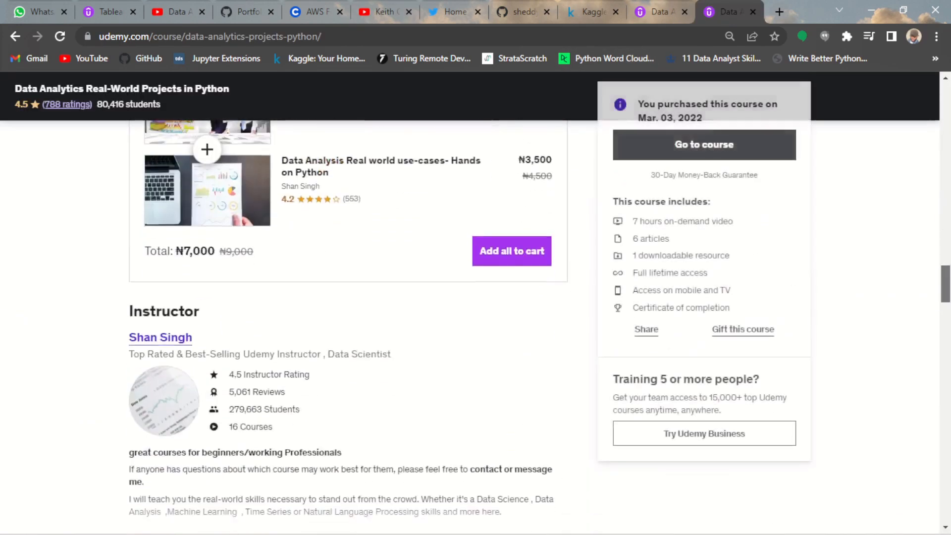
scroll("up", 3)
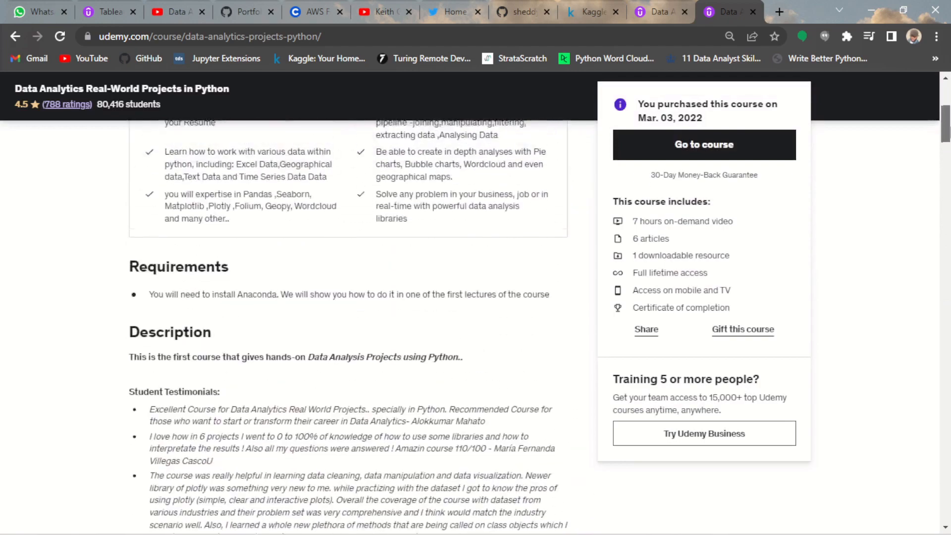
scroll("down", 3)
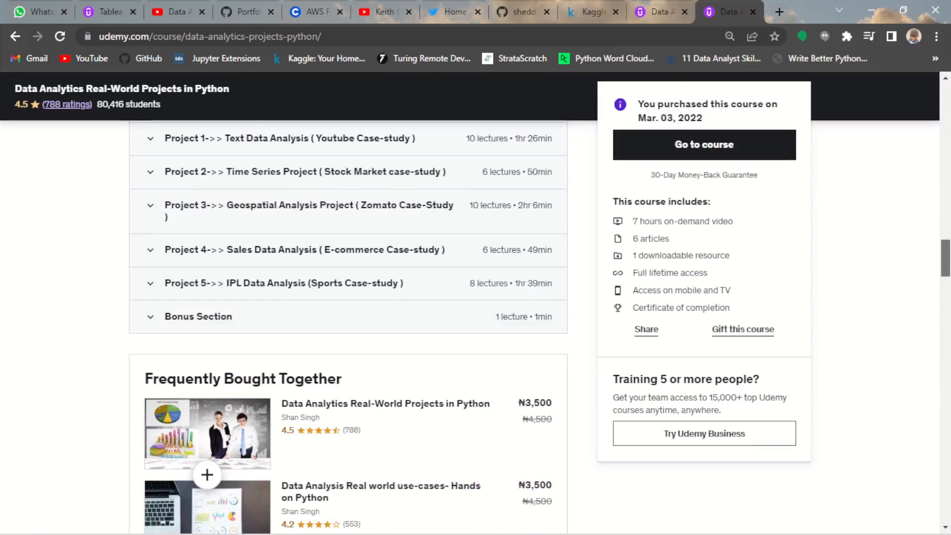
scroll("up", 3)
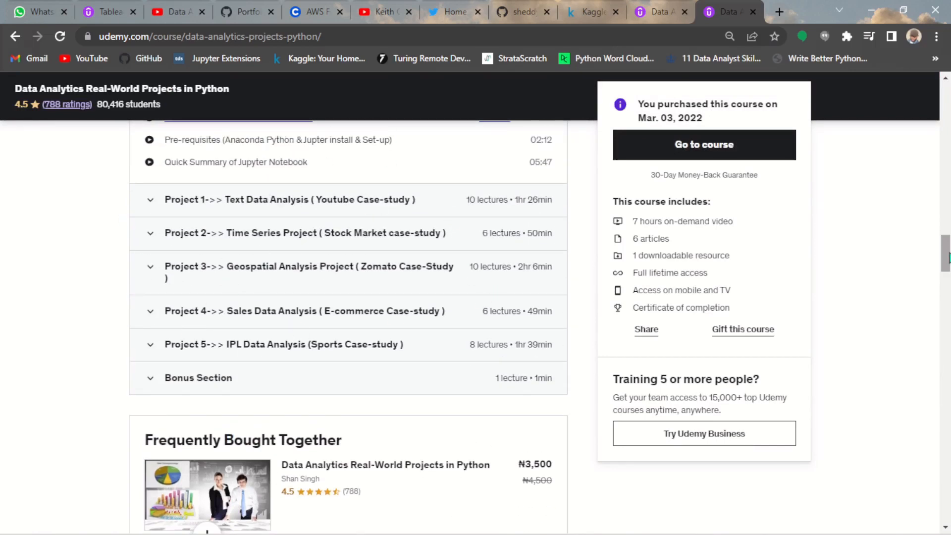
scroll("down", 3)
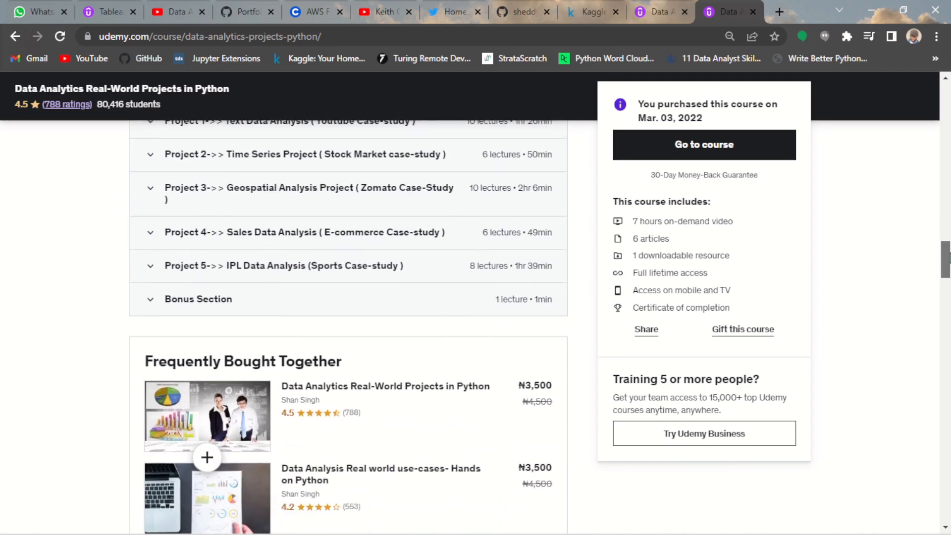
- Scroll back to the course's top overview and learning outcomes
scroll("up", 3)
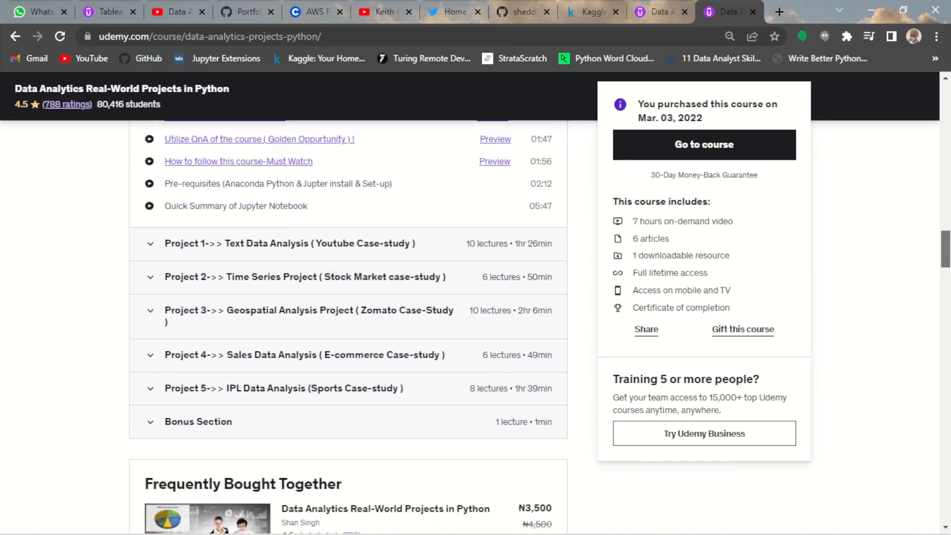
scroll("up", 3)
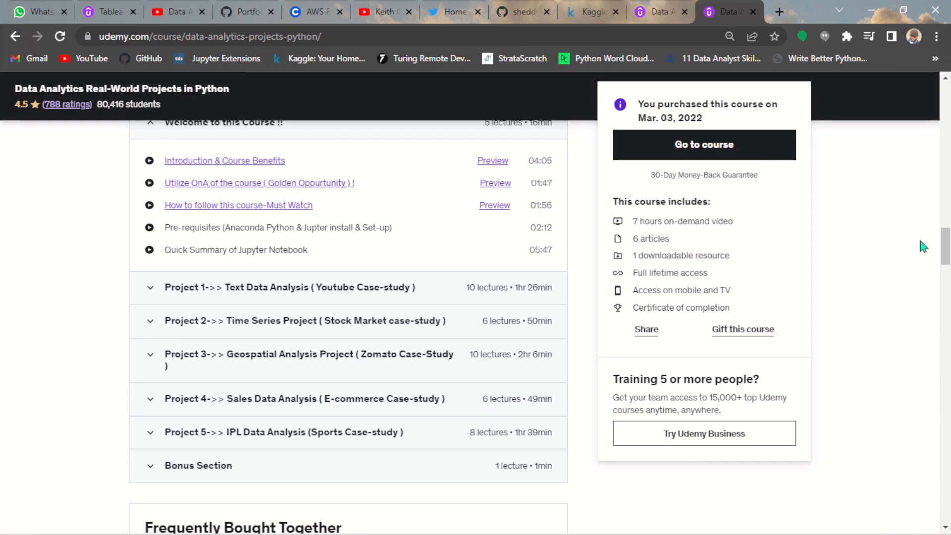
scroll("down", 3)
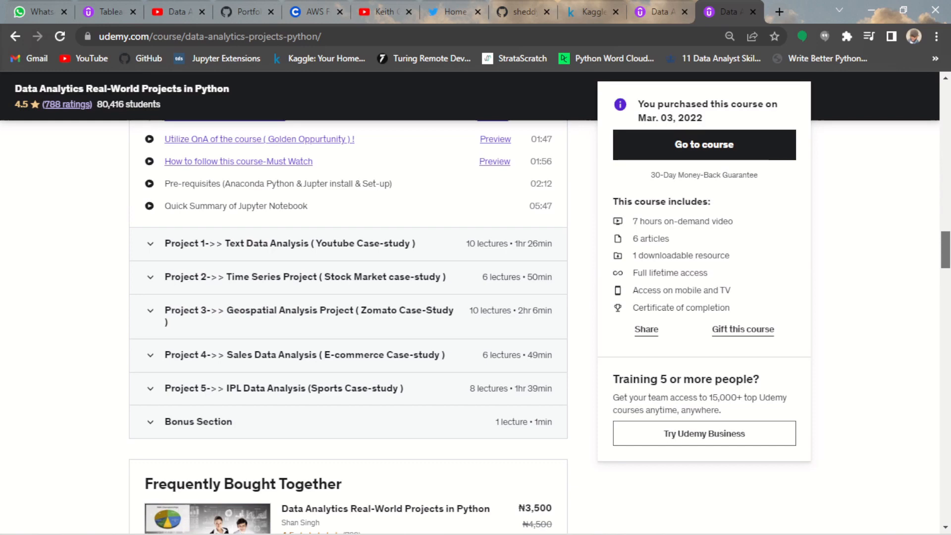
mouse_move(466, 306)
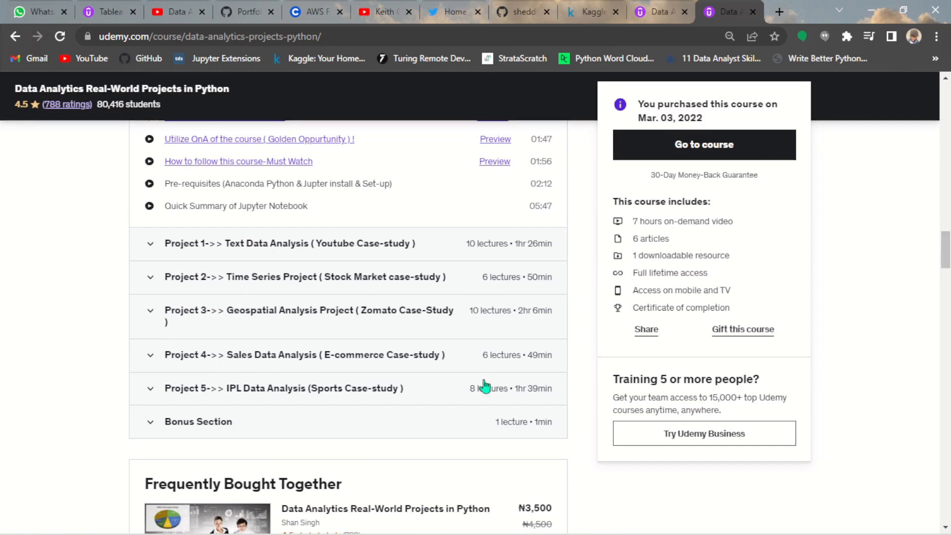
mouse_move(361, 318)
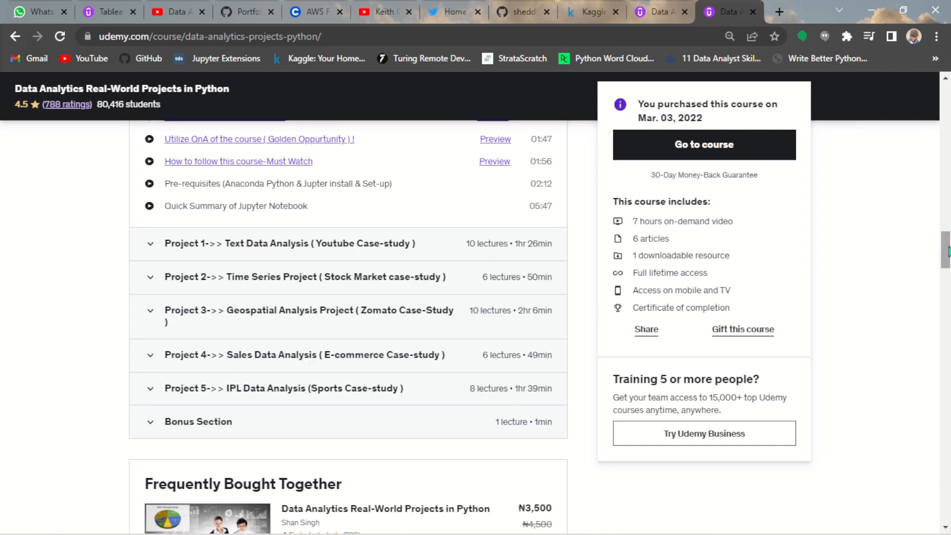
scroll("up", 3)
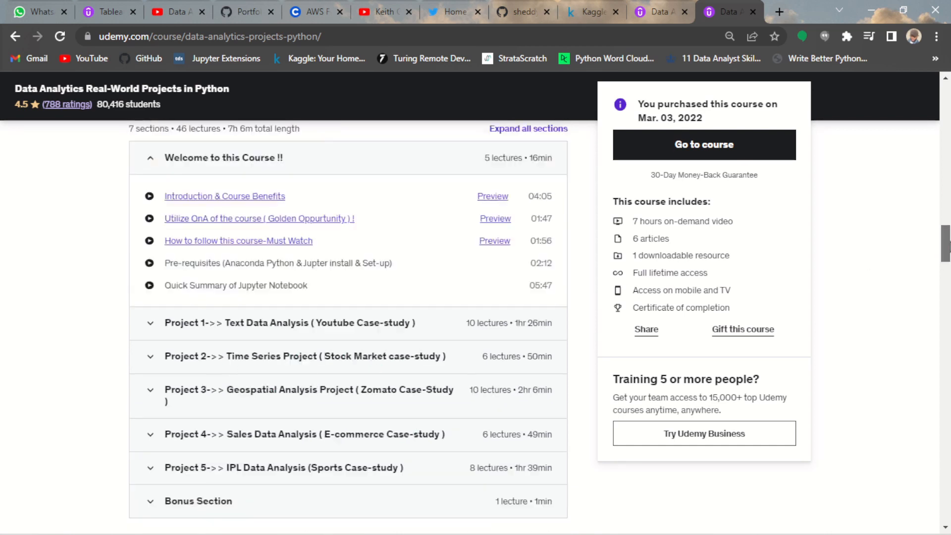
scroll("up", 3)
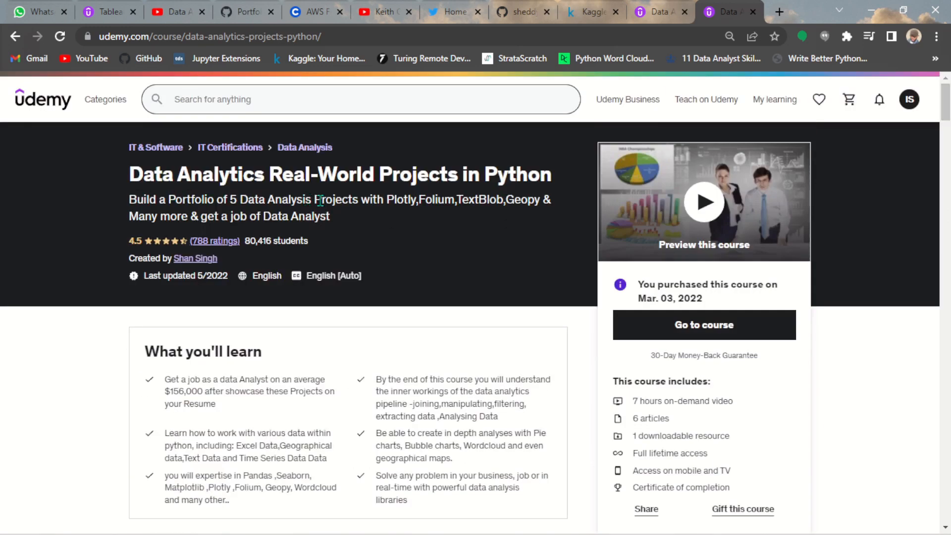
mouse_move(461, 203)
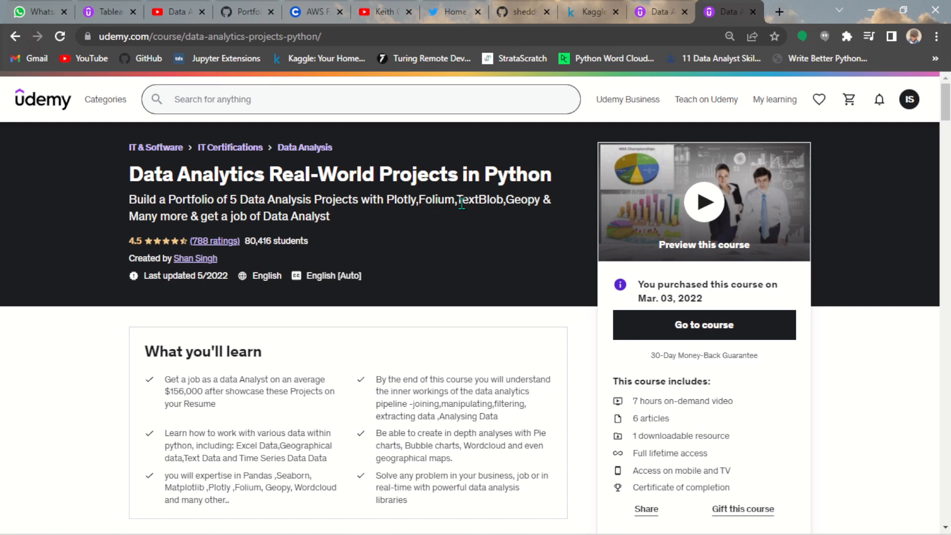
mouse_move(389, 199)
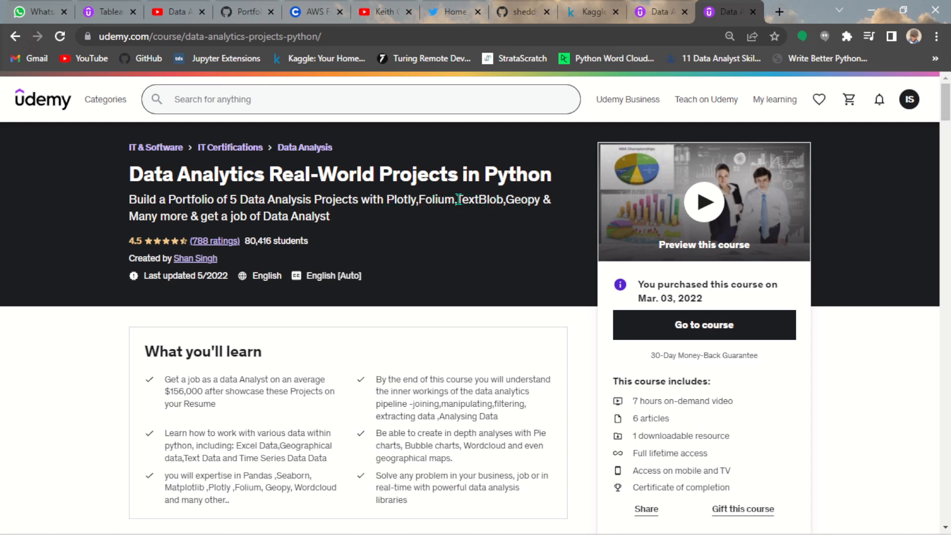
double_click(478, 199)
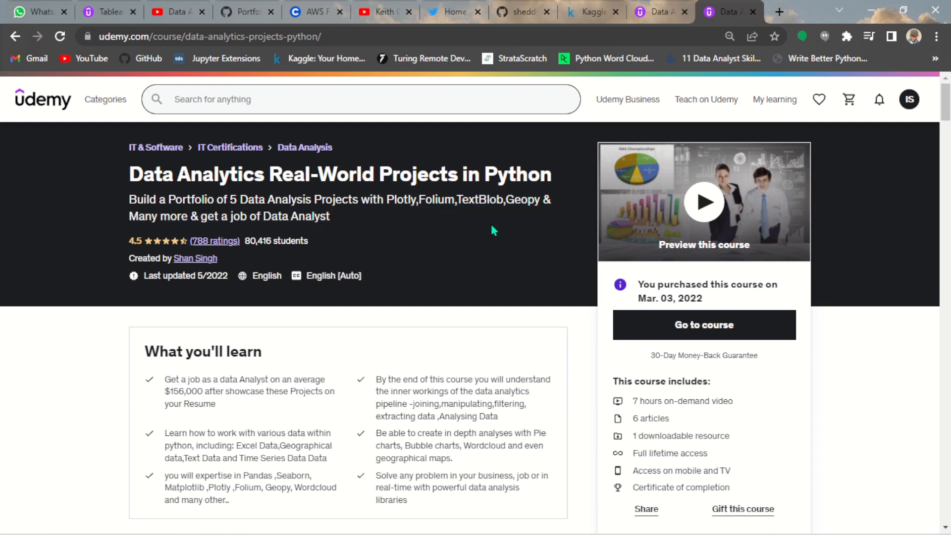
mouse_move(871, 190)
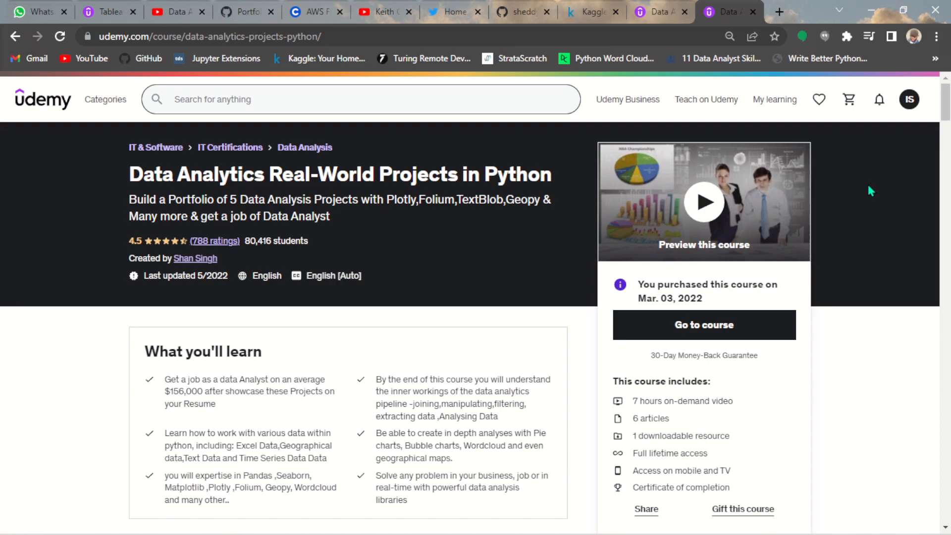
mouse_move(939, 154)
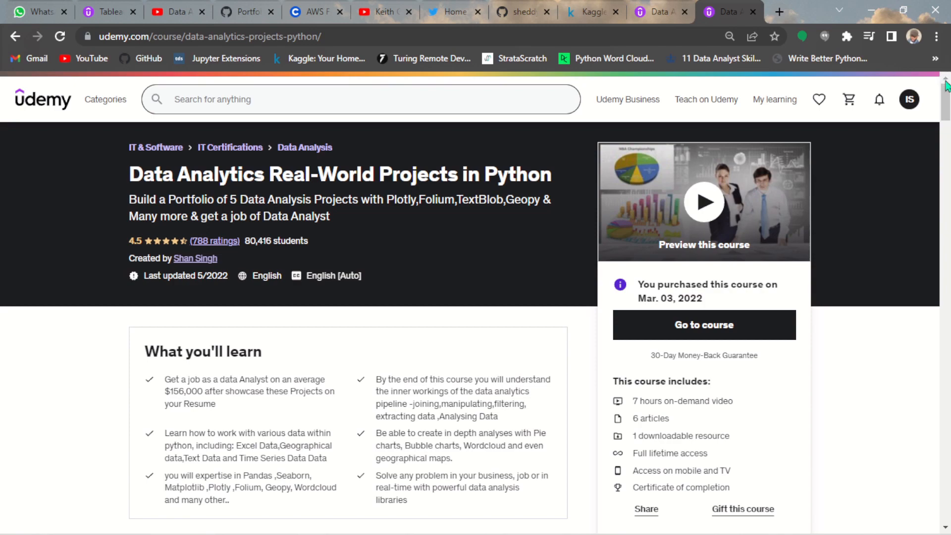
scroll("down", 3)
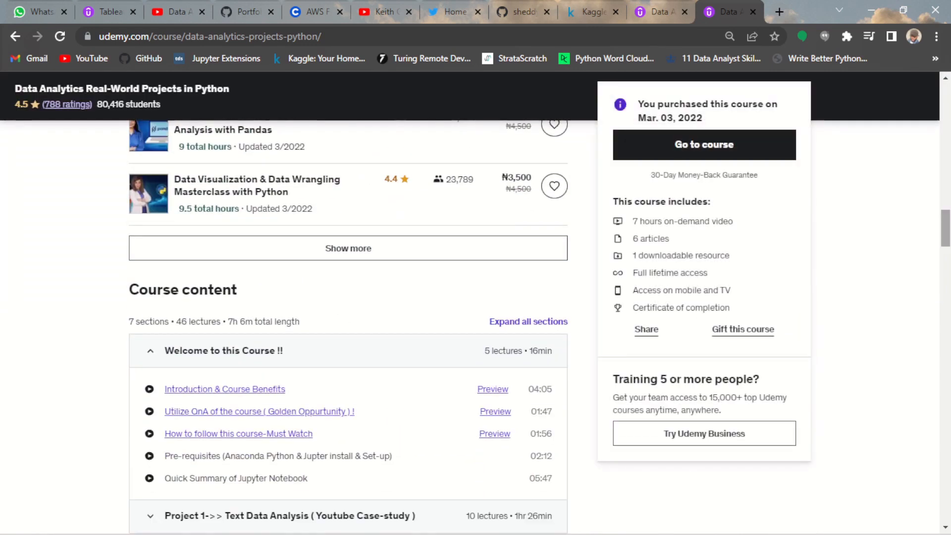
scroll("up", 3)
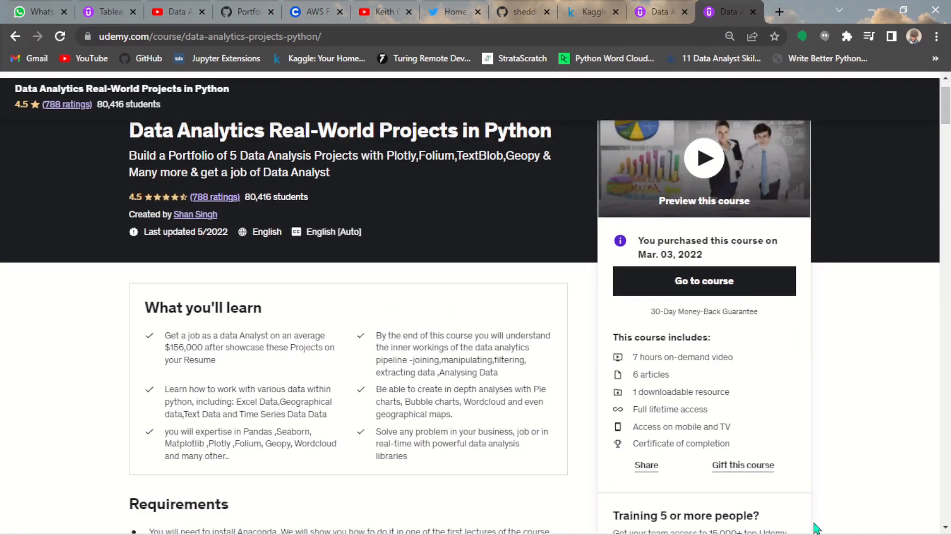
mouse_move(816, 526)
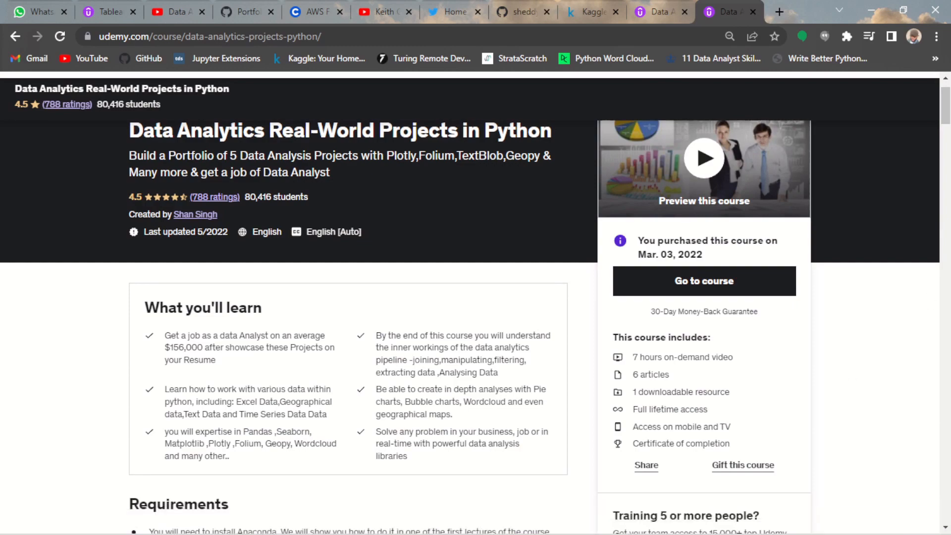
scroll("up", 3)
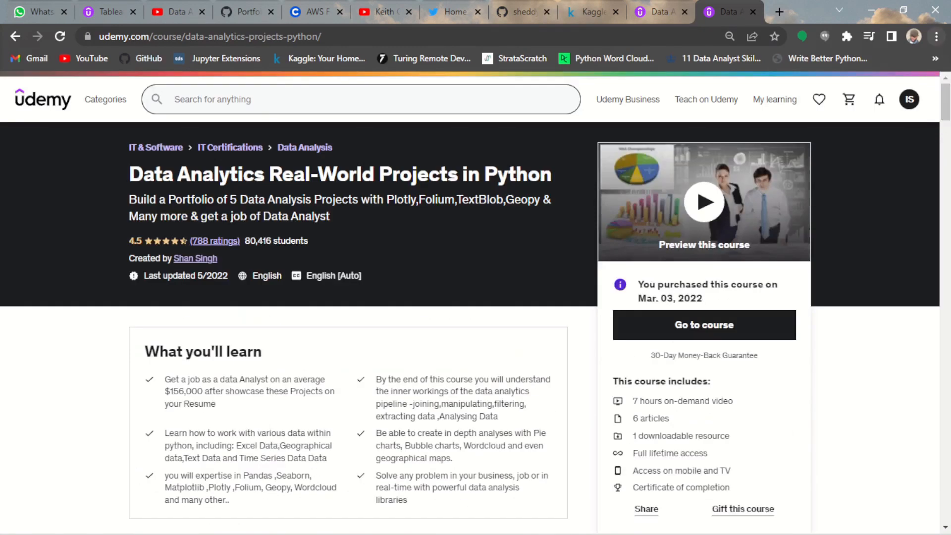
mouse_move(936, 37)
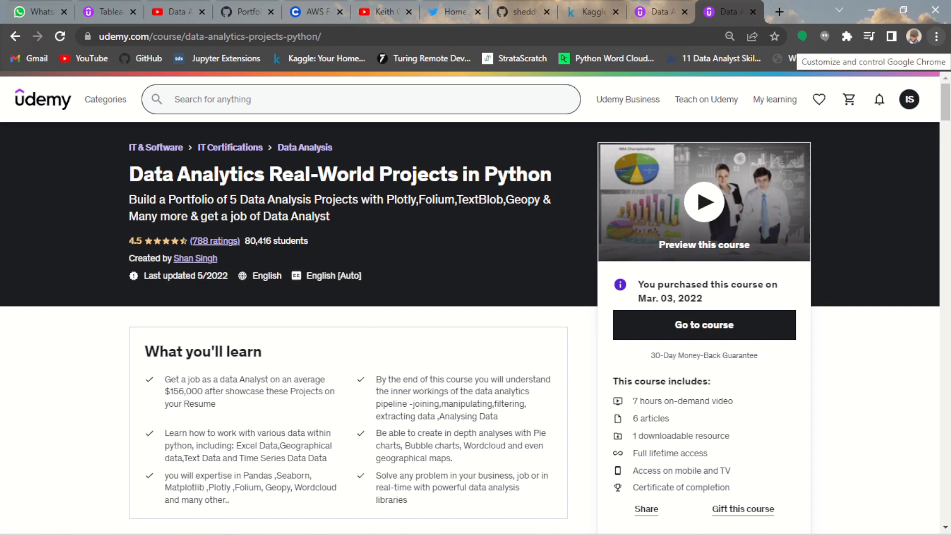